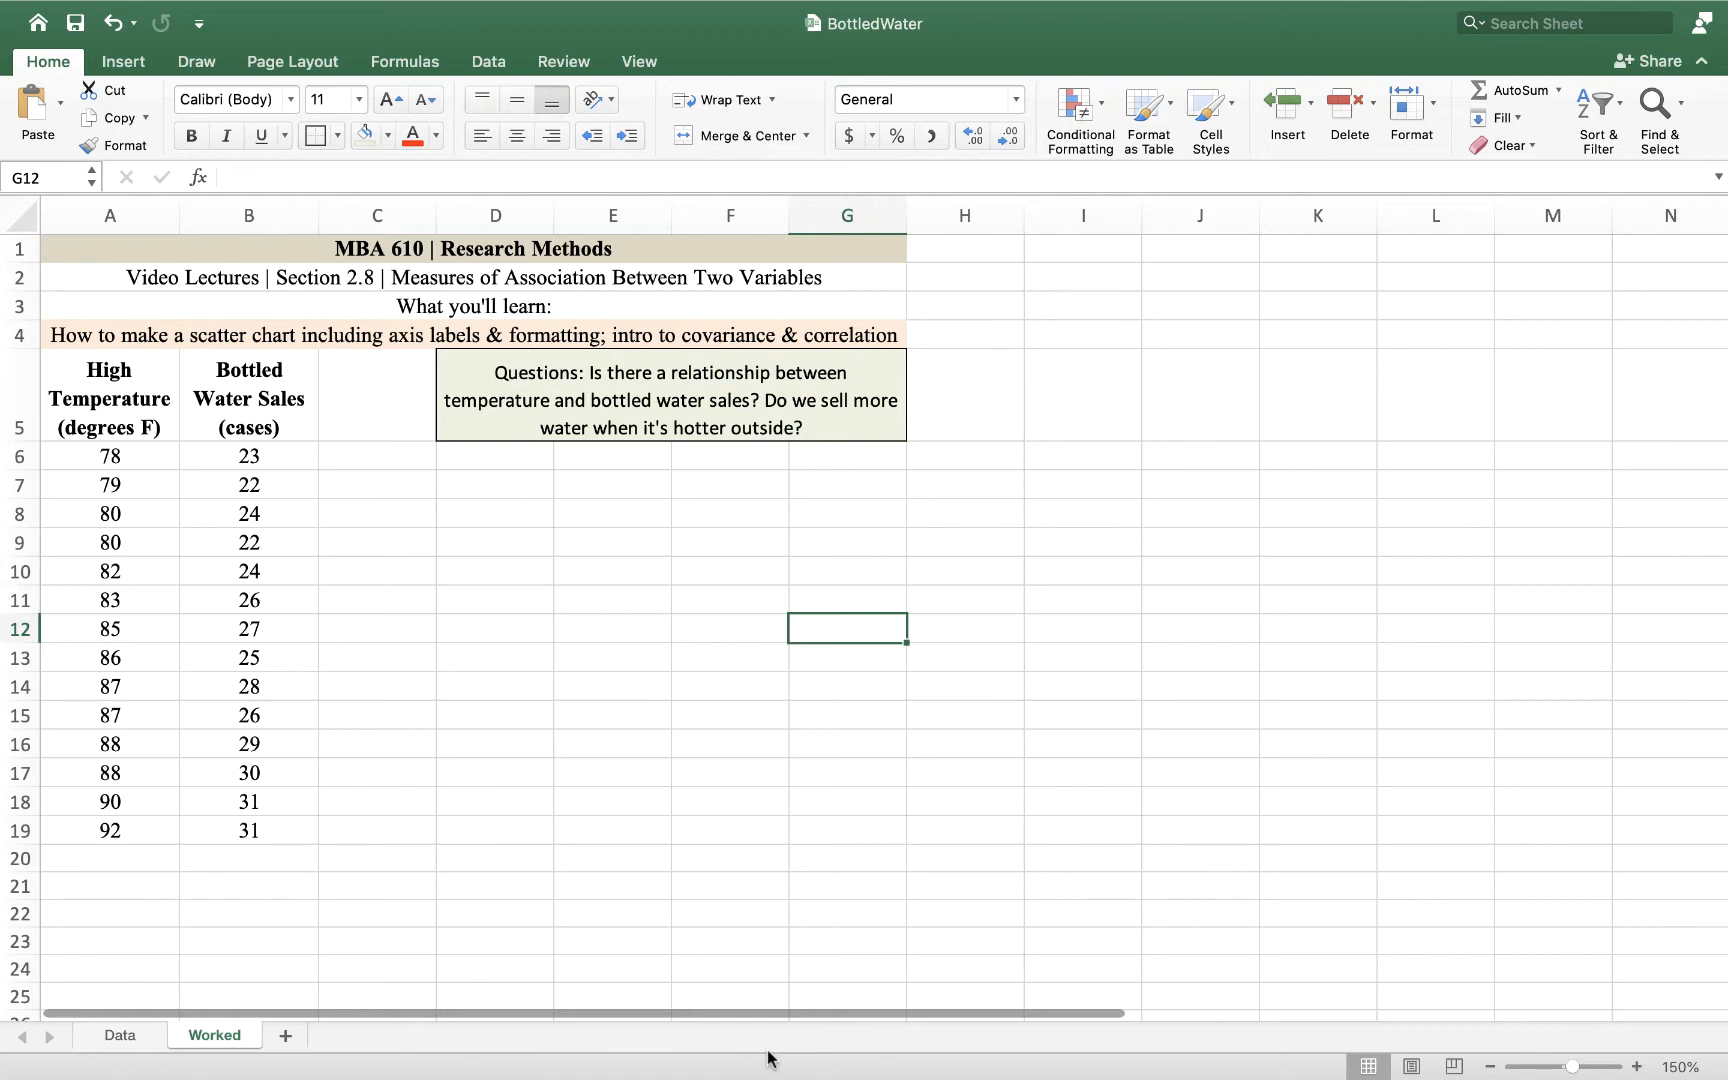
{"action": "mouse_move", "coordinate": [308, 738]}
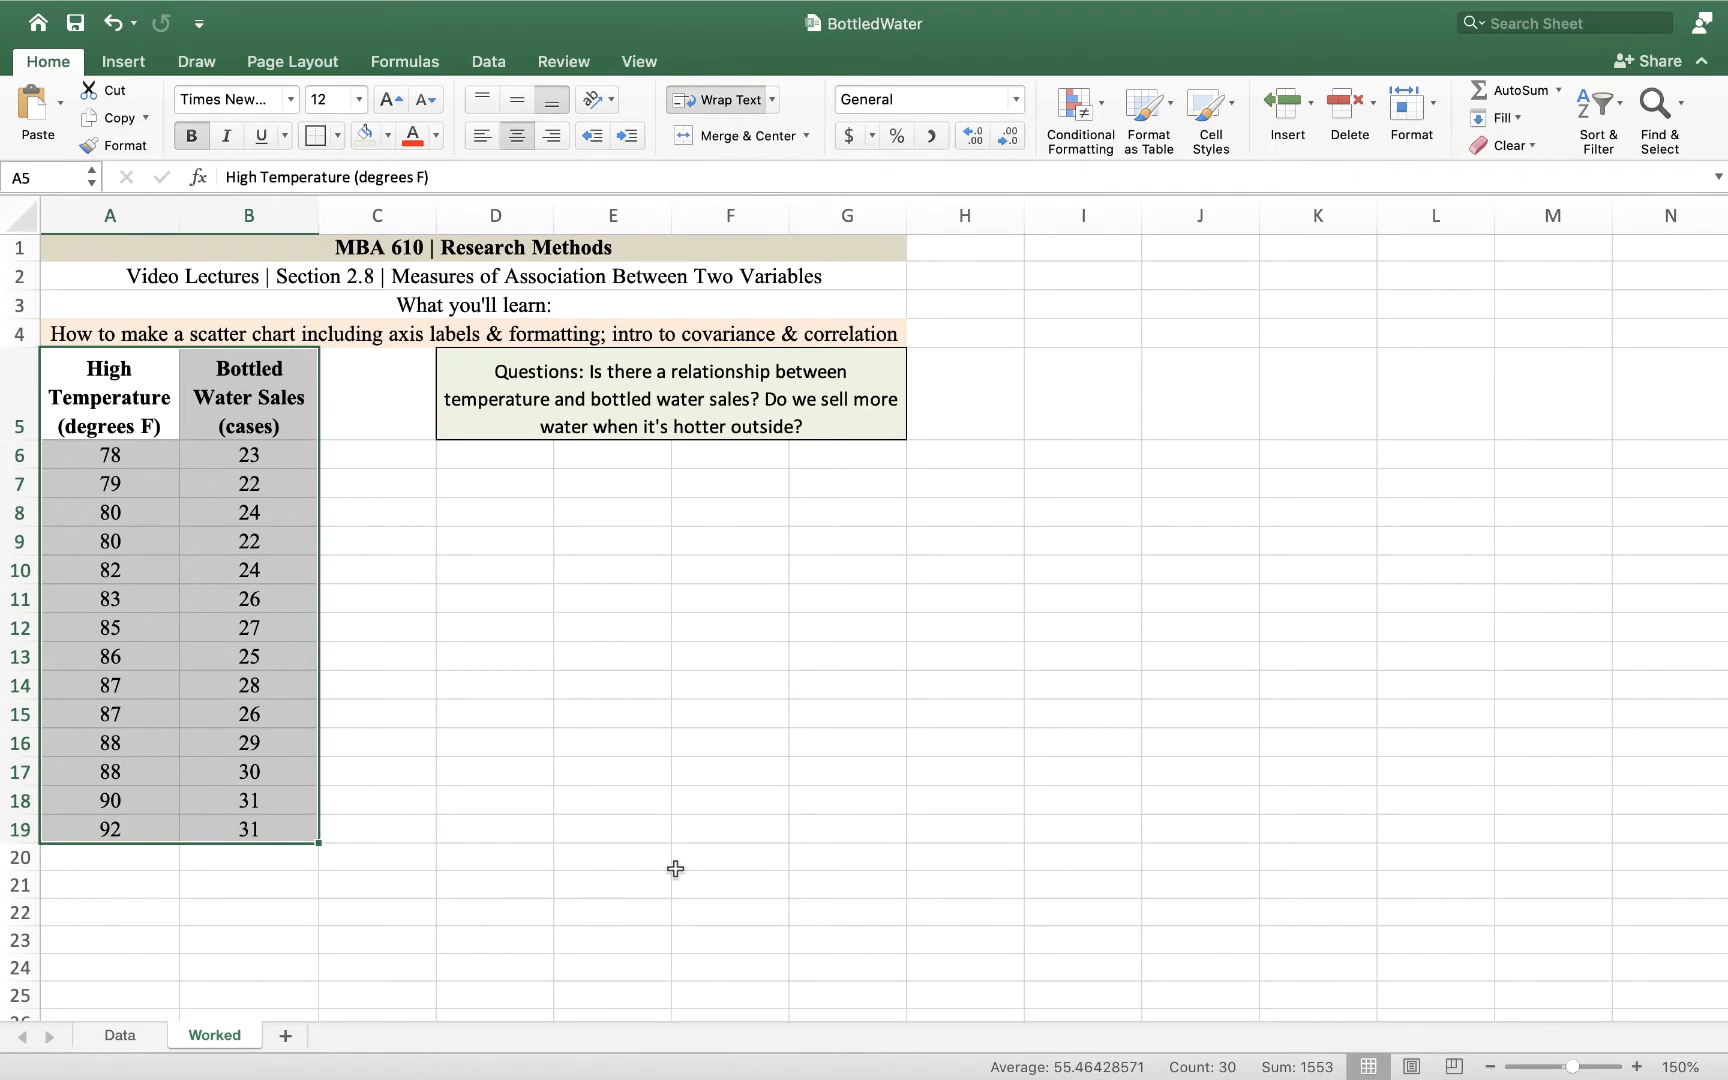
{"action": "mouse_move", "coordinate": [828, 428]}
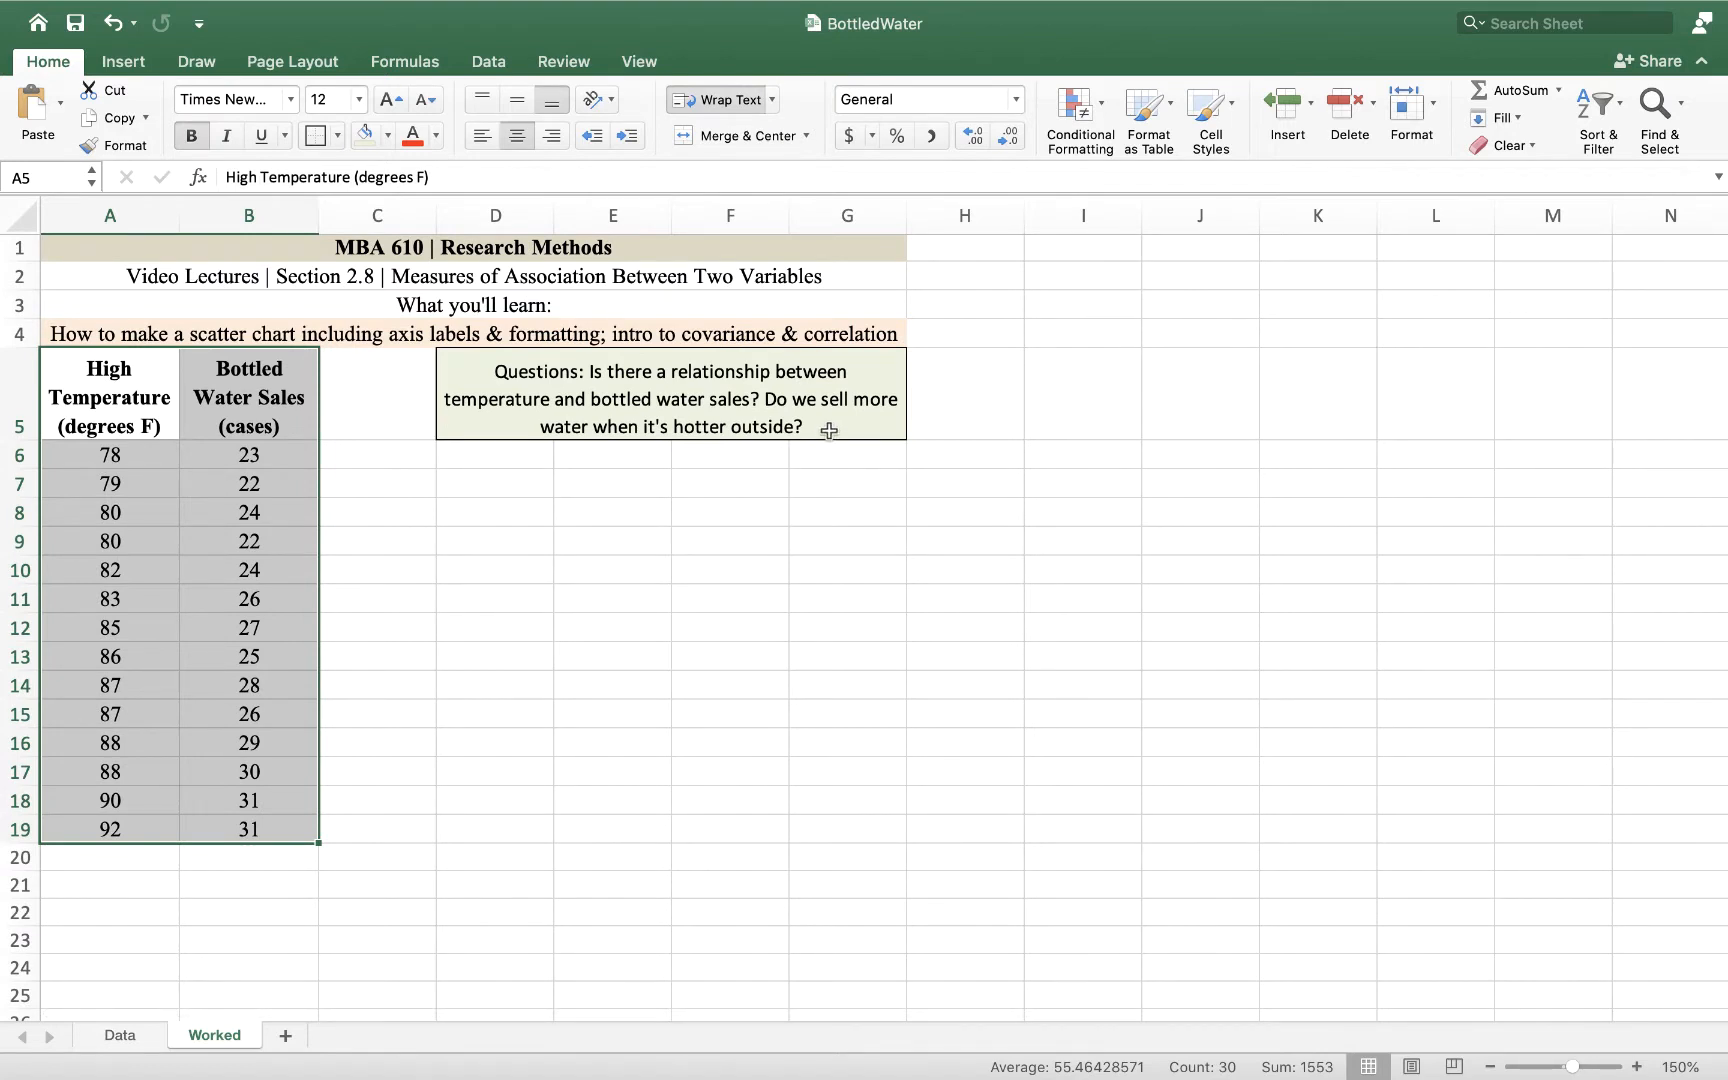
Step: Select the temperature and bottled water sales columns A5:B19, headers included
{"action": "left_click", "coordinate": [670, 394]}
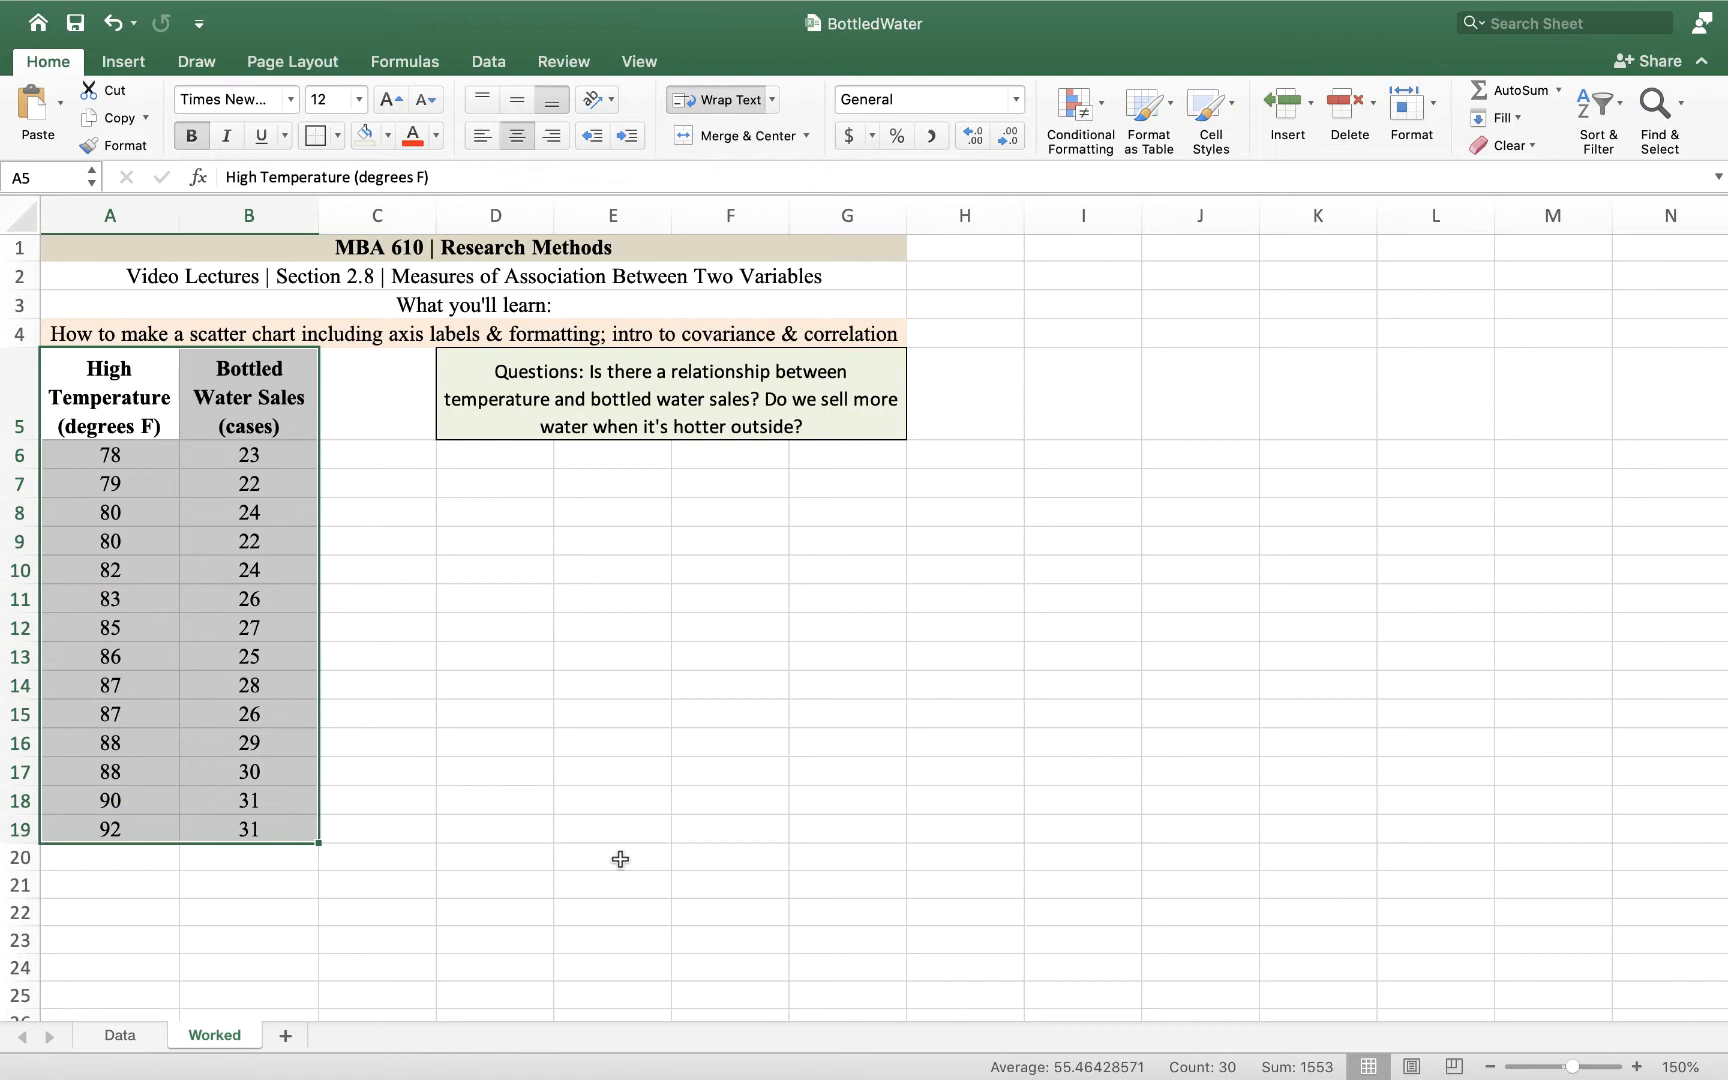
{"action": "mouse_move", "coordinate": [148, 74]}
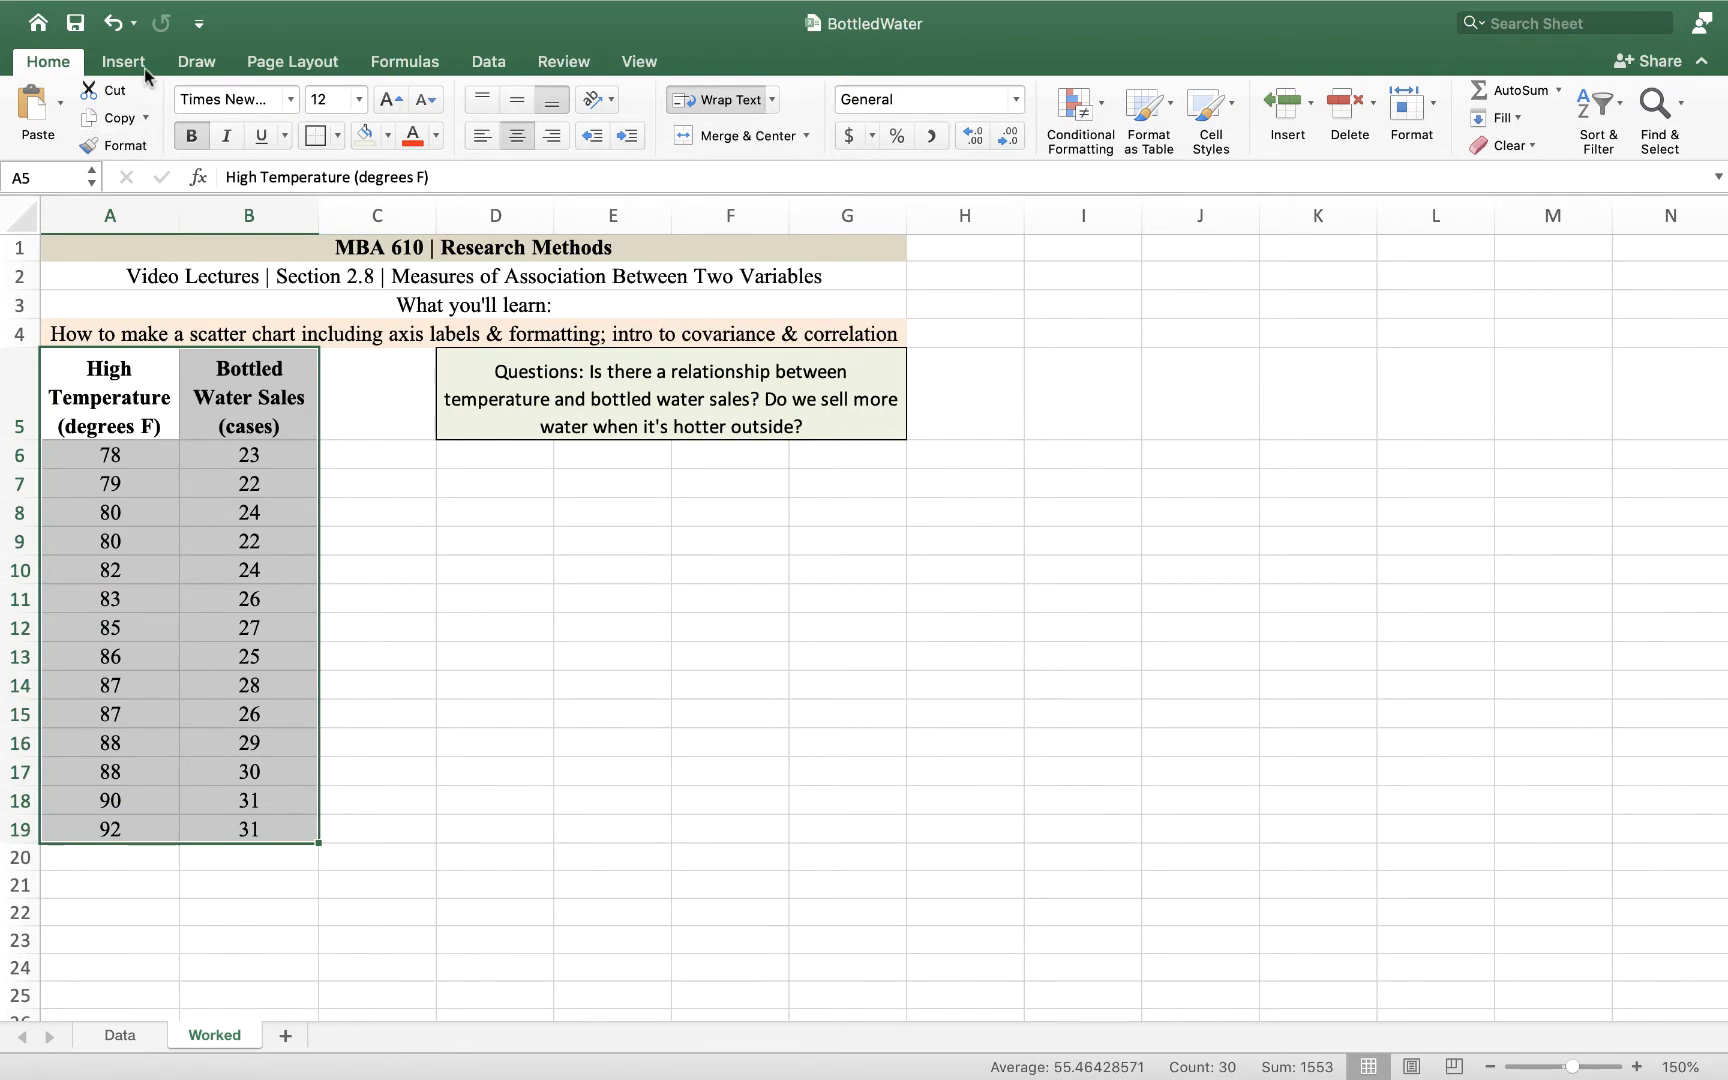
Step: Insert a plain X Y (Scatter) chart of sales against temperature from the Insert ribbon
{"action": "left_click", "coordinate": [122, 60]}
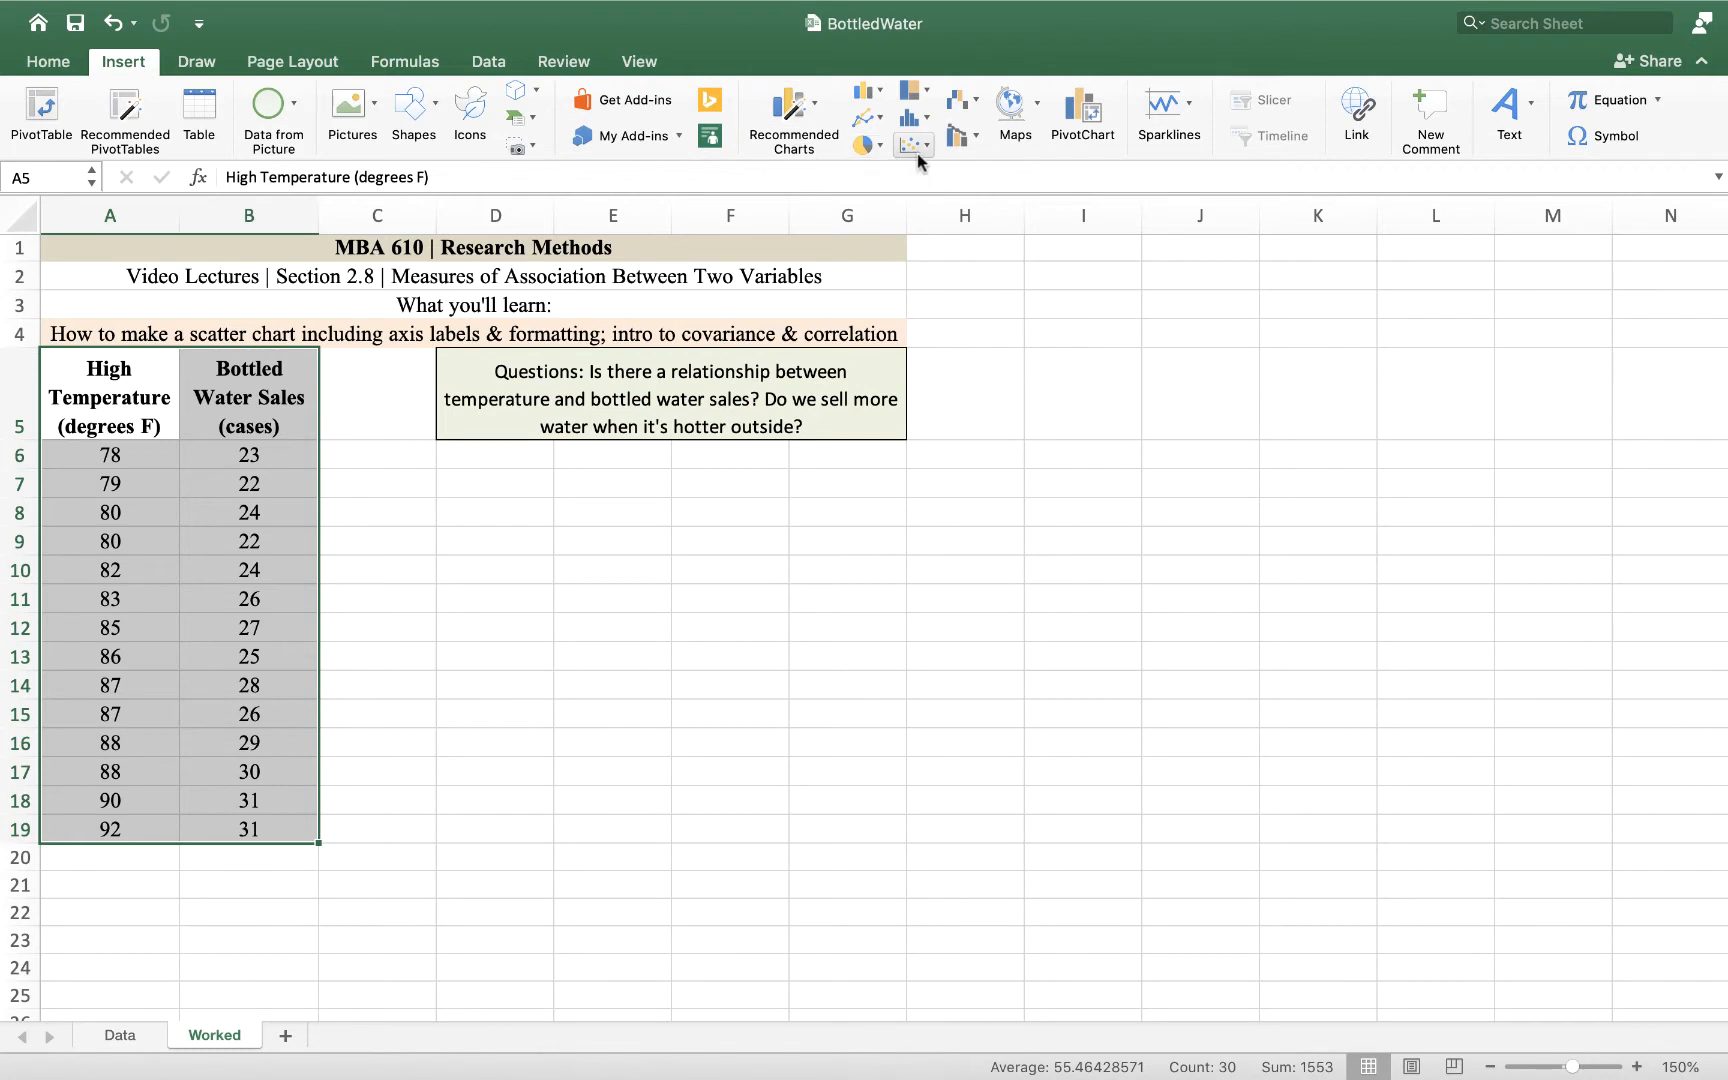
{"action": "mouse_move", "coordinate": [914, 144]}
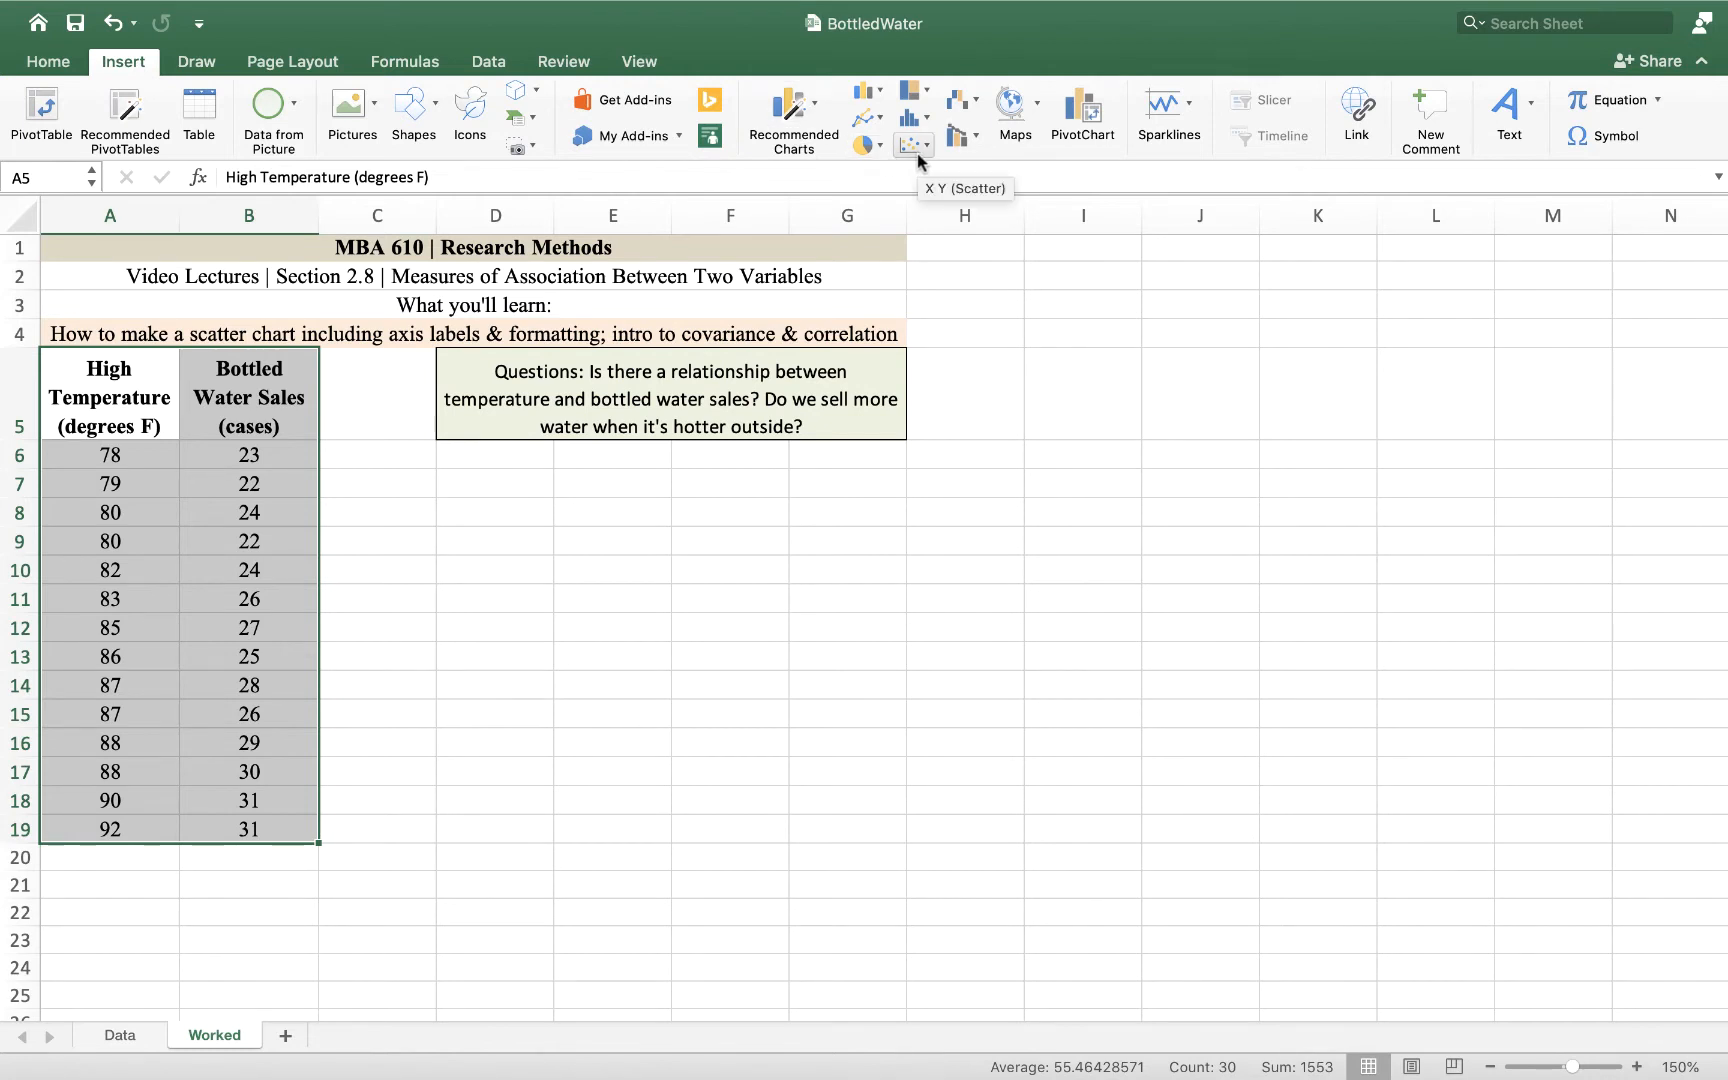
{"action": "left_click", "coordinate": [908, 144]}
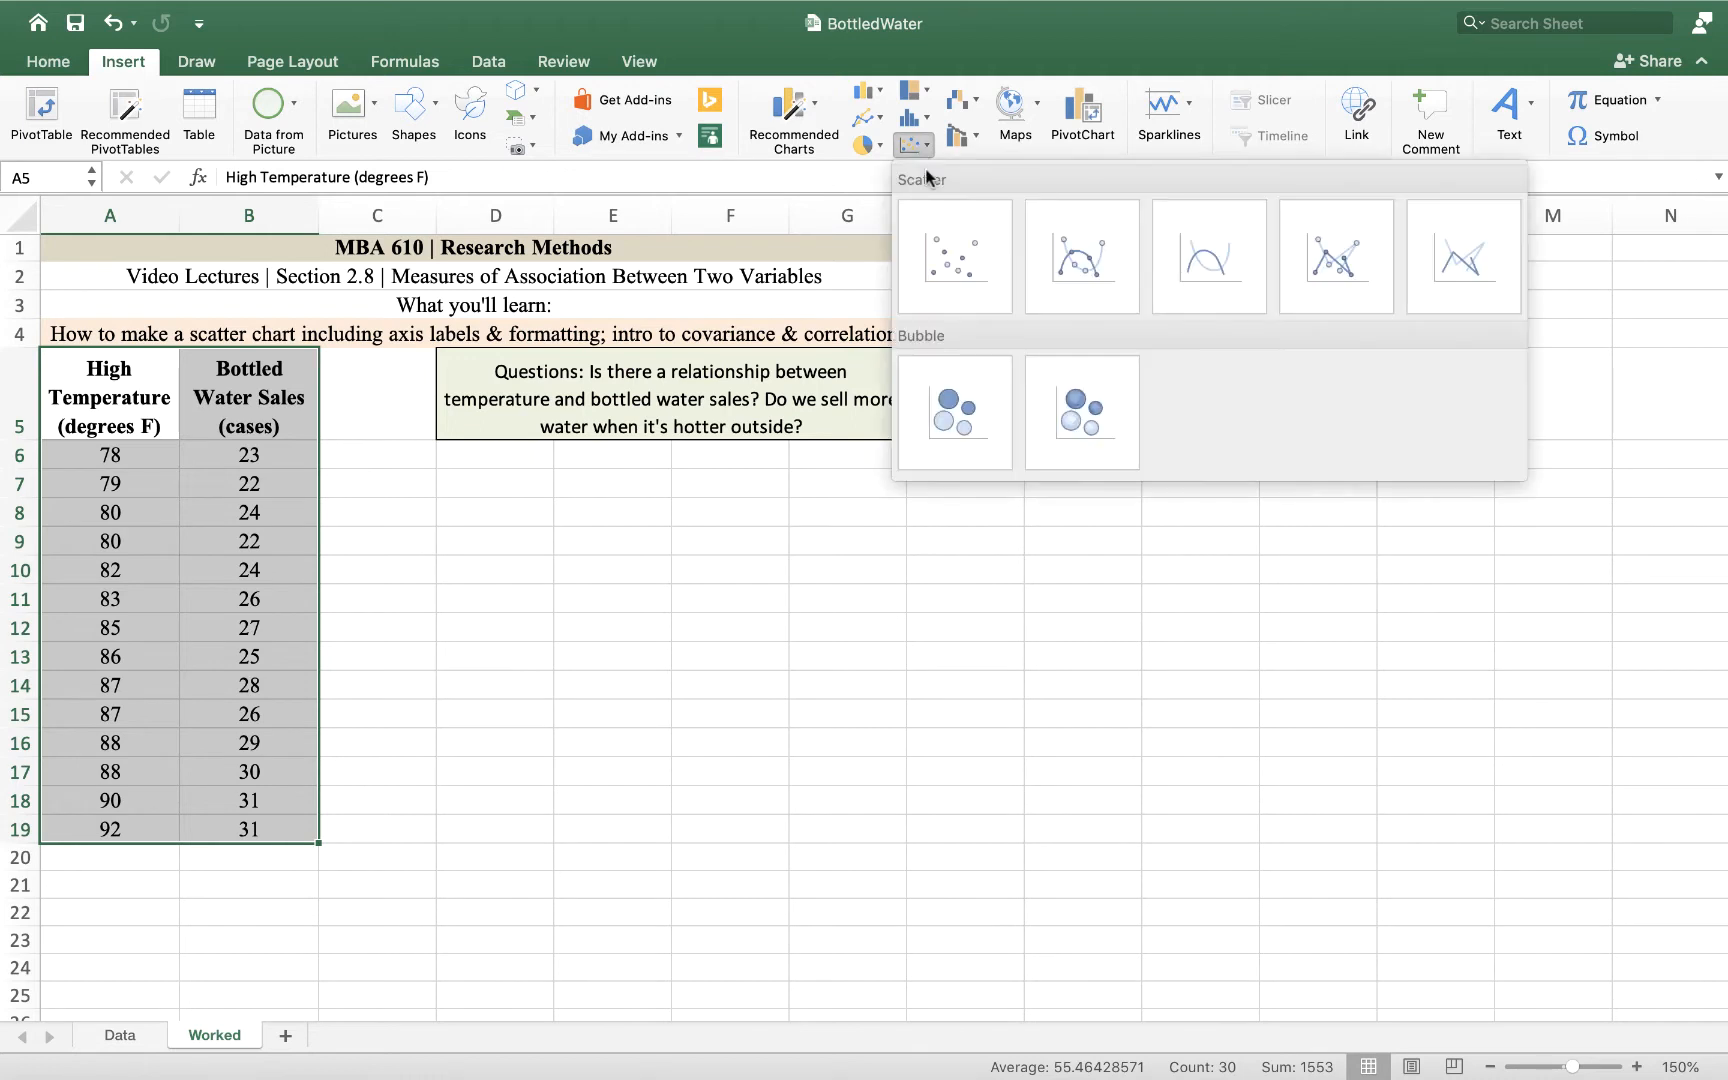
{"action": "mouse_move", "coordinate": [952, 256]}
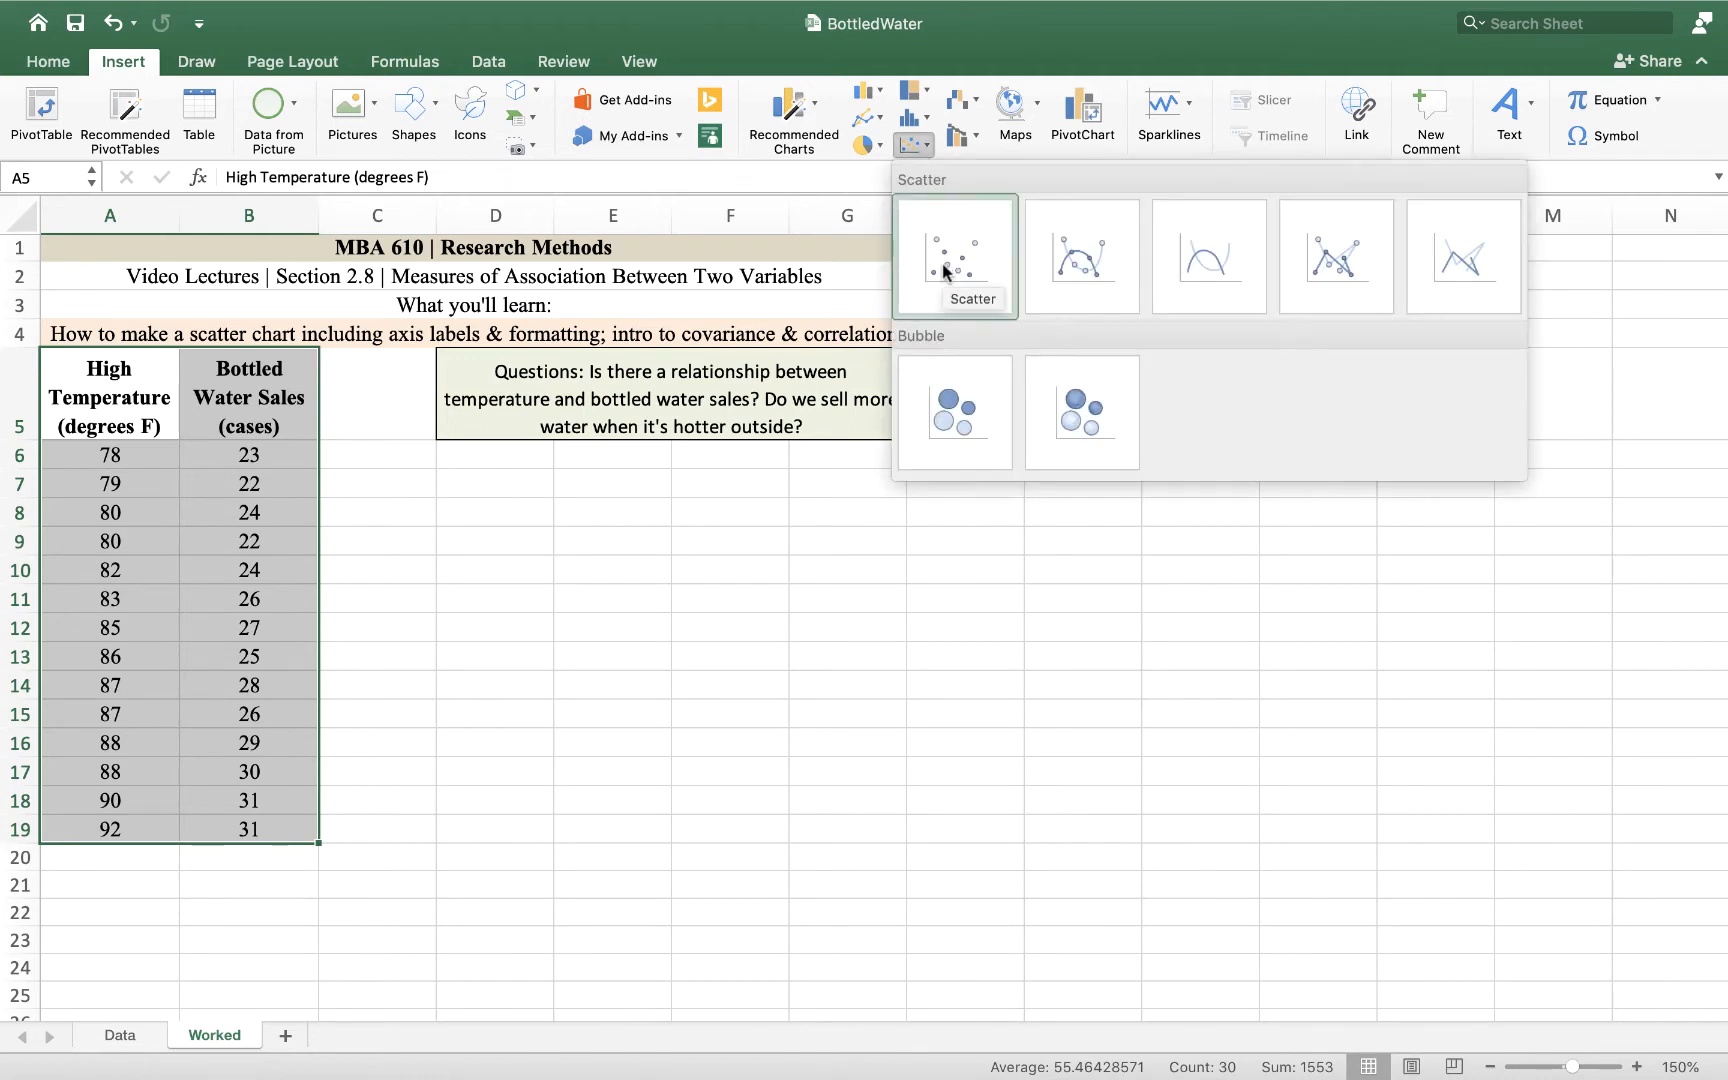
{"action": "mouse_move", "coordinate": [946, 272]}
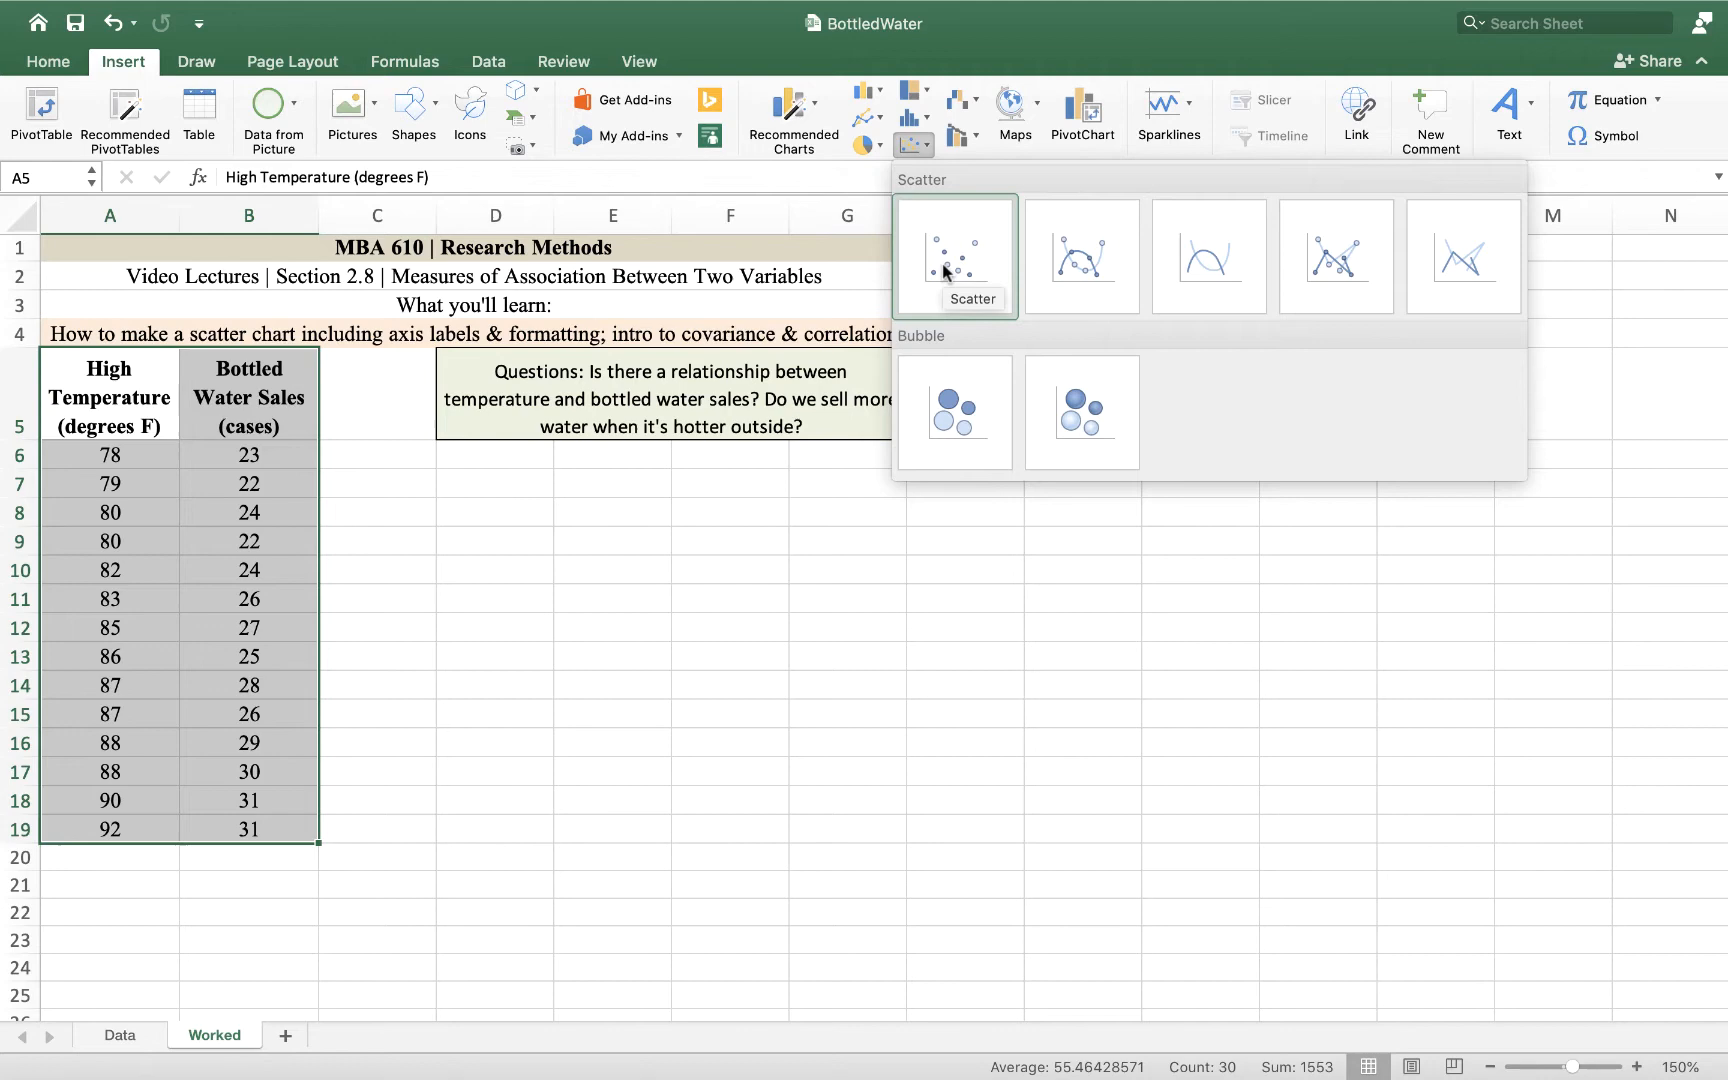
{"action": "mouse_move", "coordinate": [926, 288]}
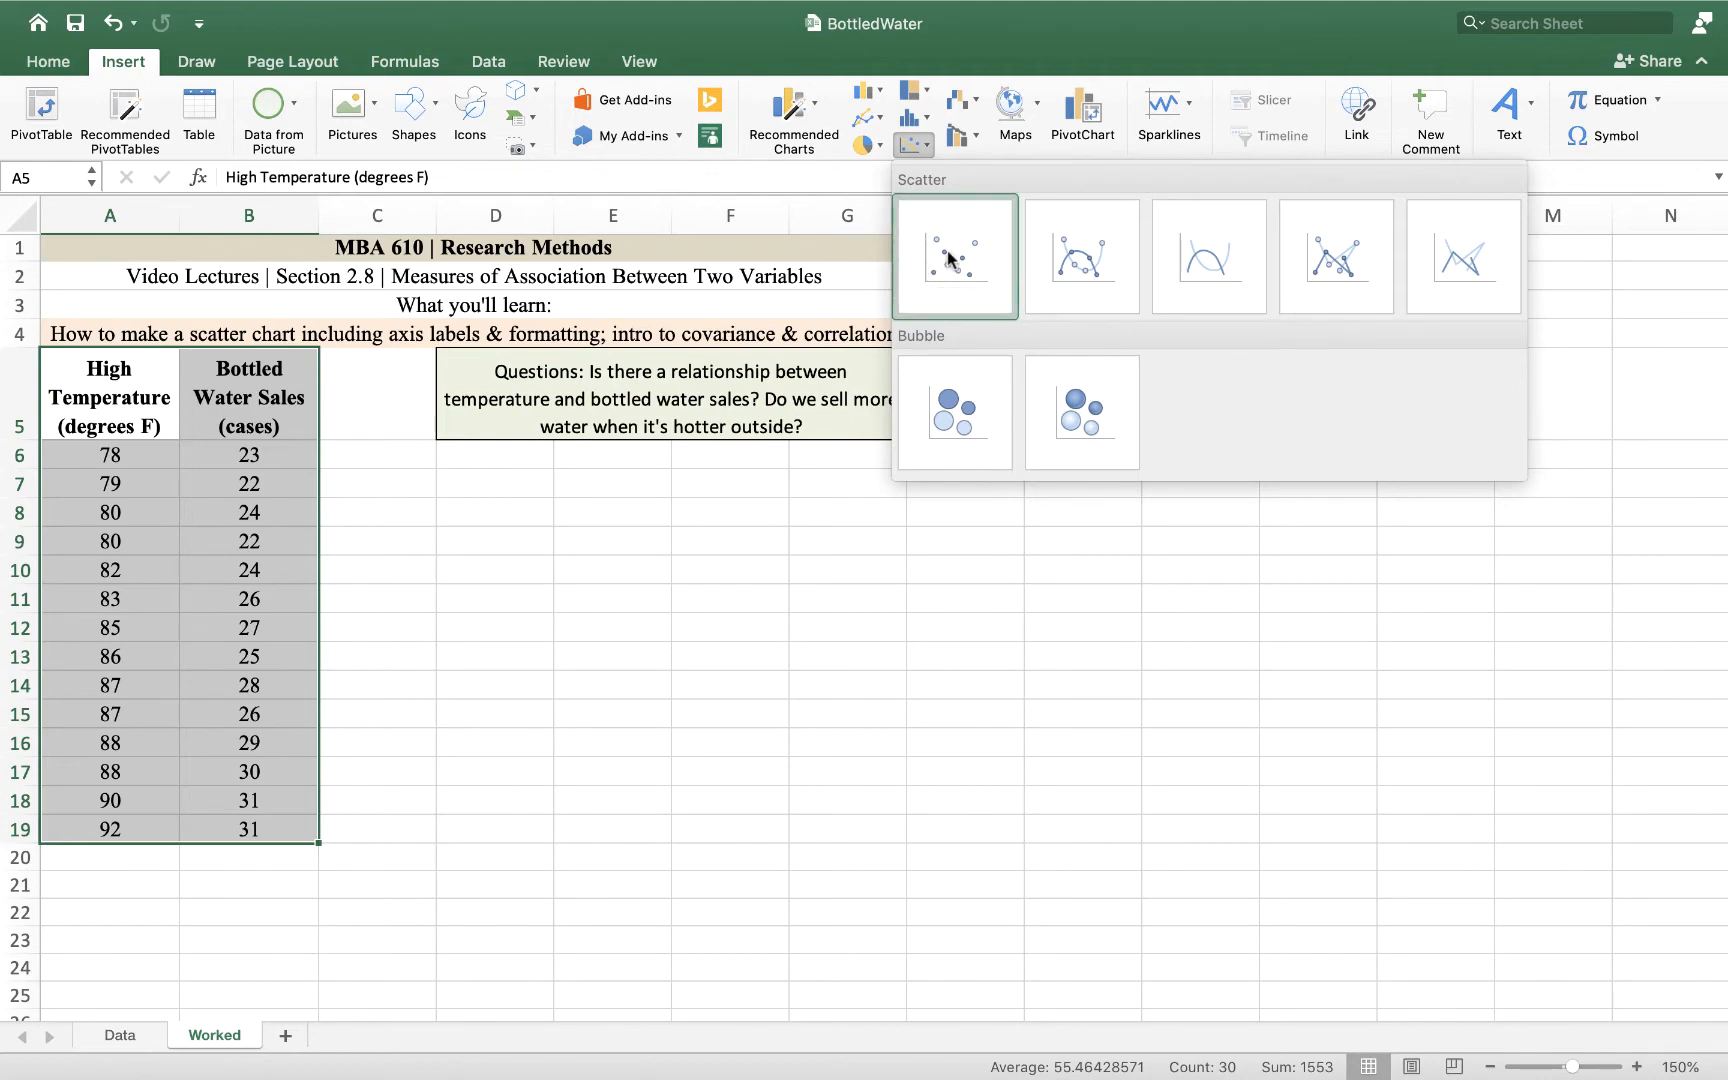
{"action": "left_click", "coordinate": [954, 254]}
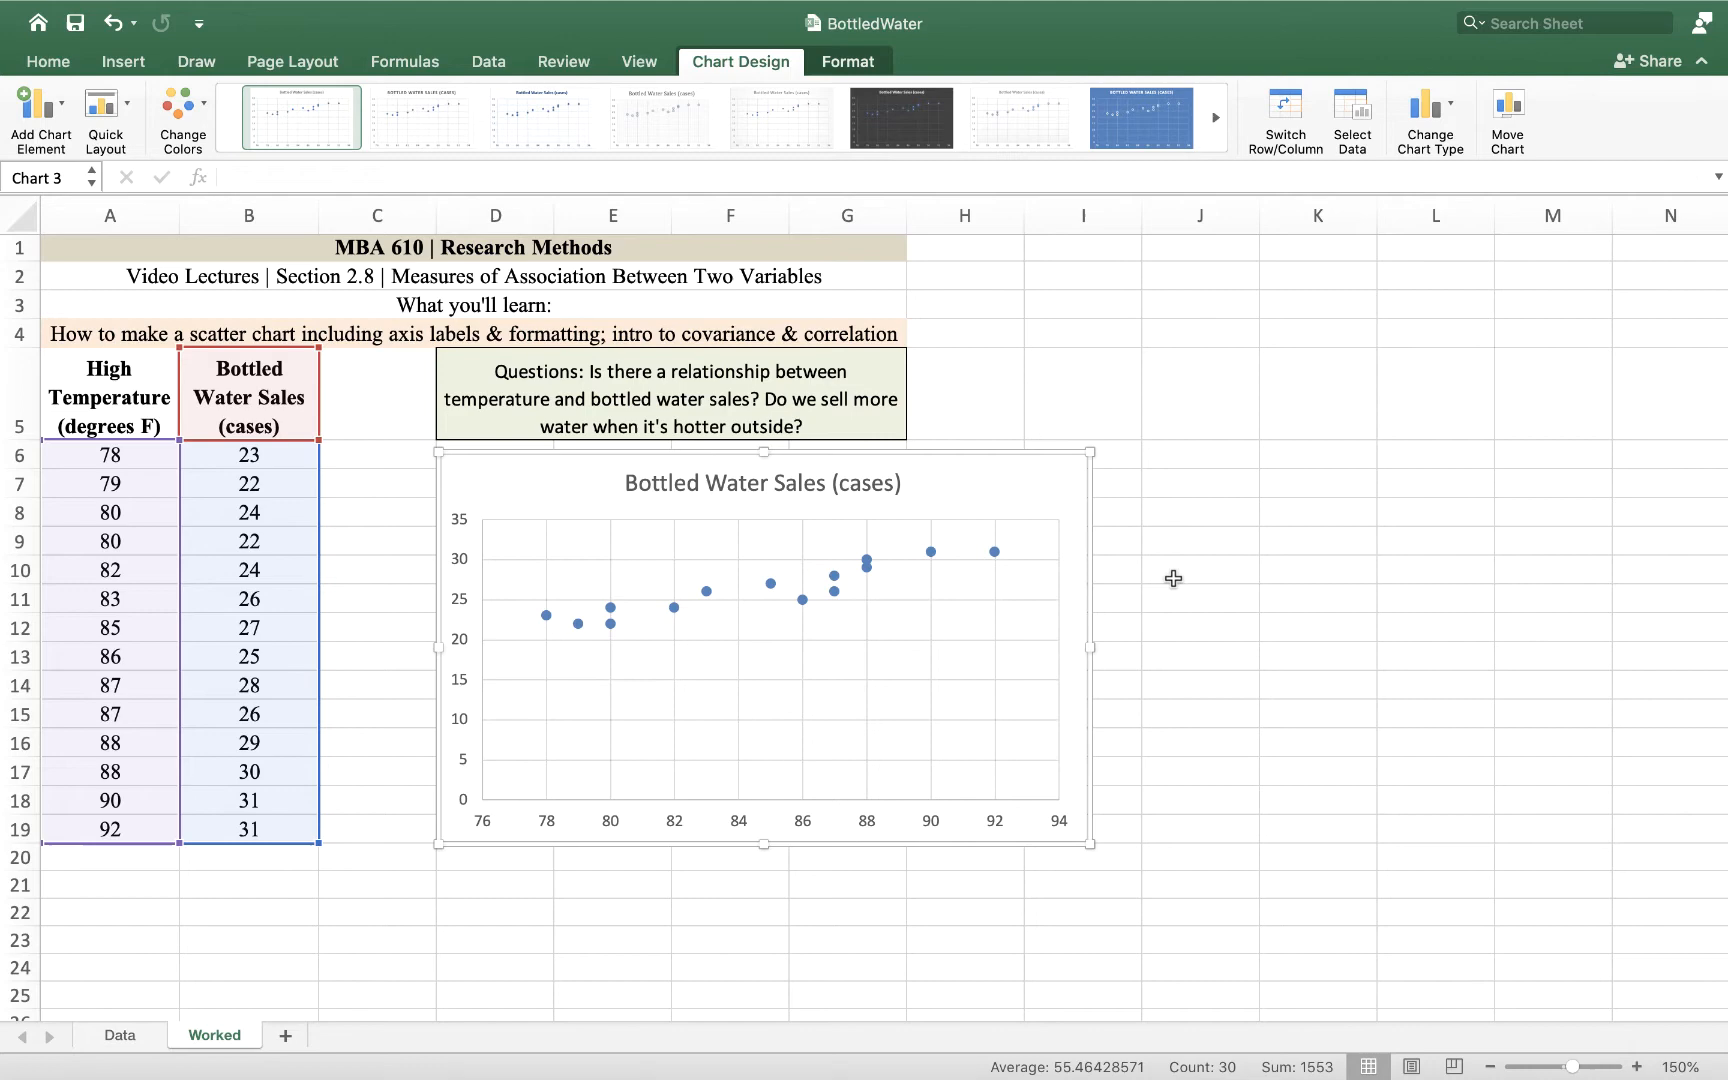
{"action": "mouse_move", "coordinate": [1174, 586]}
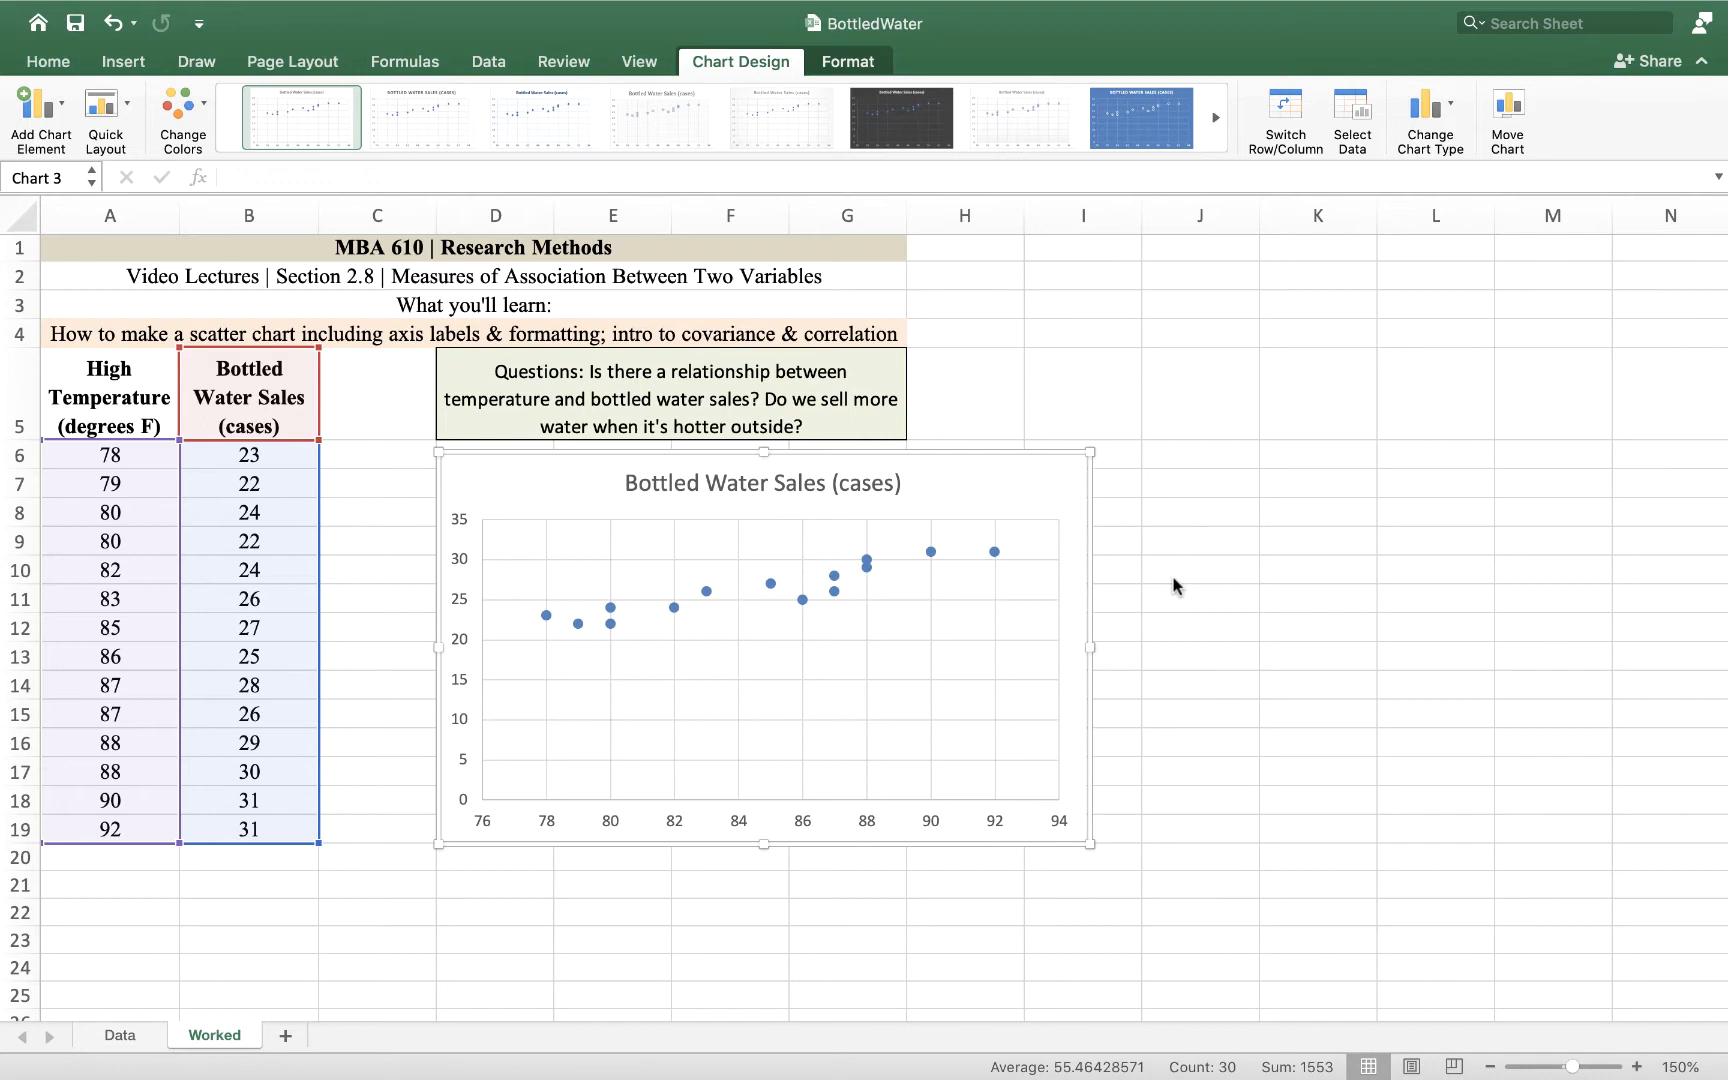
{"action": "mouse_move", "coordinate": [774, 504]}
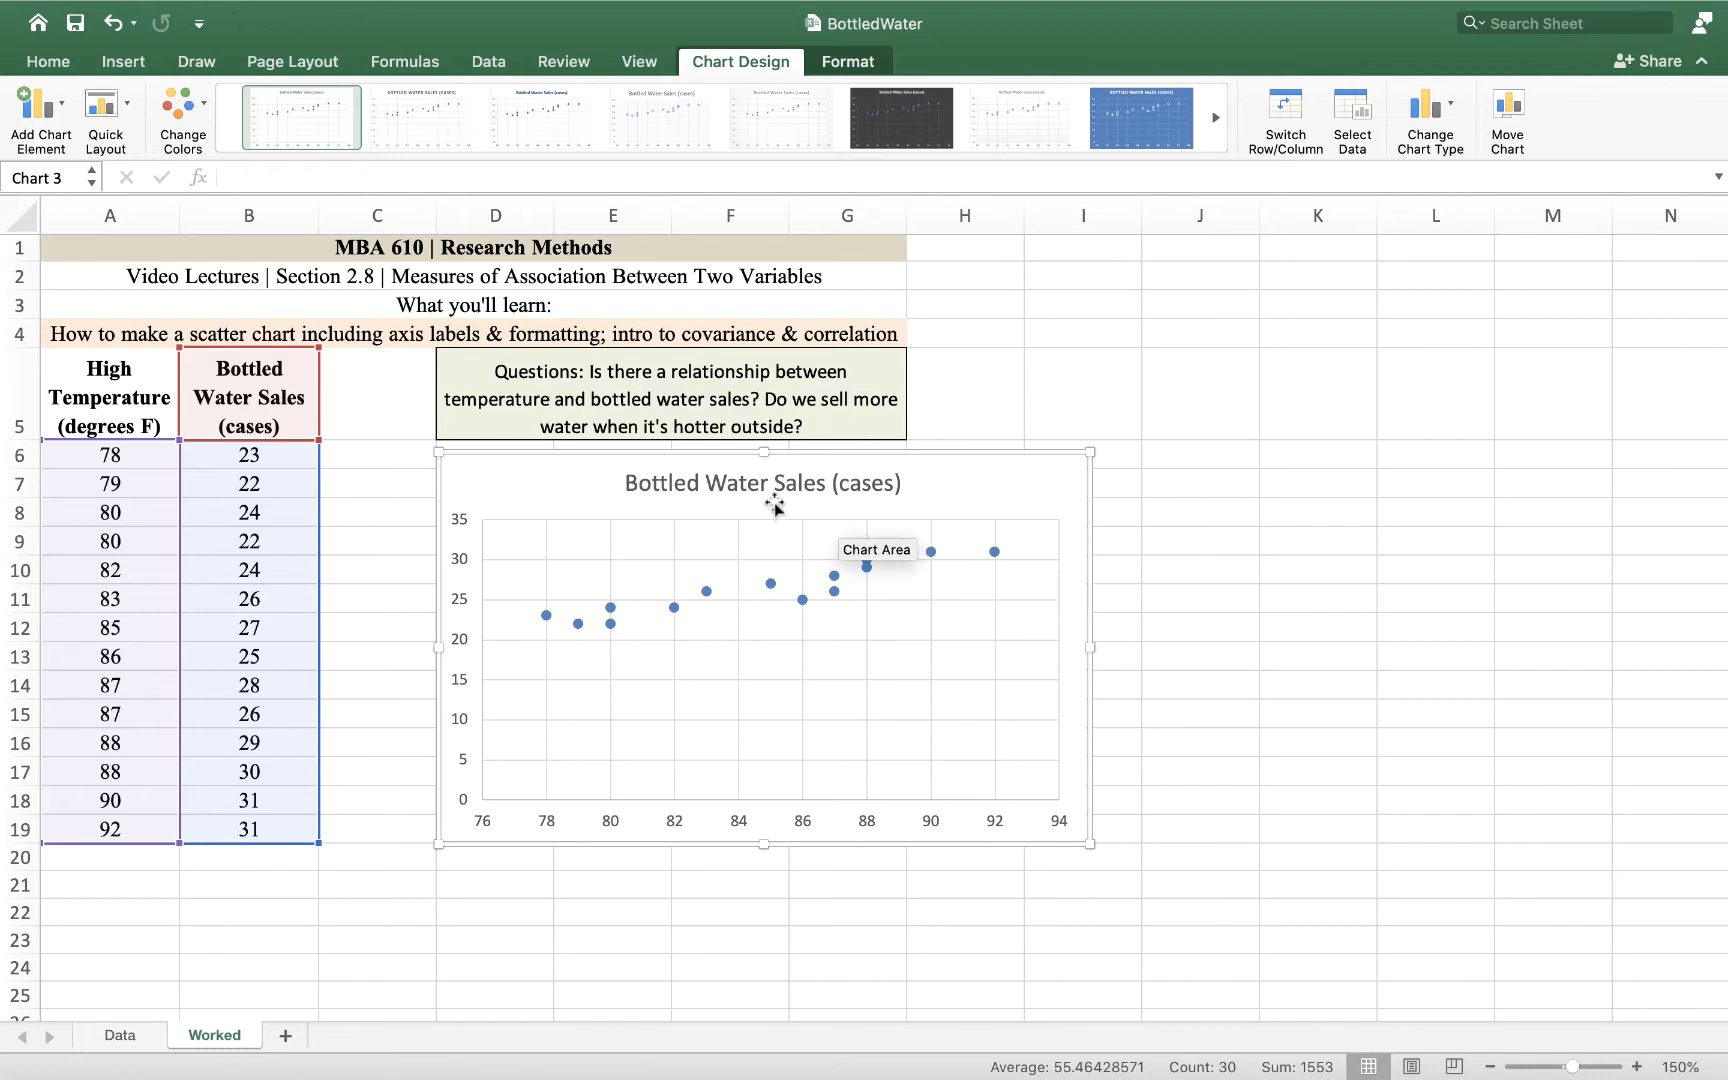
{"action": "mouse_move", "coordinate": [718, 832]}
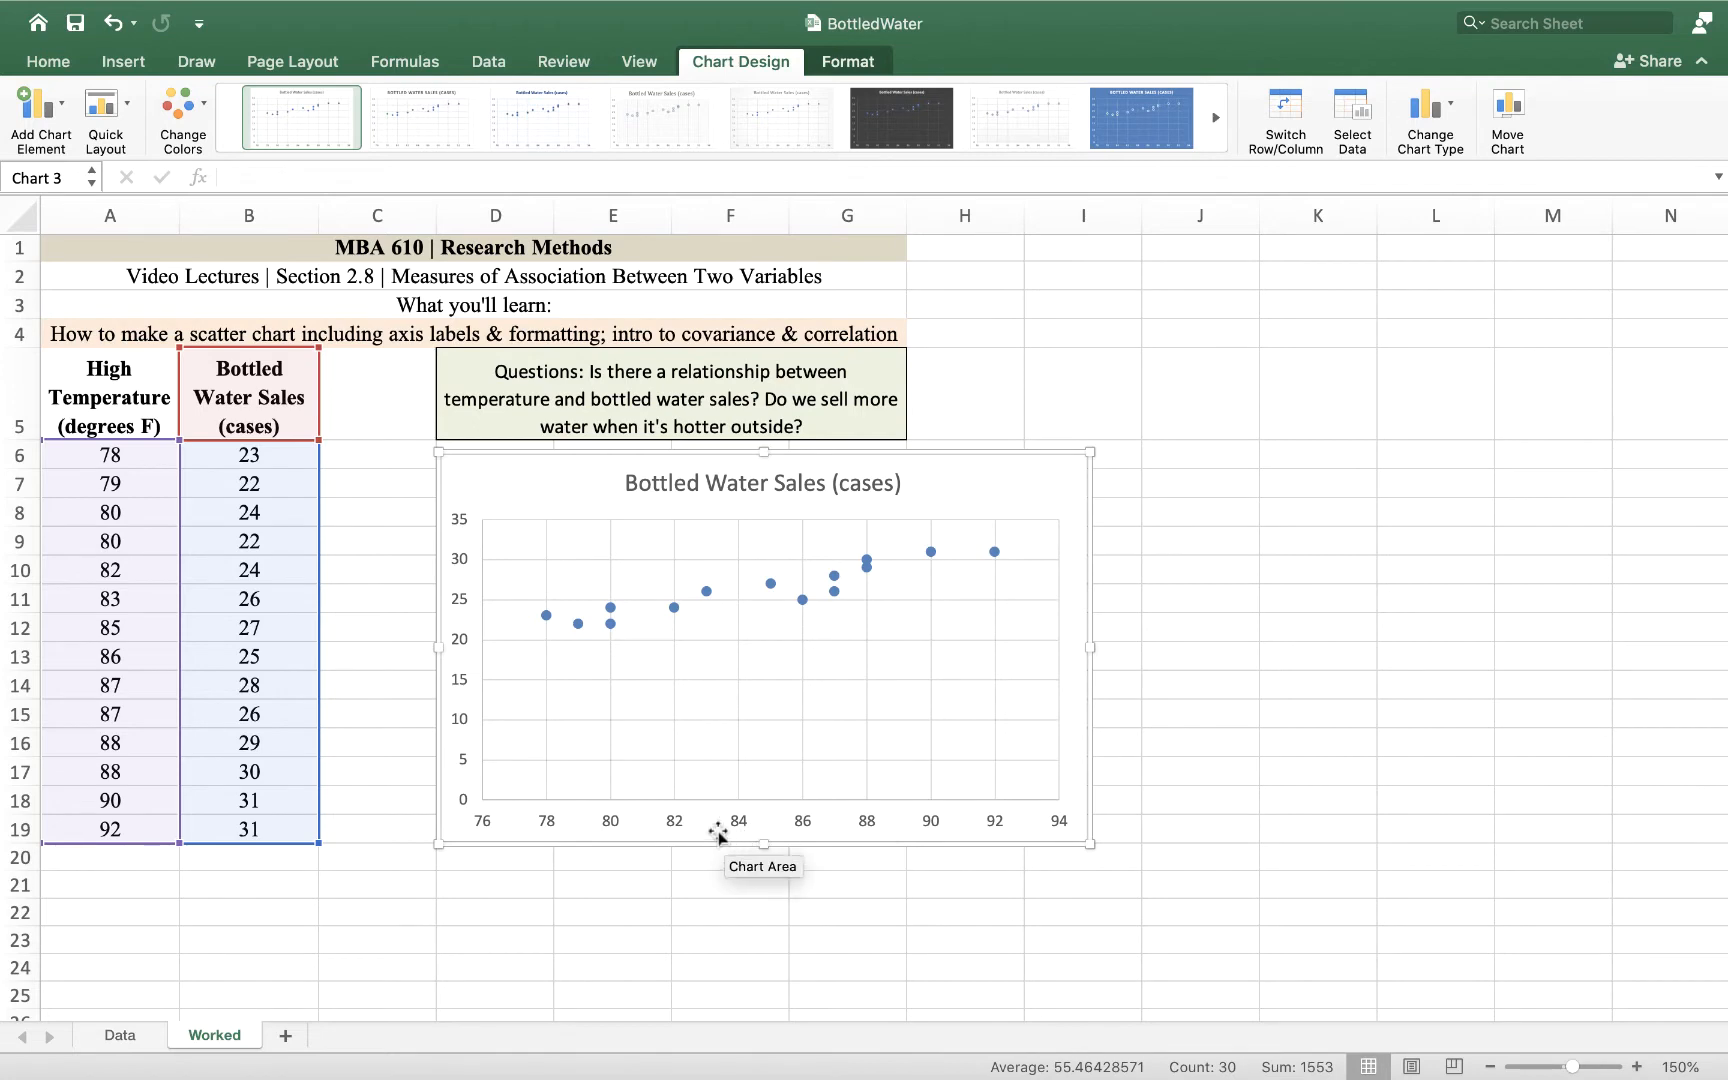
{"action": "mouse_move", "coordinate": [440, 468]}
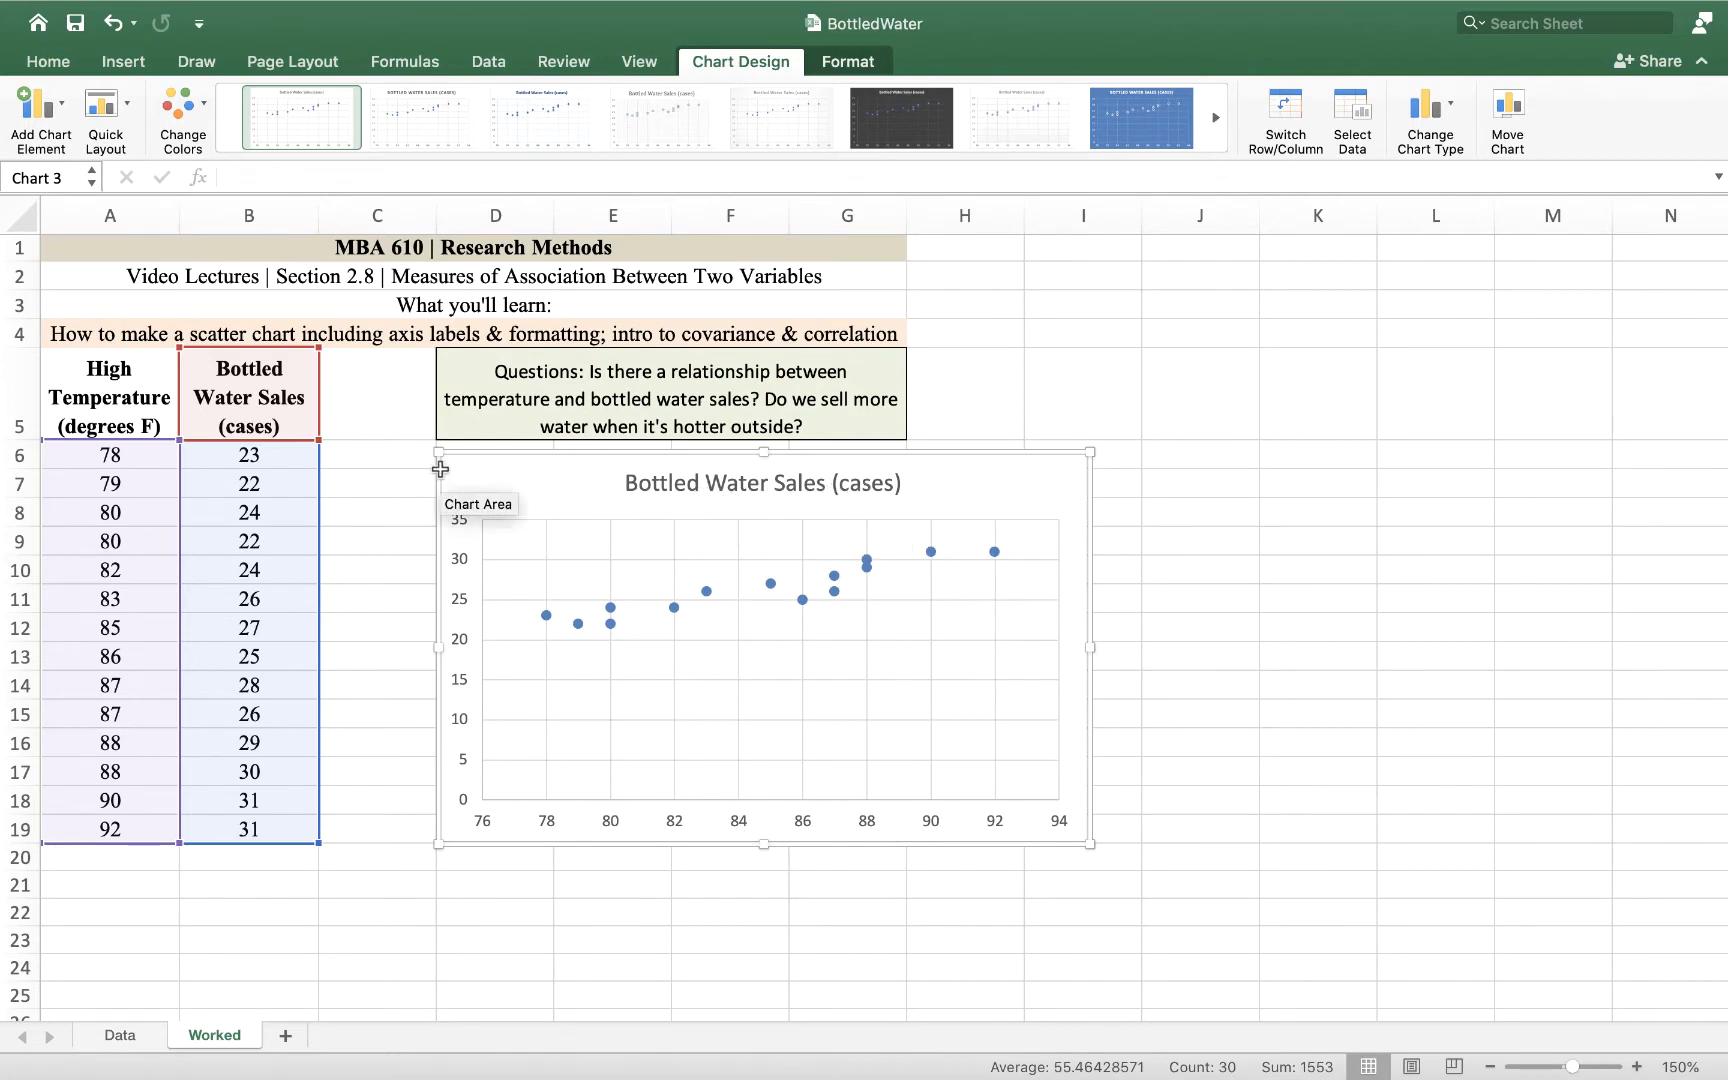
{"action": "mouse_move", "coordinate": [174, 686]}
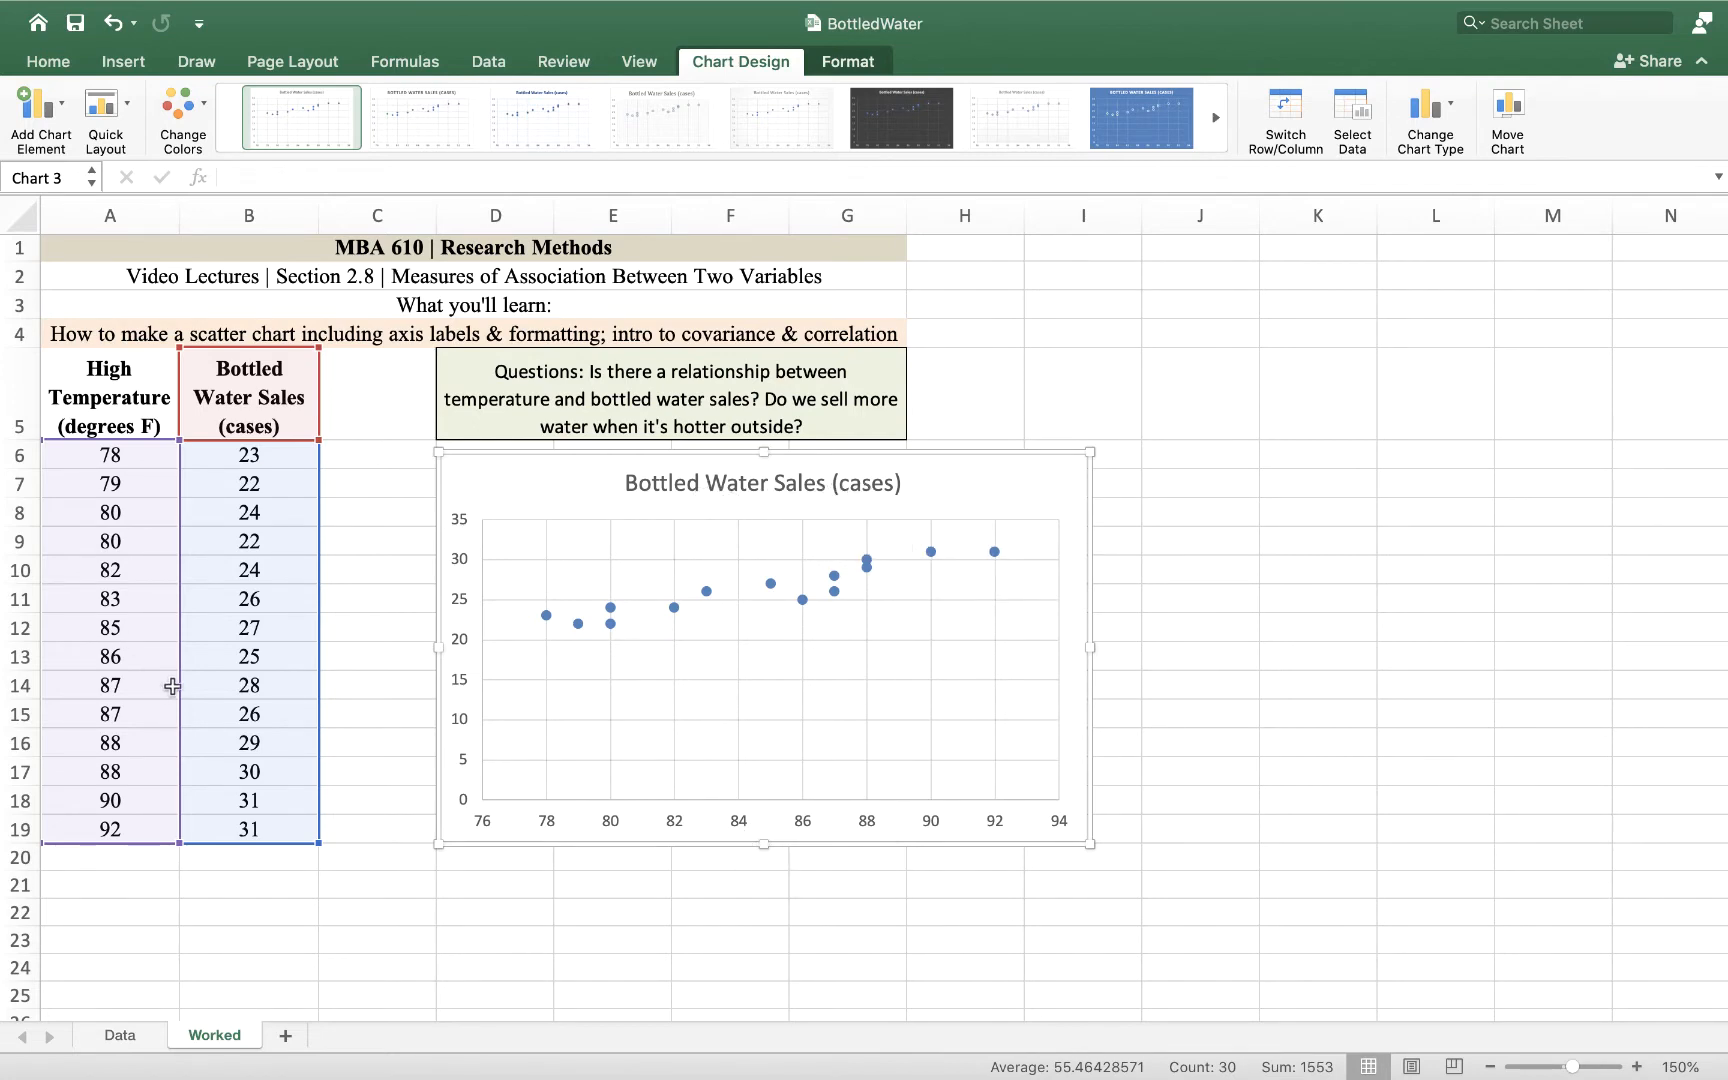
{"action": "mouse_move", "coordinate": [460, 658]}
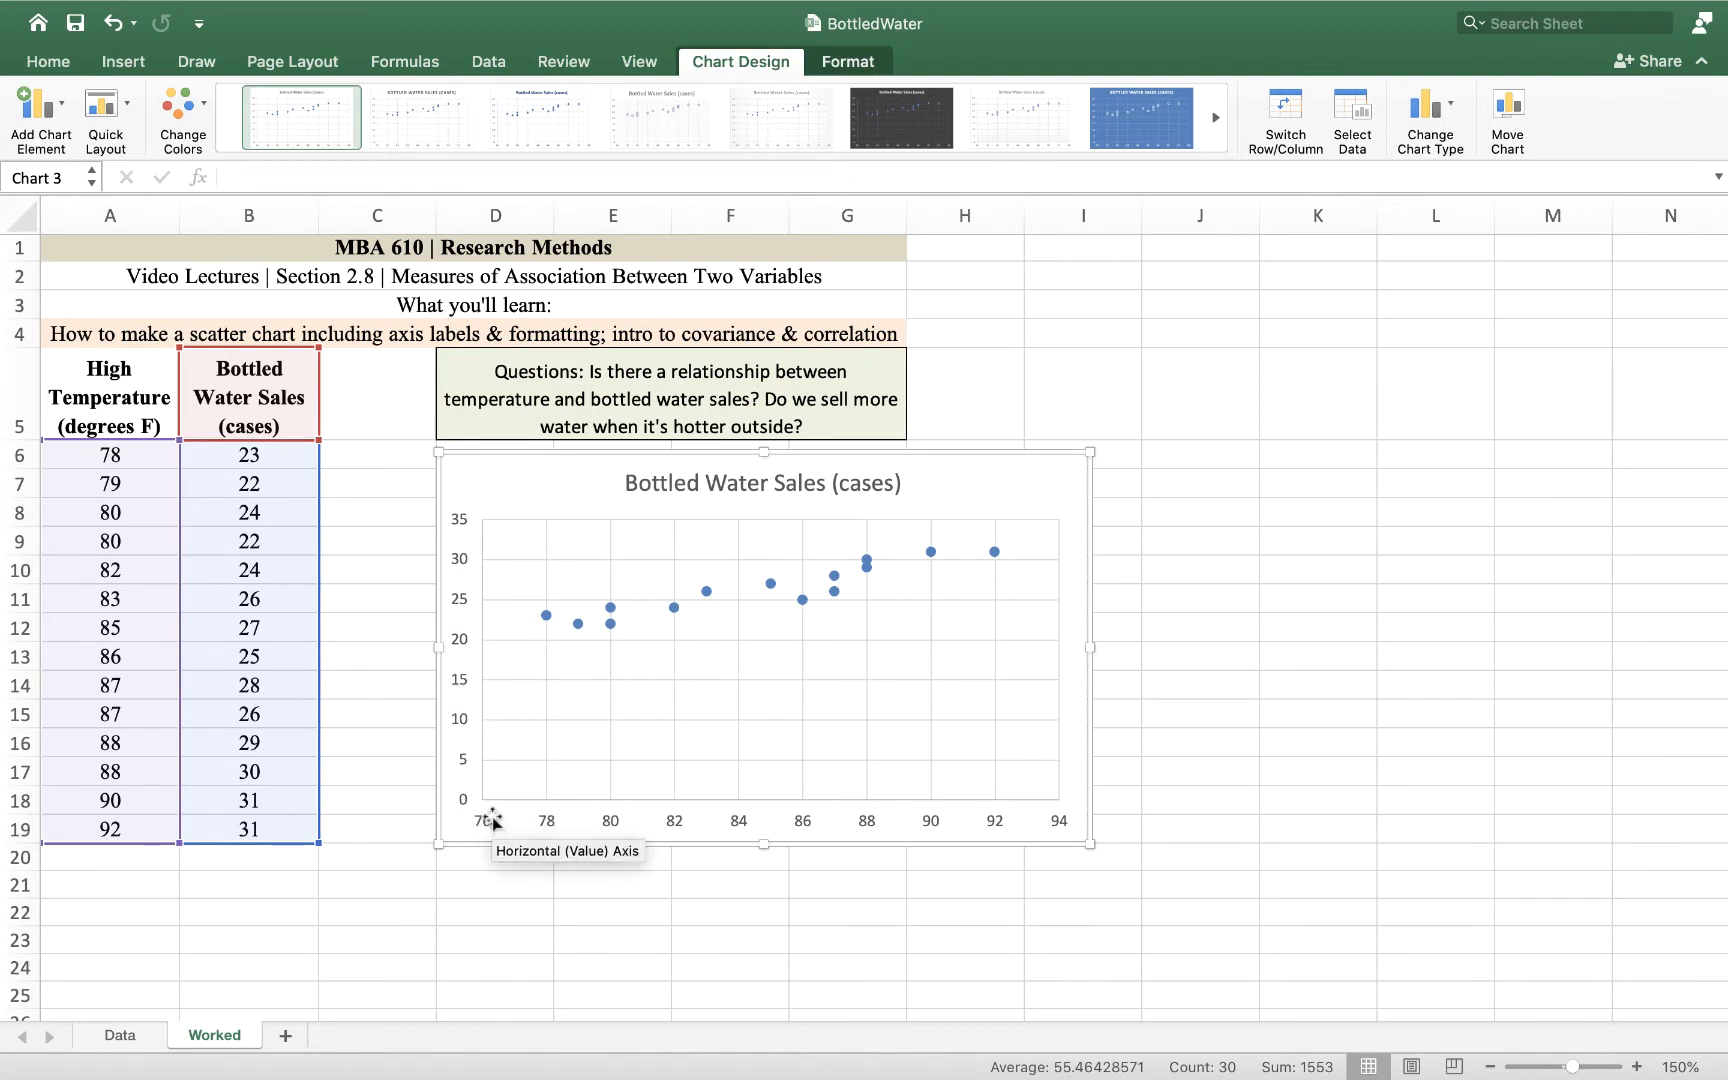
{"action": "mouse_move", "coordinate": [862, 848]}
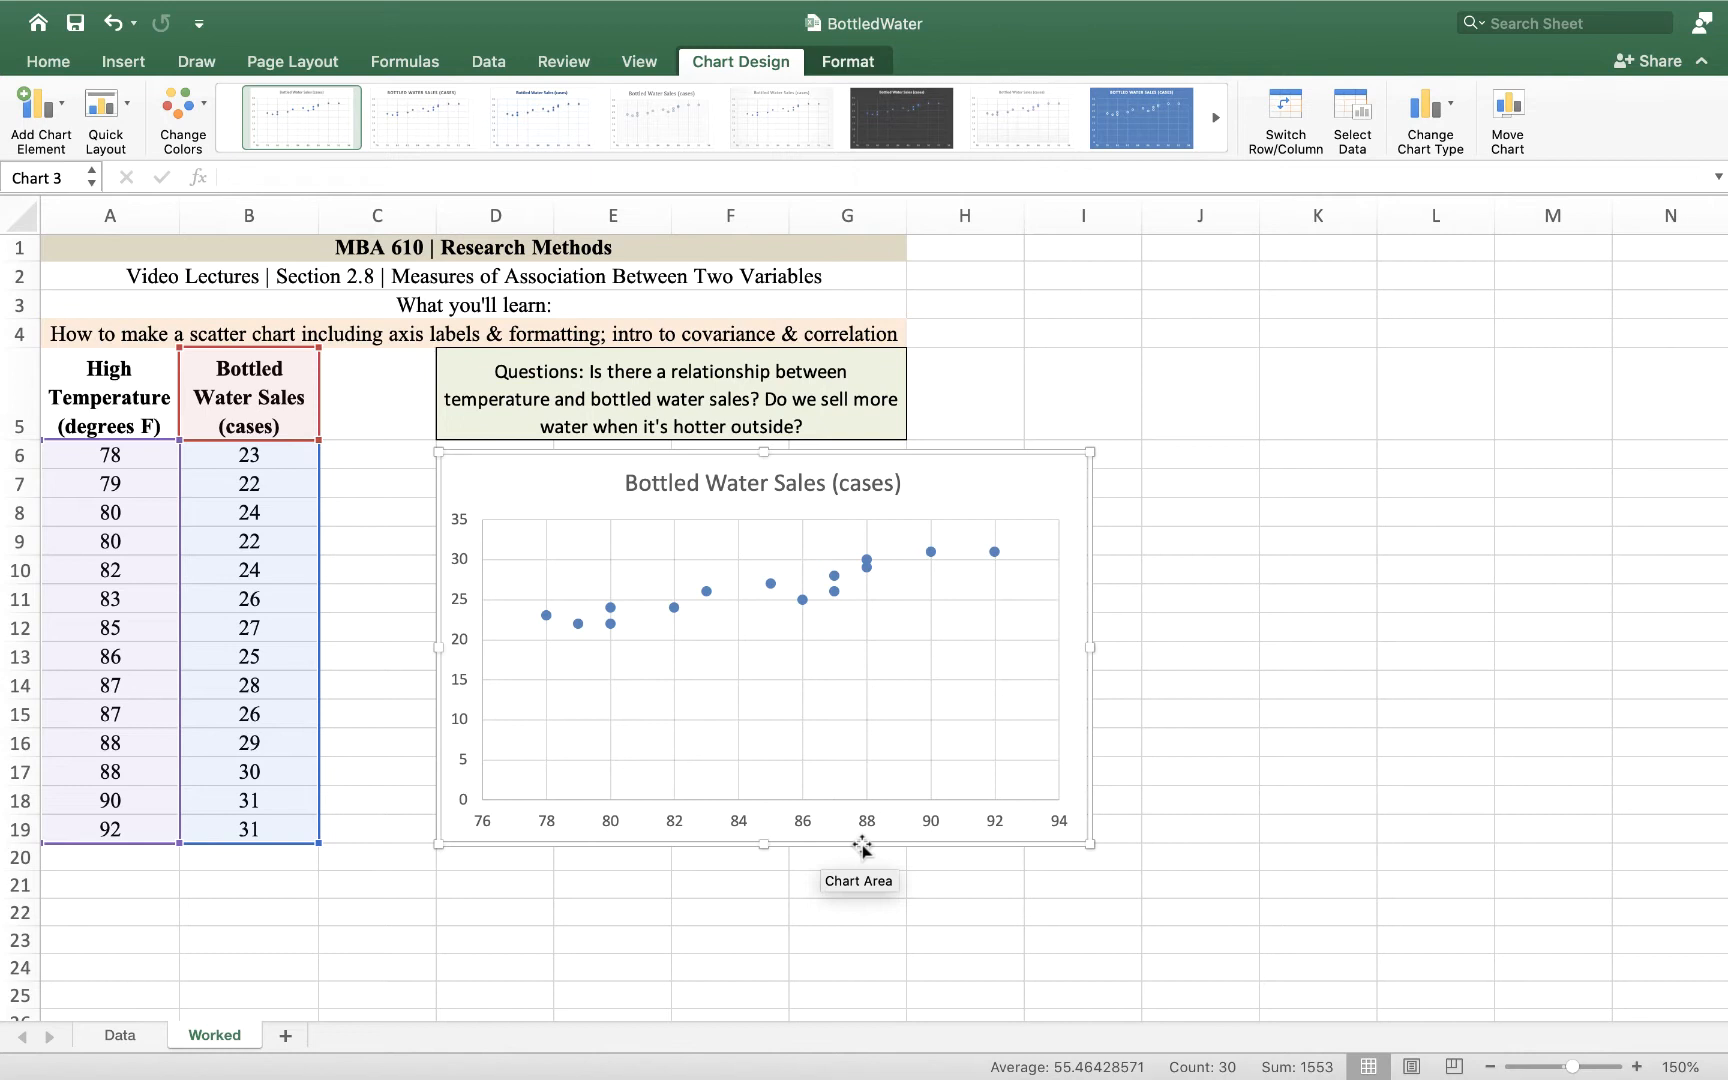
Step: Start editing the title of the new scatter chart of sales against temperature
{"action": "left_click", "coordinate": [760, 482]}
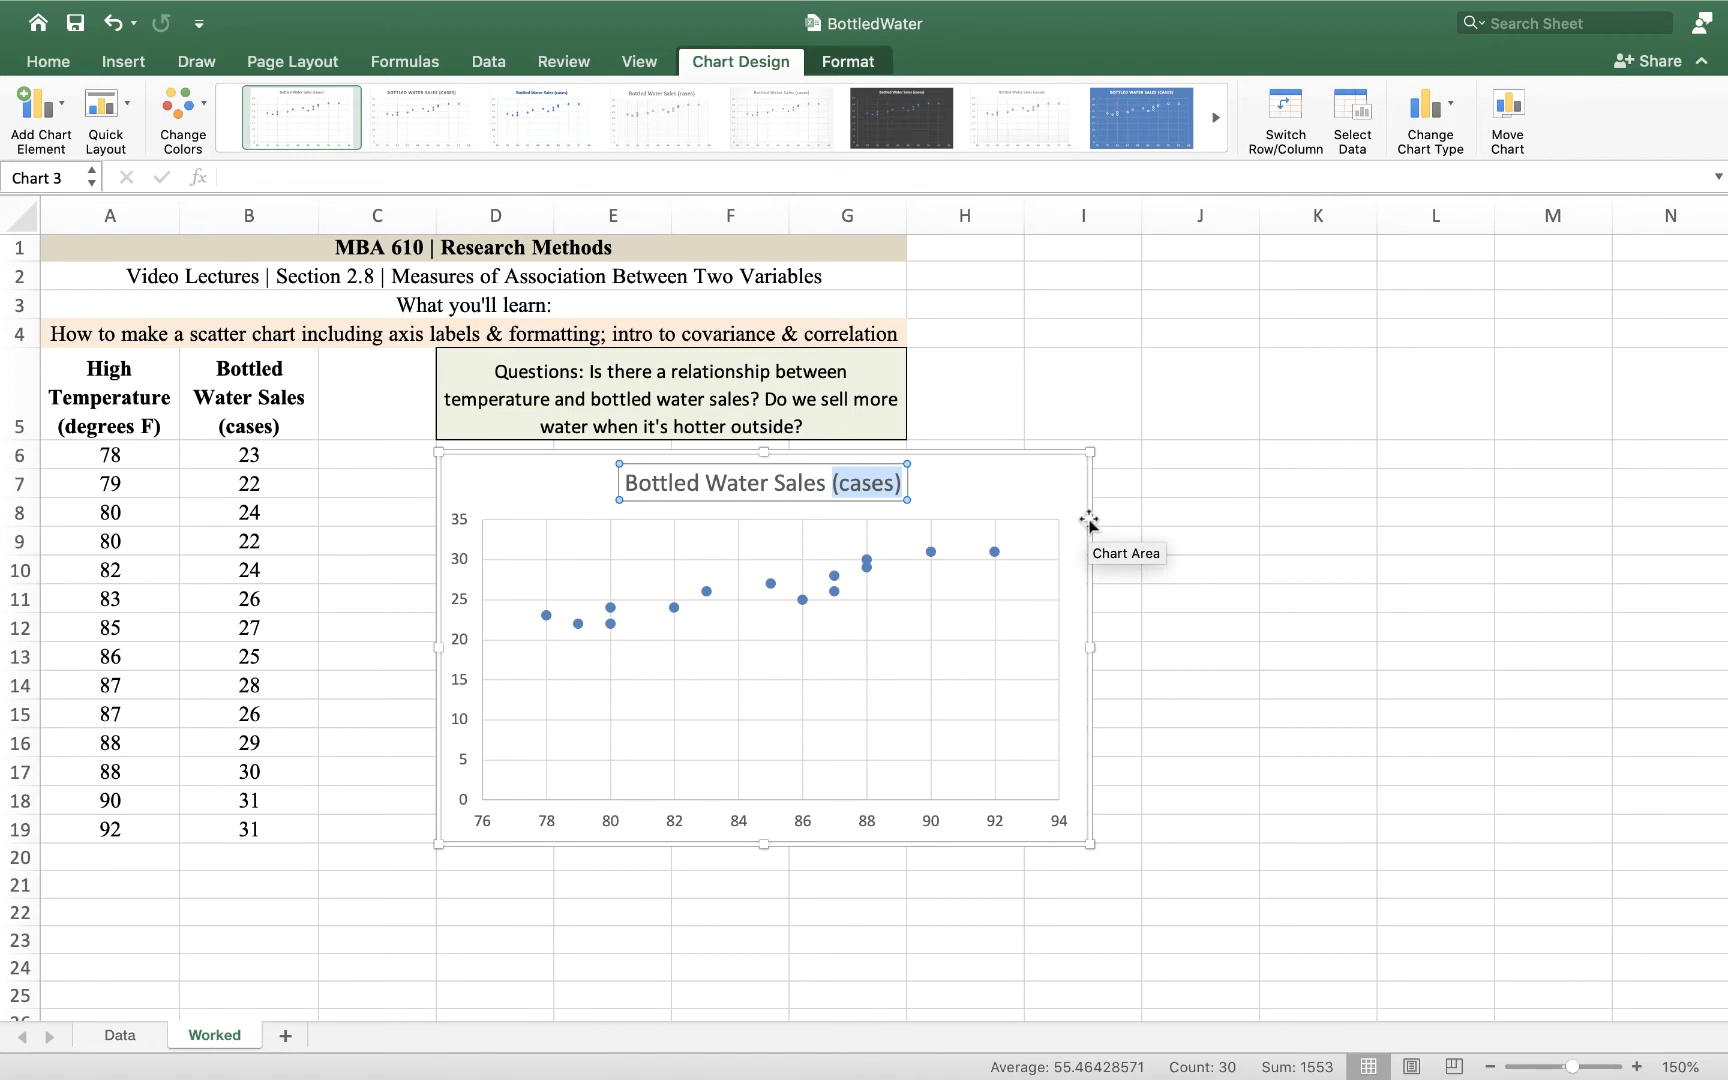
{"action": "type", "text": "Bottled Water Sales at Different"}
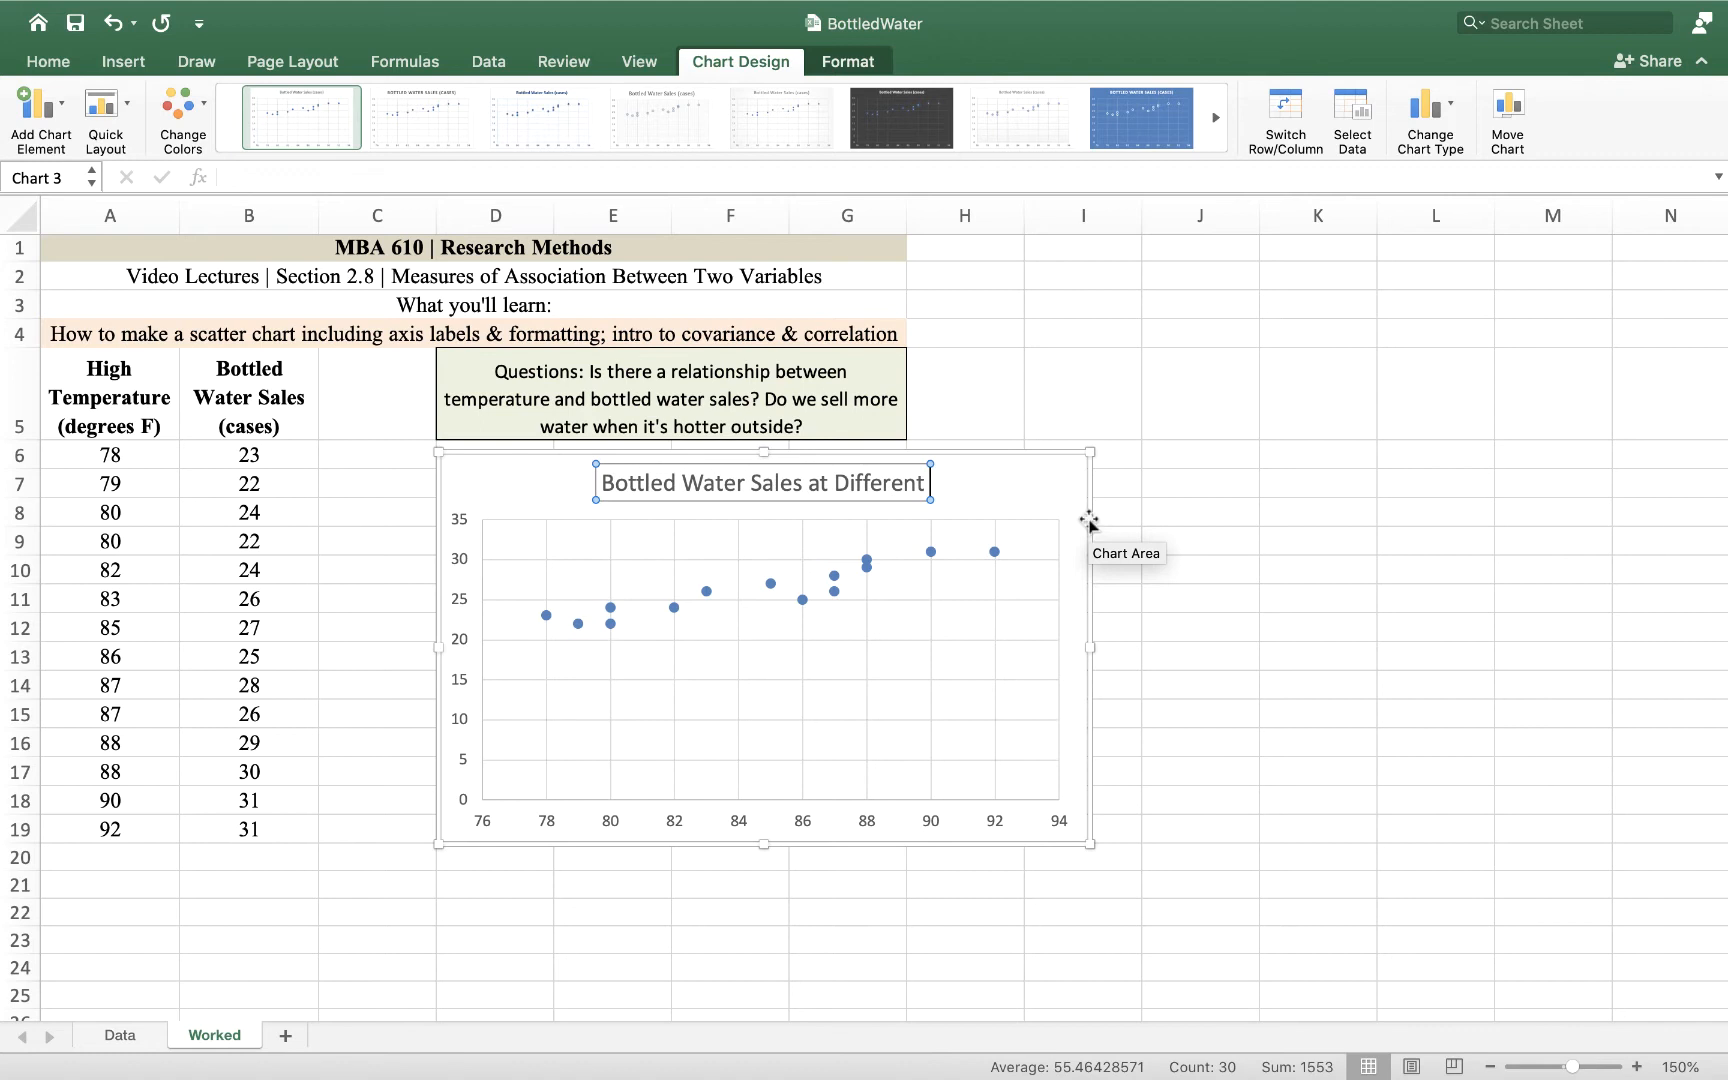
{"action": "type", "text": "Weat"}
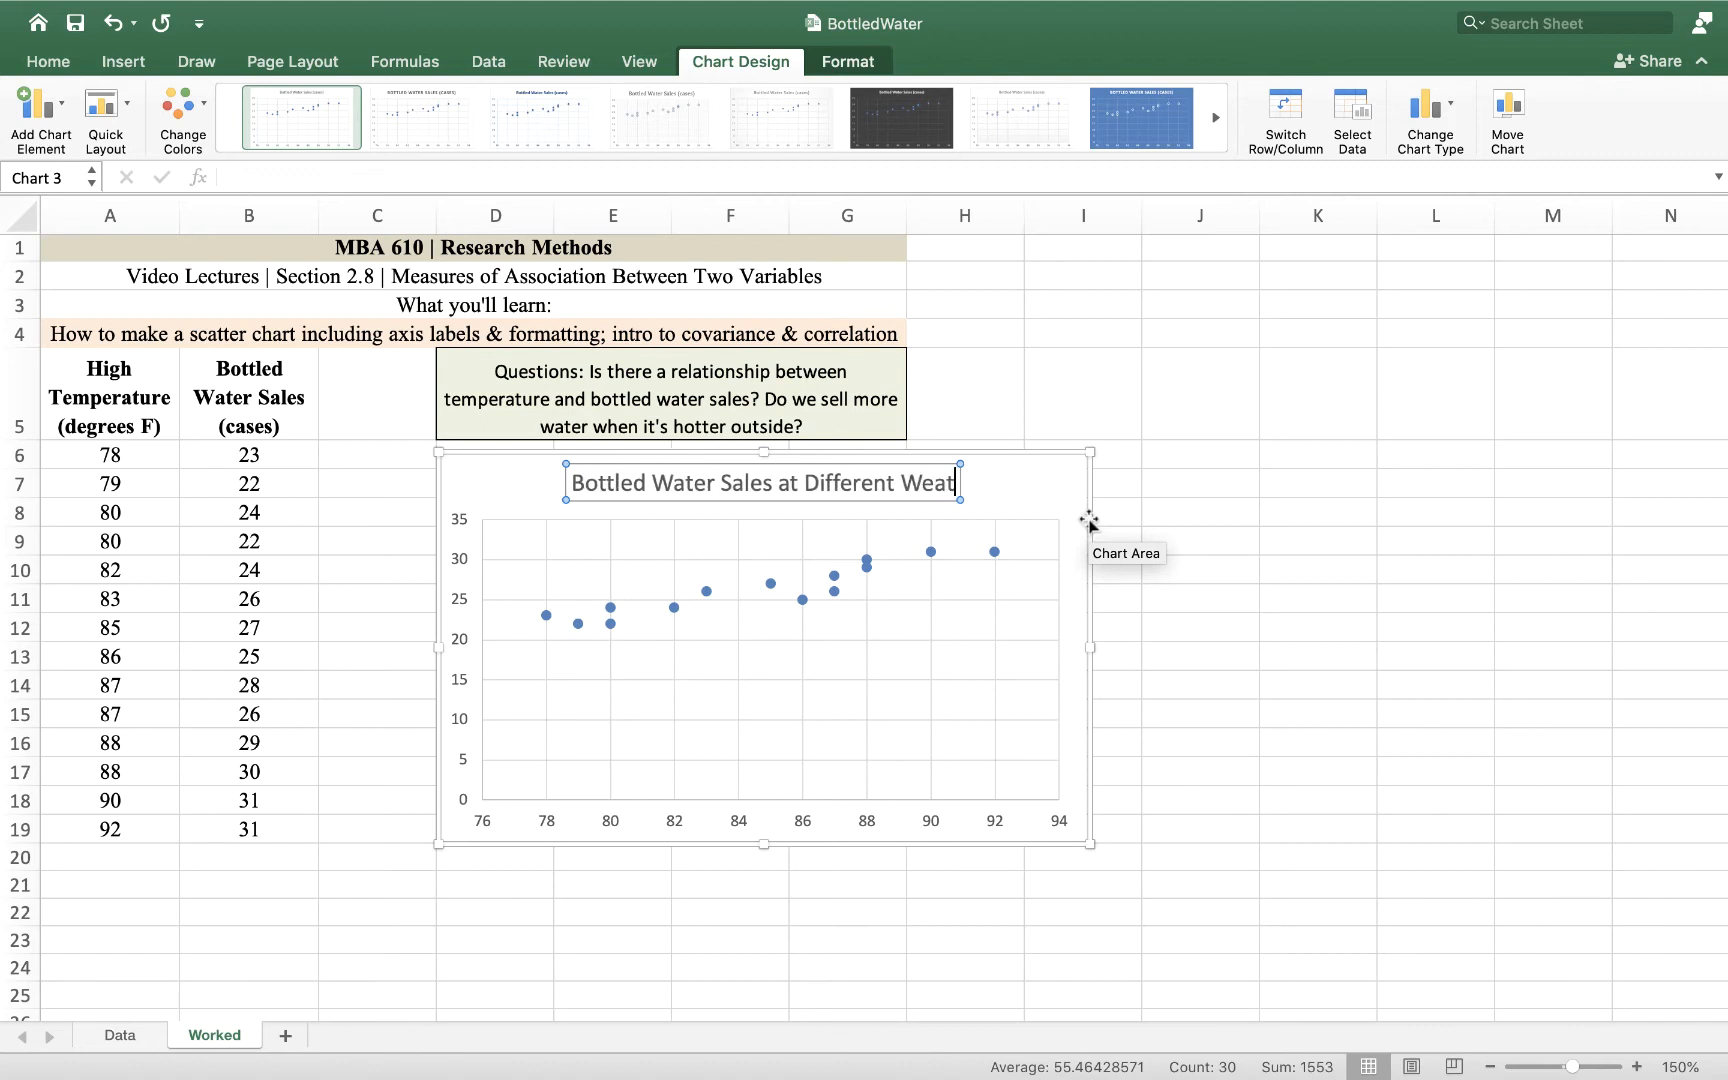
{"action": "type", "text": "her Temperatures"}
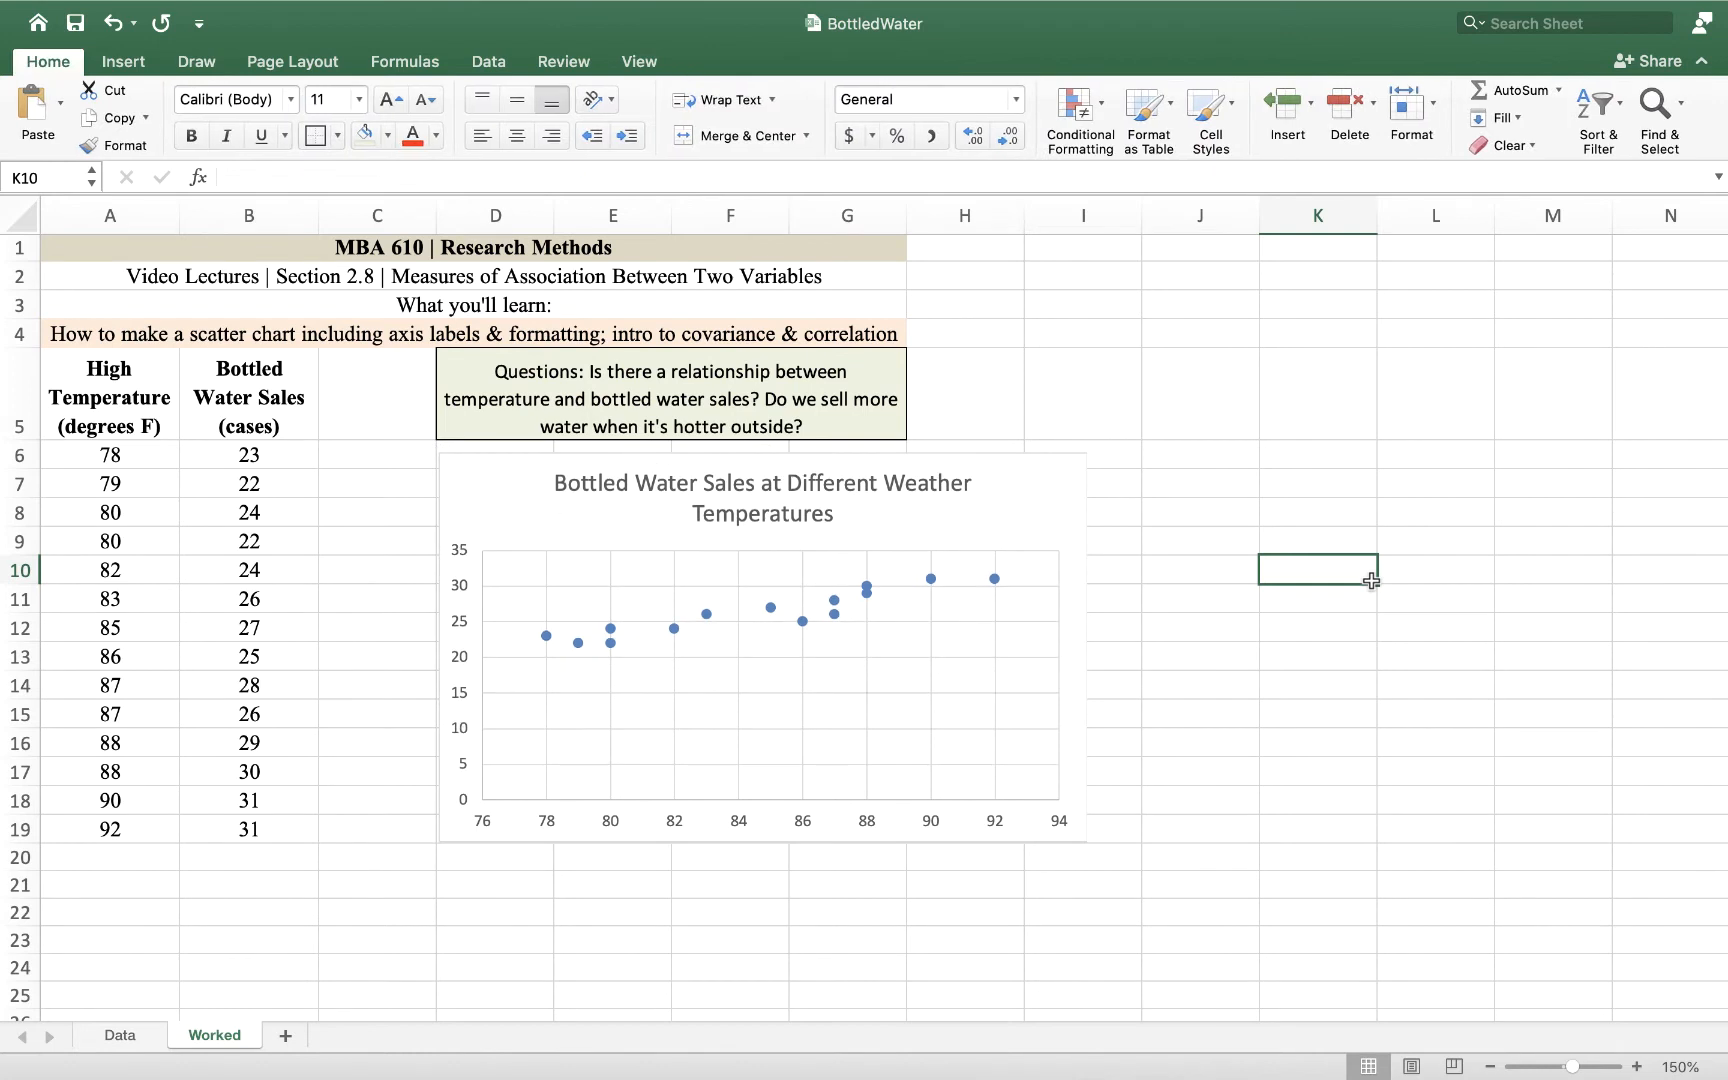
{"action": "mouse_move", "coordinate": [438, 558]}
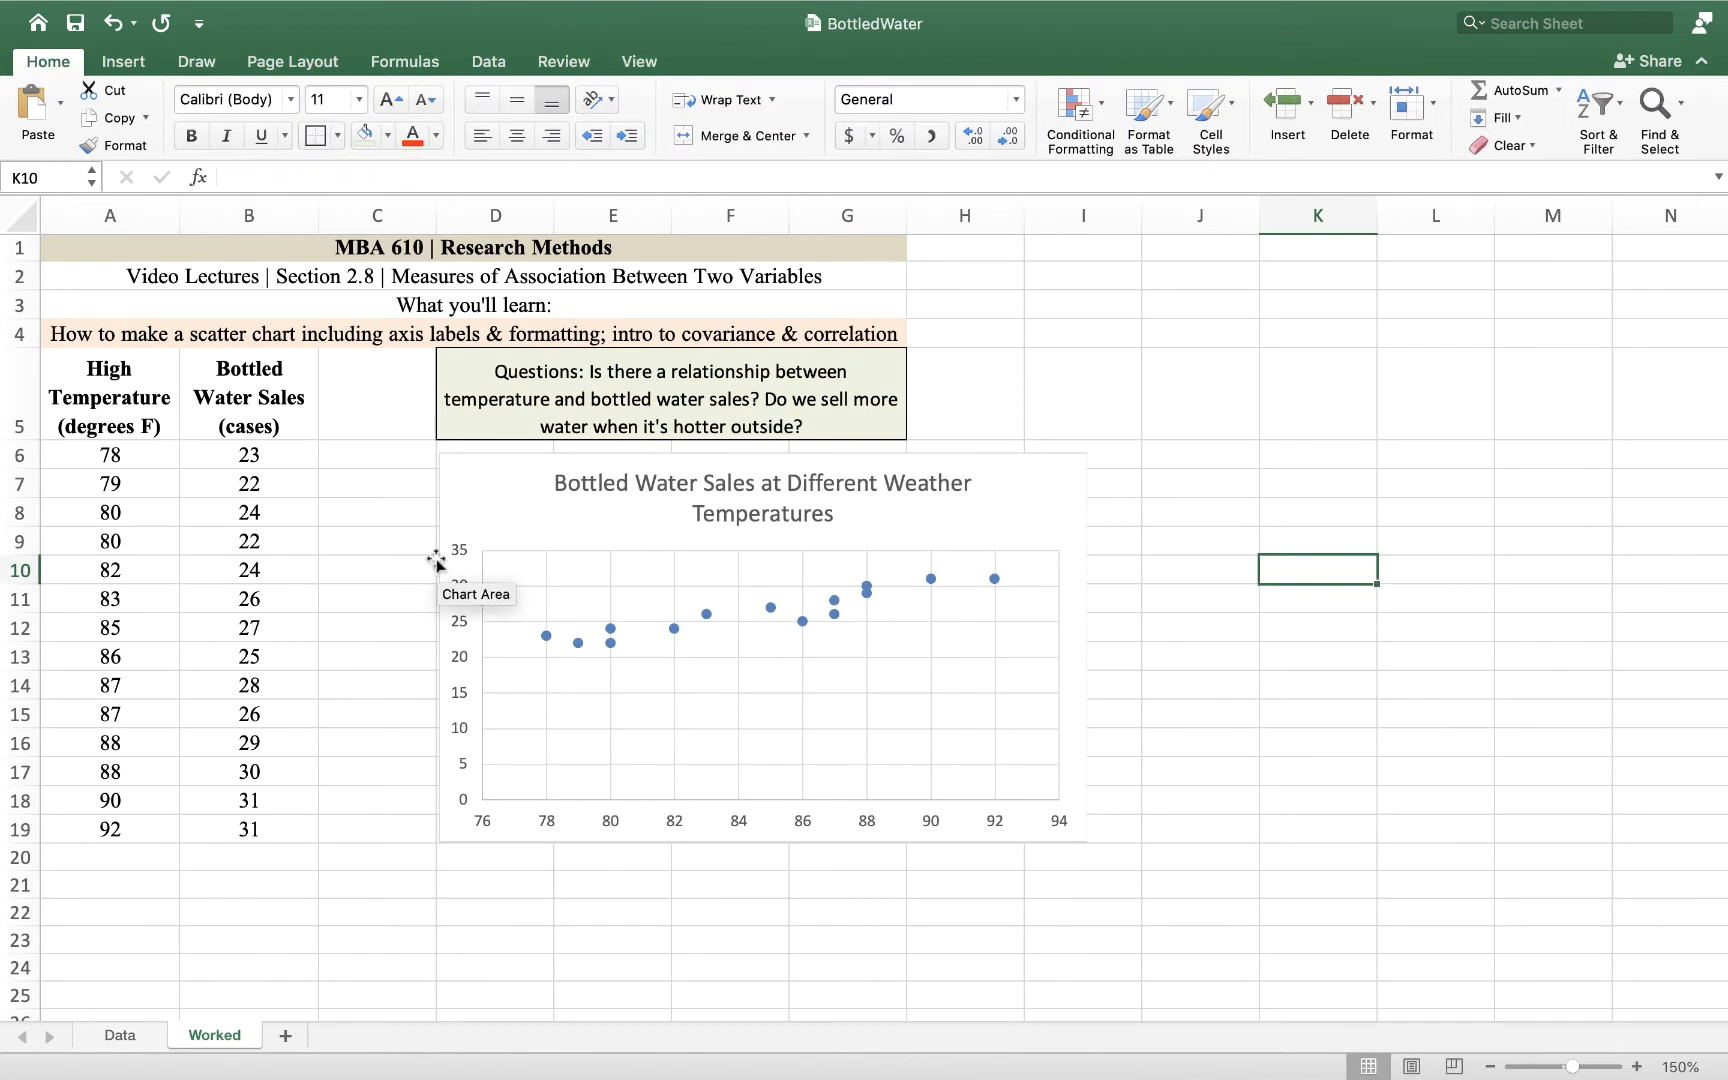
{"action": "mouse_move", "coordinate": [450, 582]}
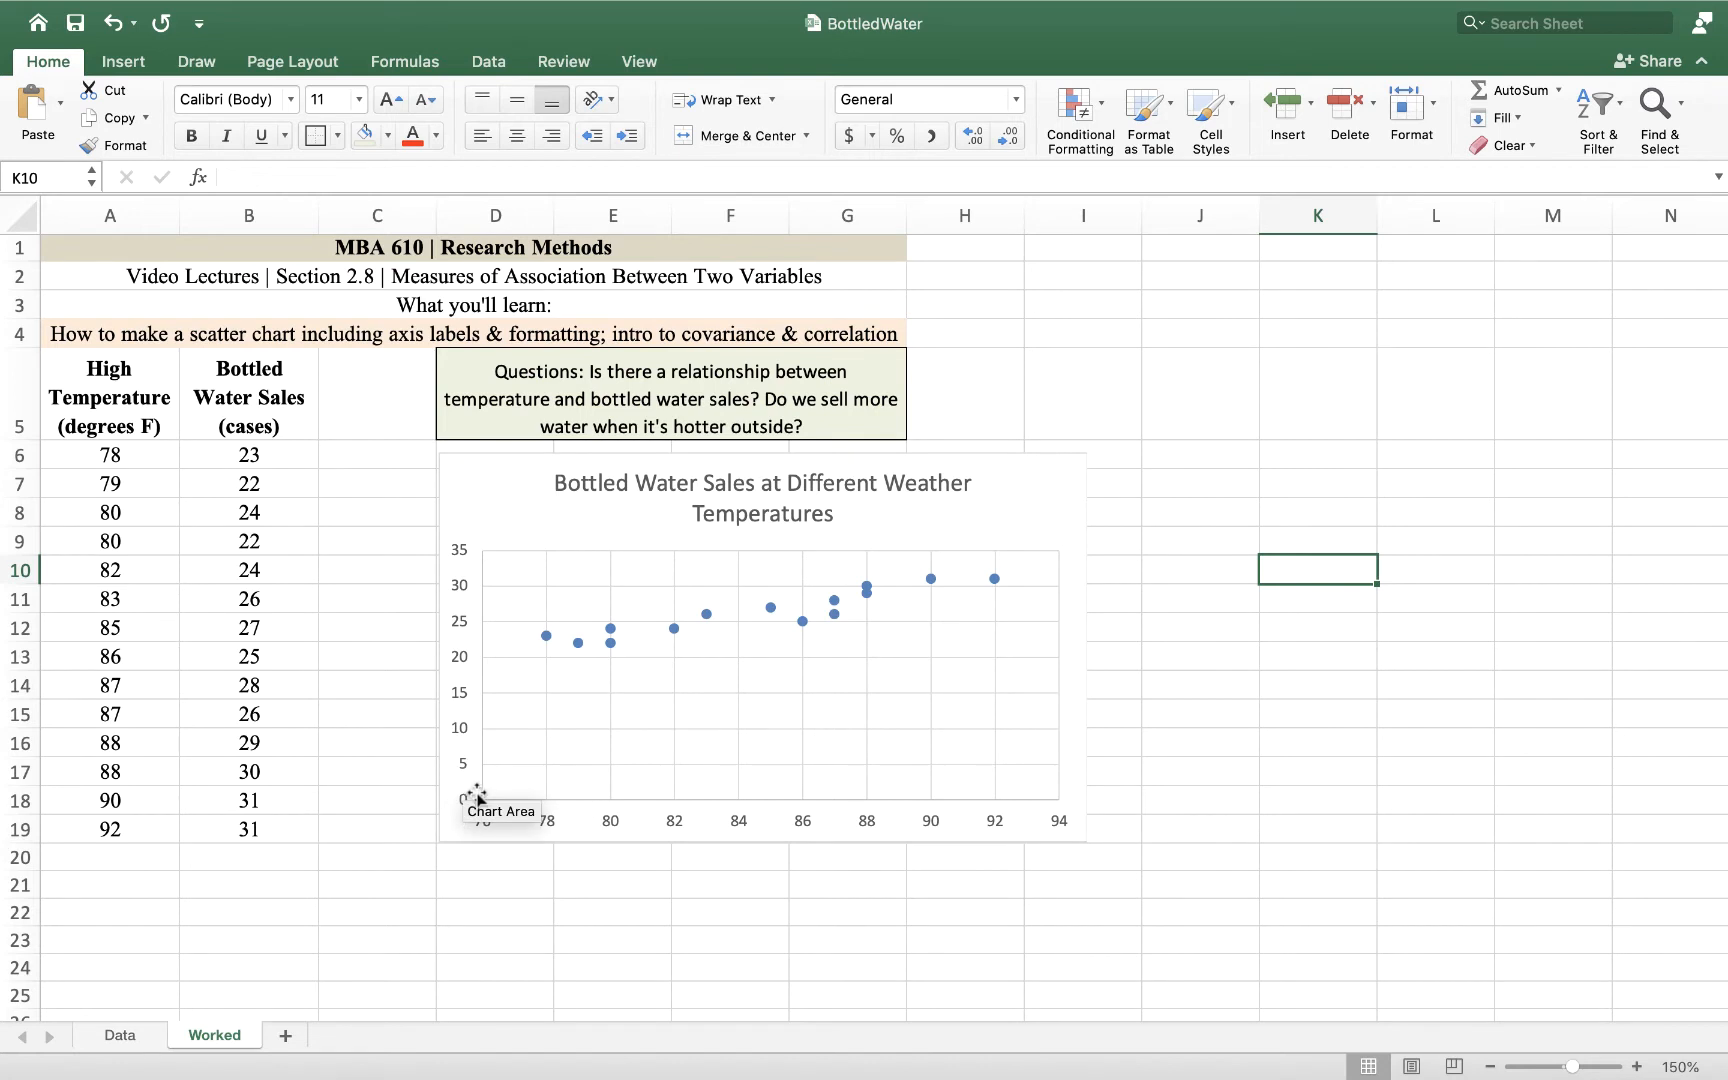
{"action": "mouse_move", "coordinate": [644, 824]}
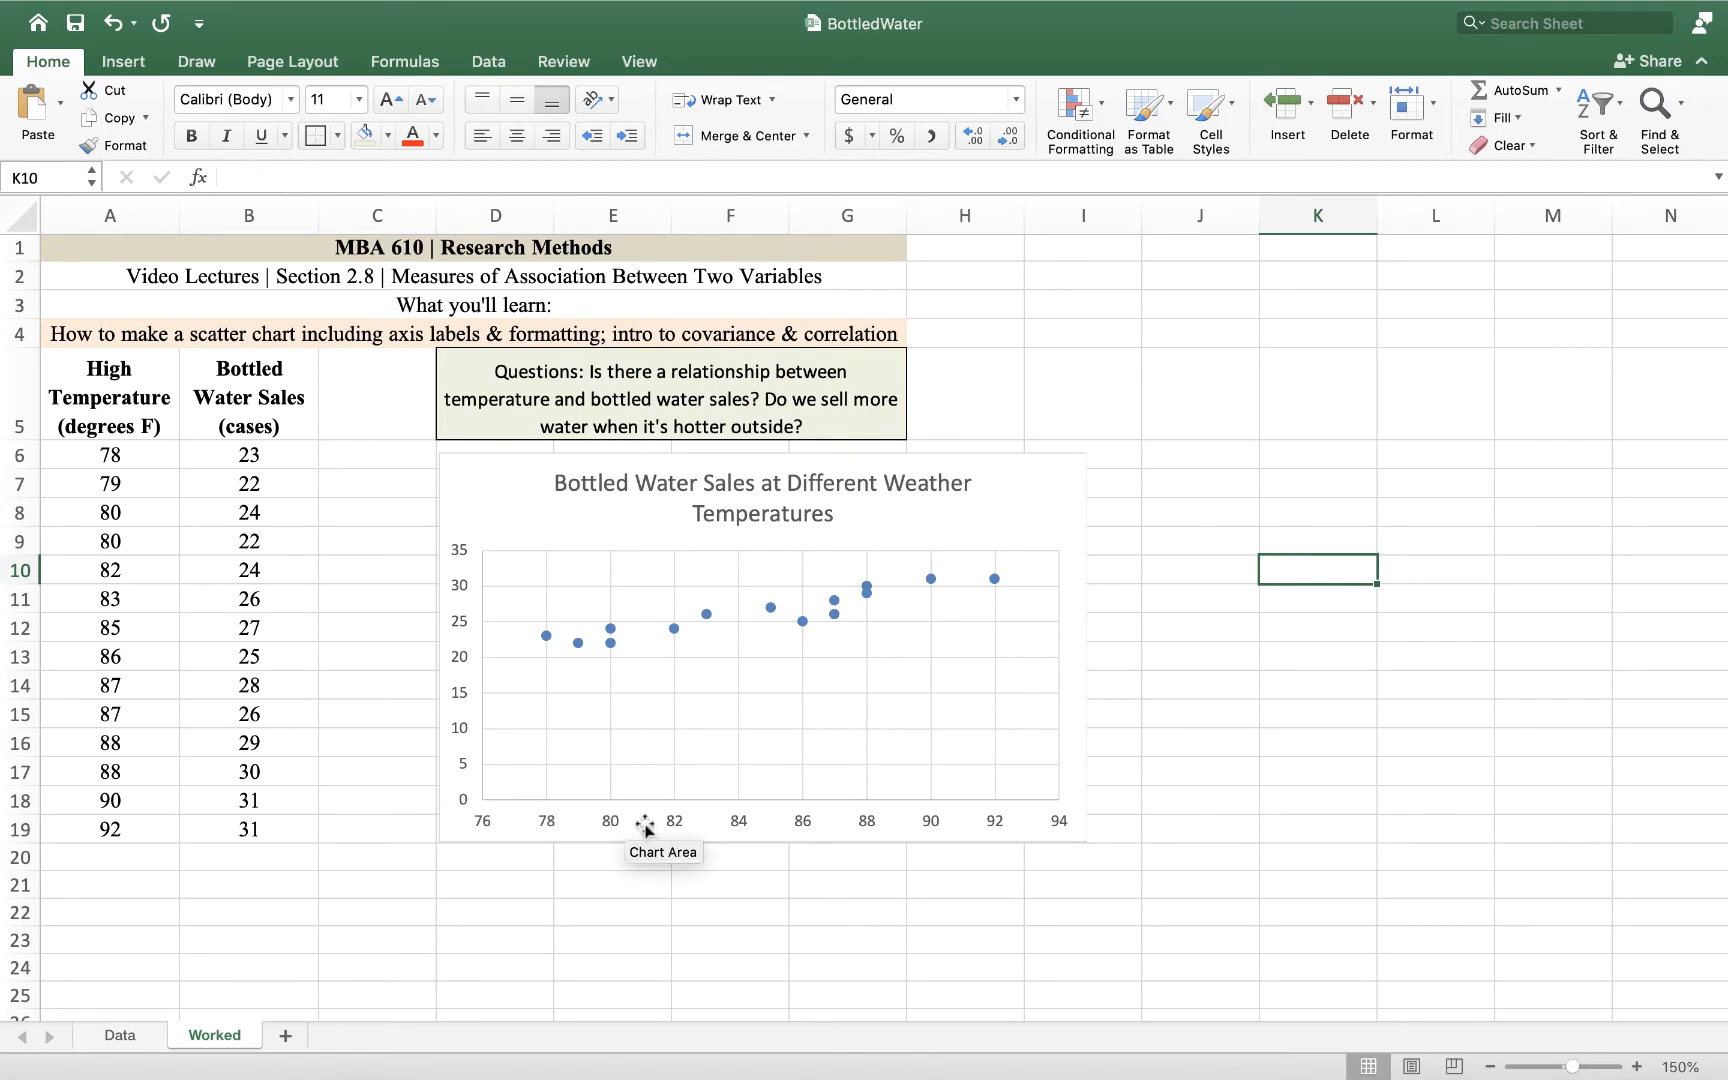
{"action": "mouse_move", "coordinate": [502, 642]}
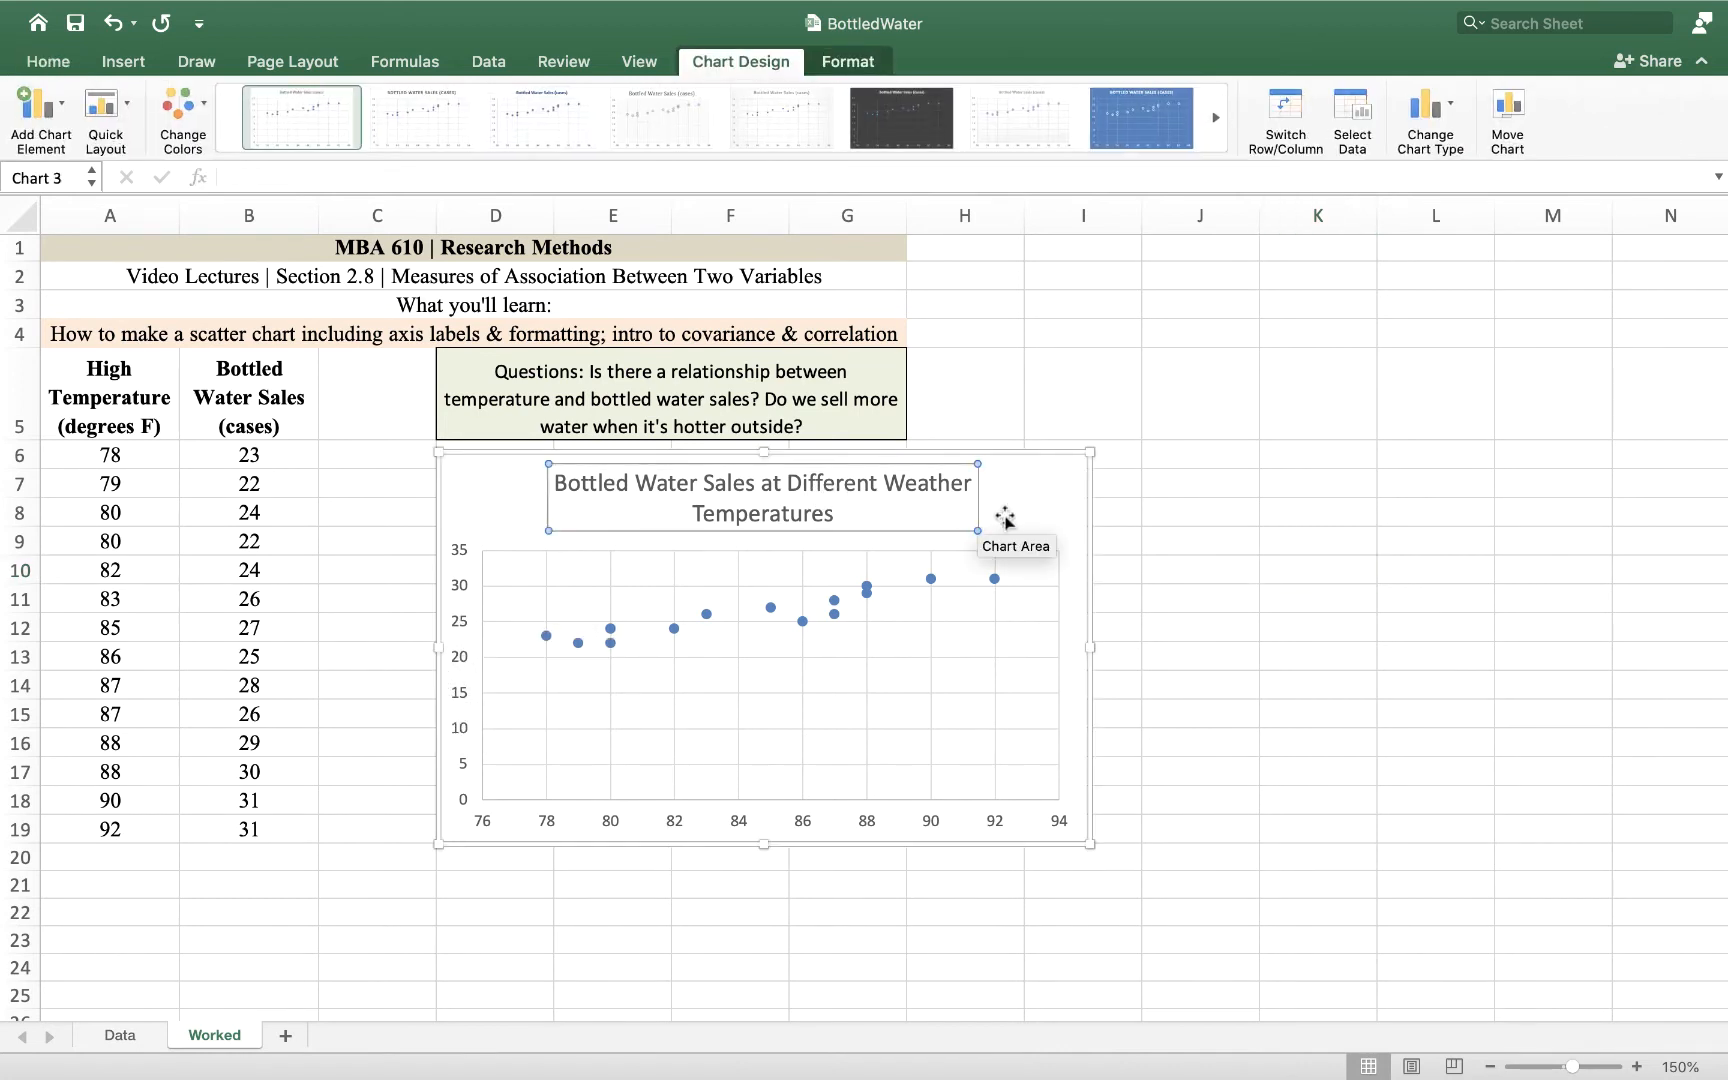
{"action": "mouse_move", "coordinate": [1150, 444]}
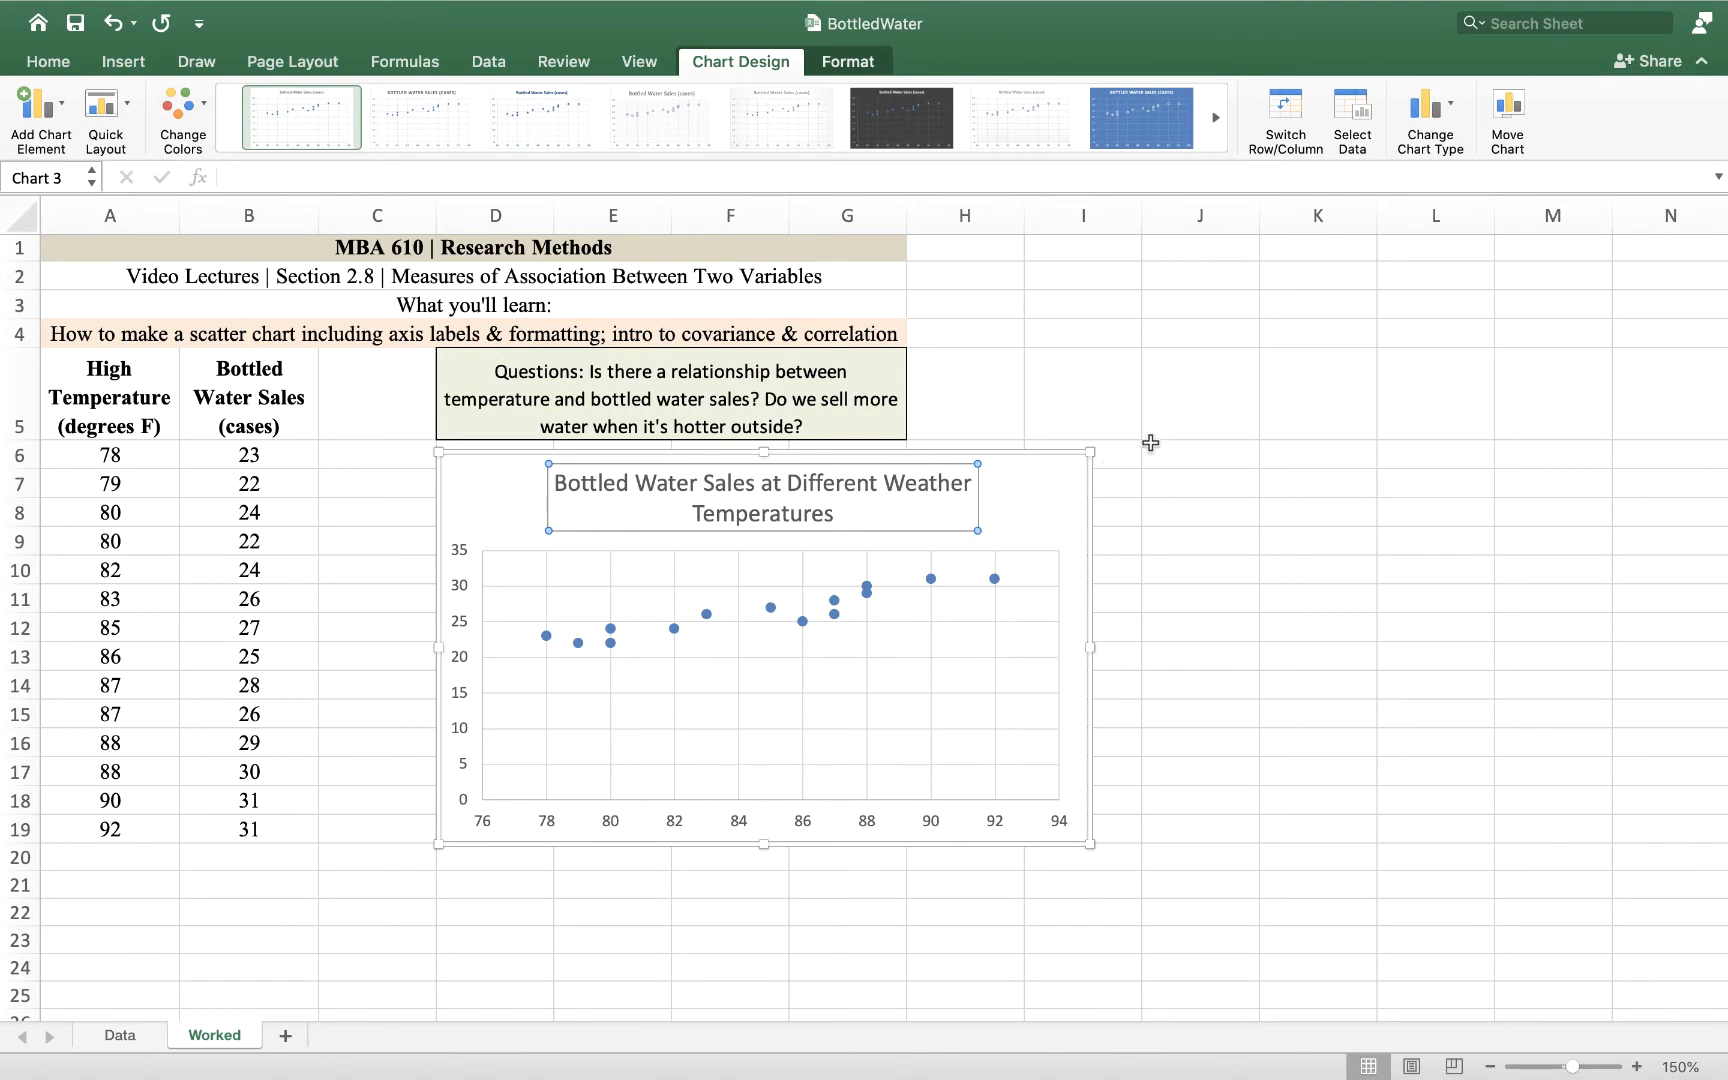
{"action": "mouse_move", "coordinate": [1138, 394]}
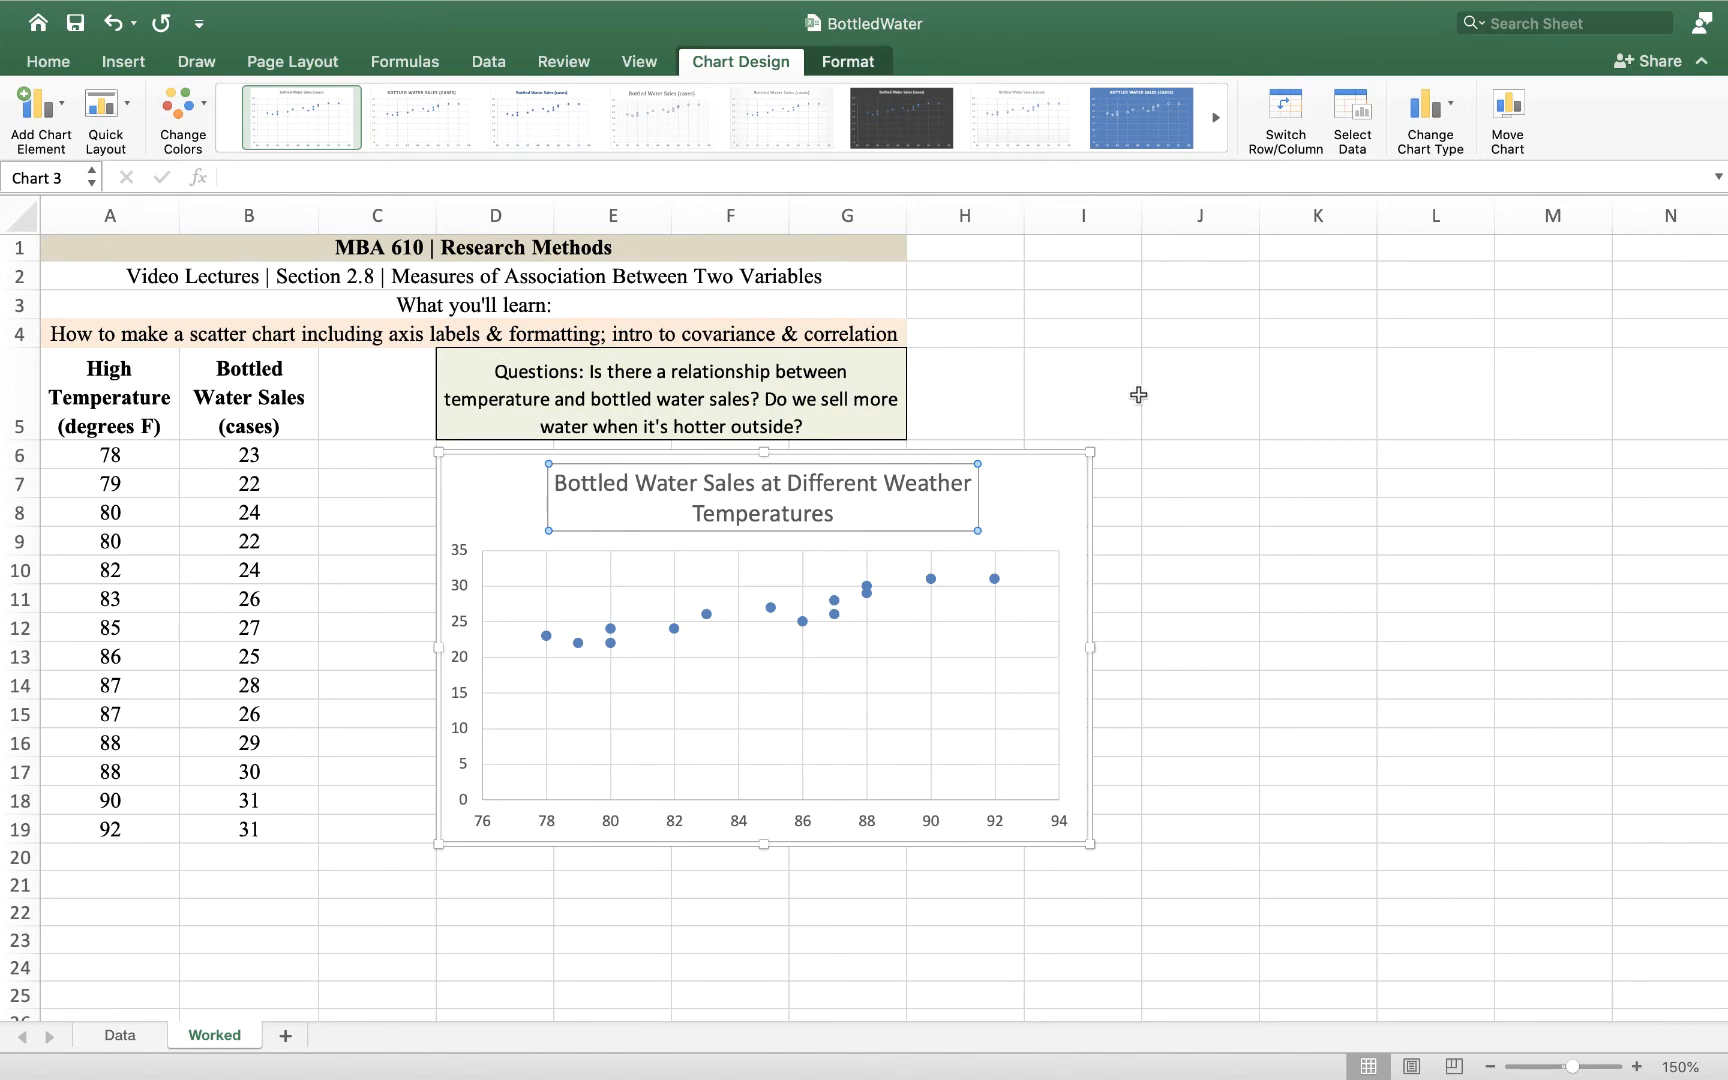
{"action": "mouse_move", "coordinate": [818, 804]}
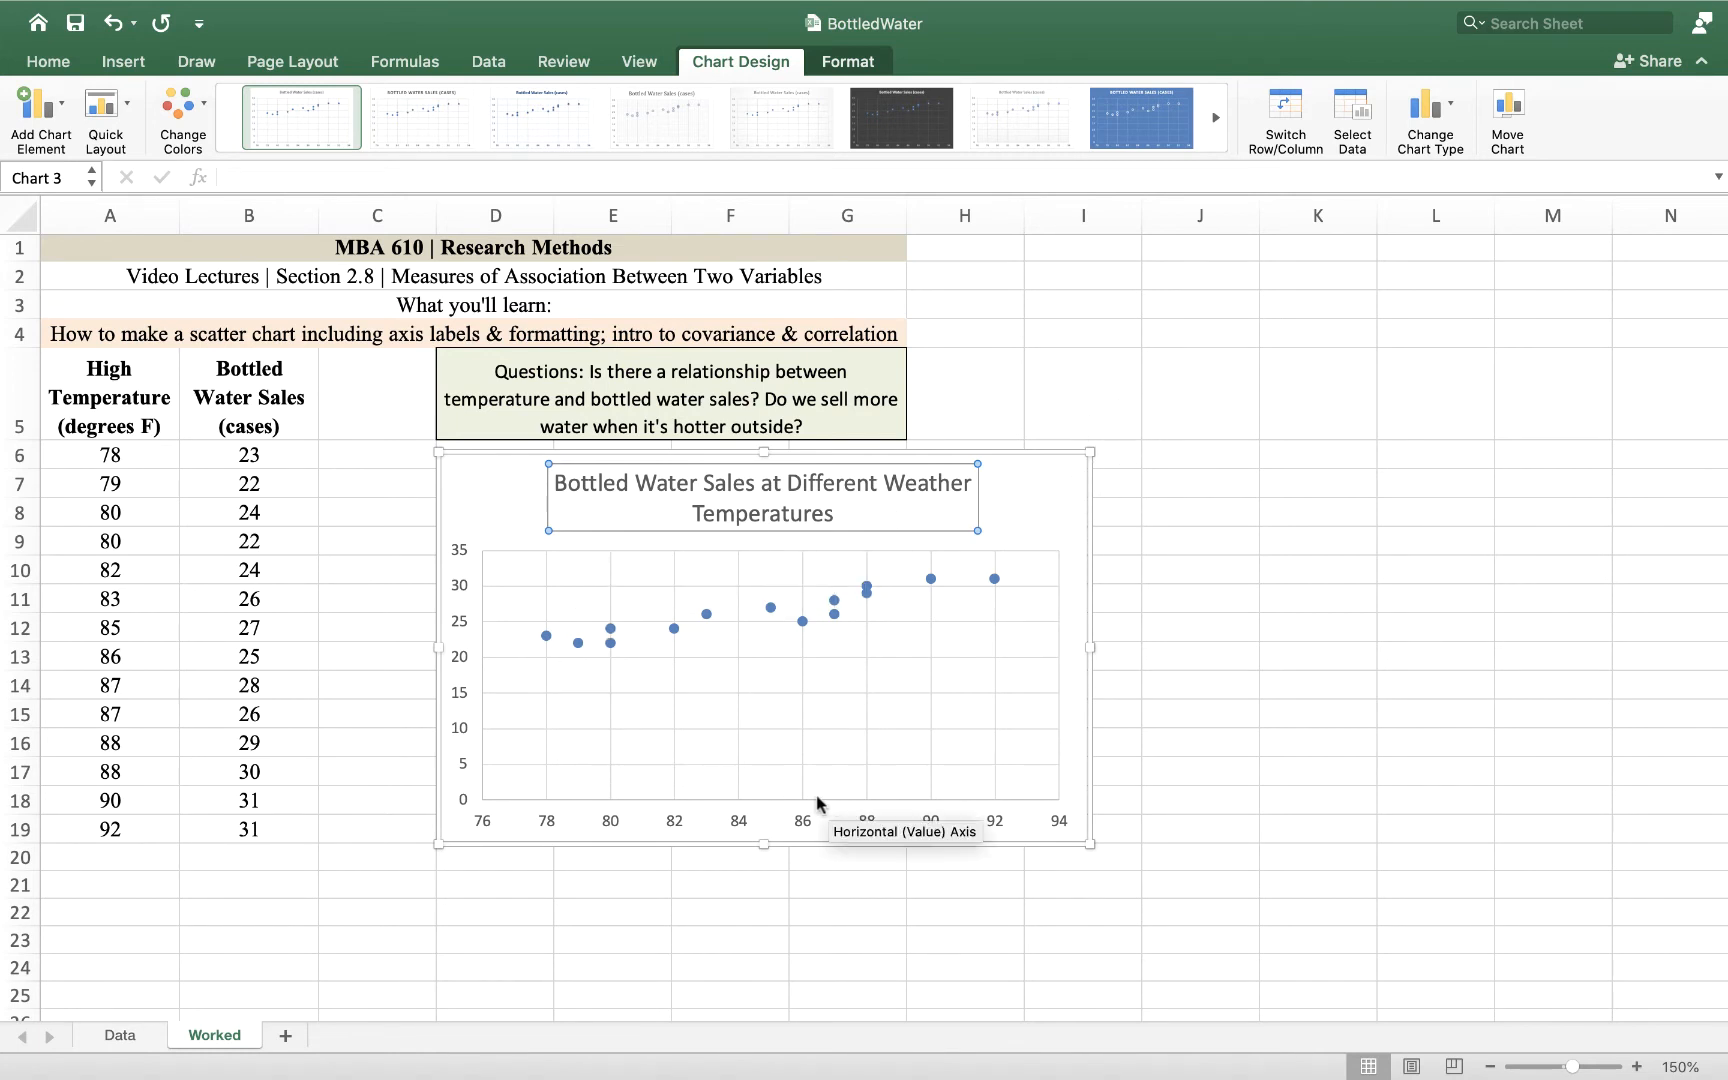
{"action": "mouse_move", "coordinate": [722, 72]}
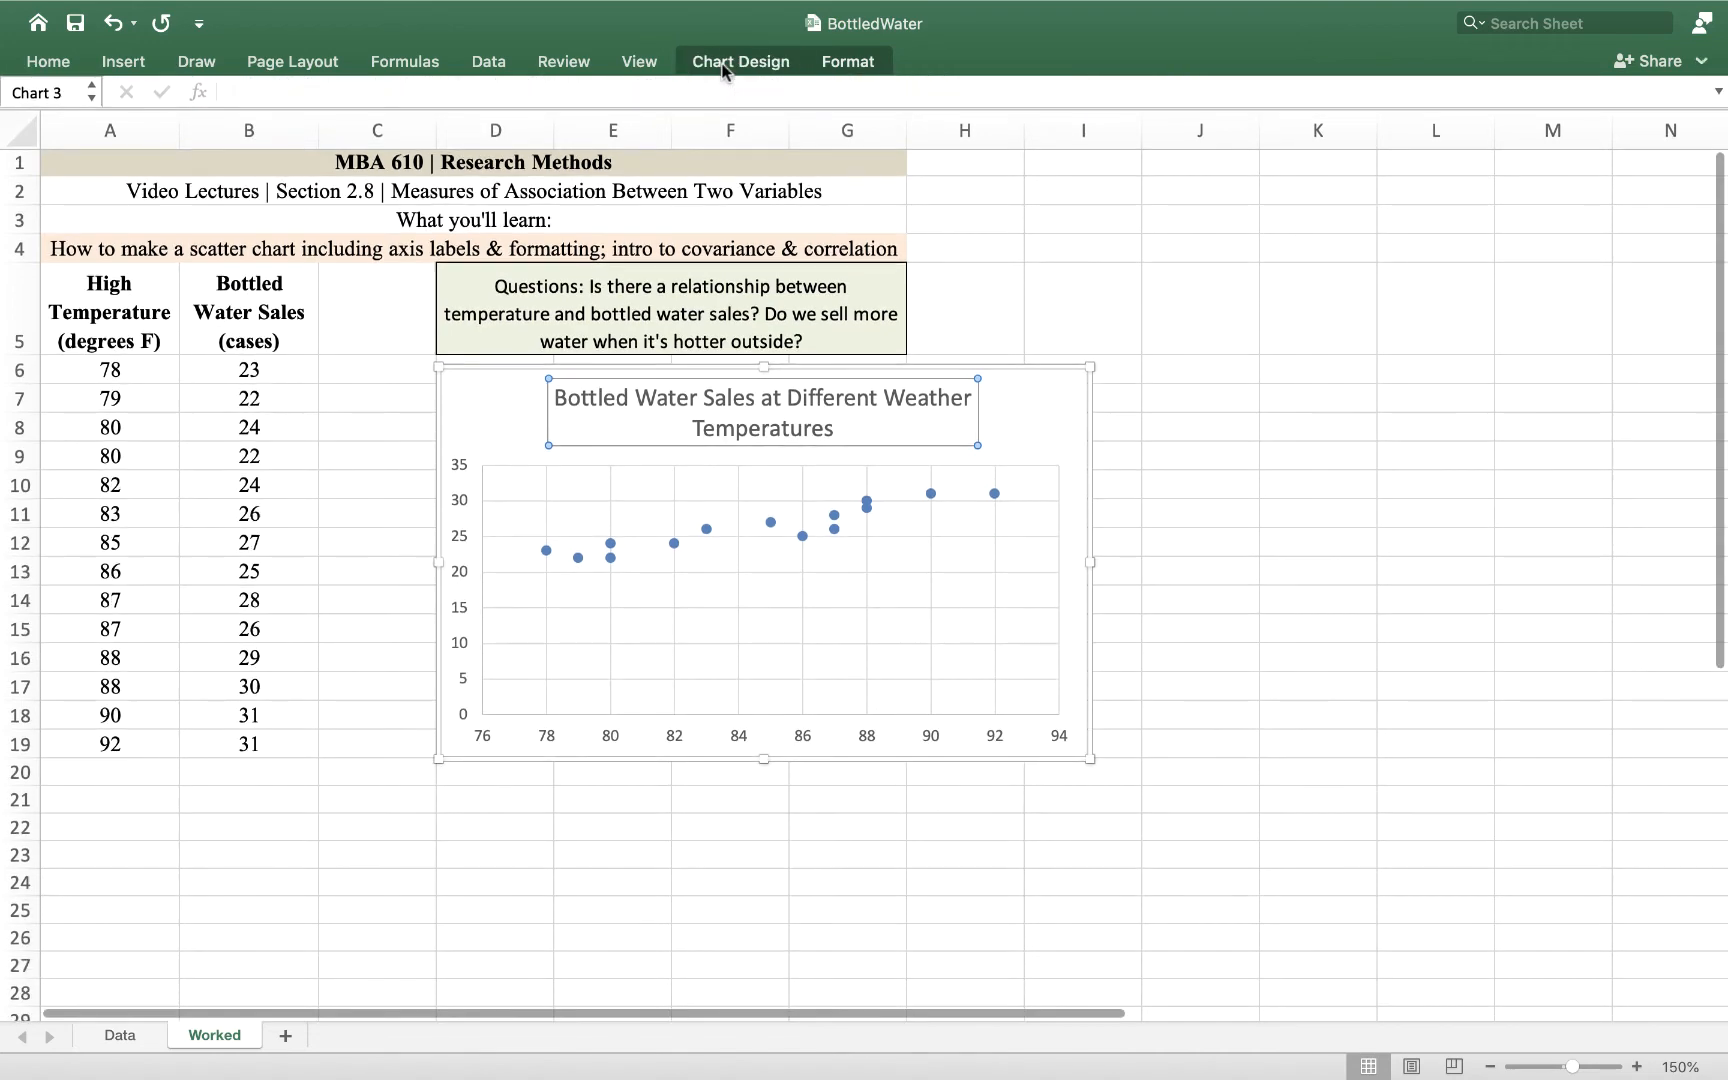
Step: Add primary horizontal and vertical axis titles and set the vertical one to "Cases of water sold"
{"action": "left_click", "coordinate": [740, 60]}
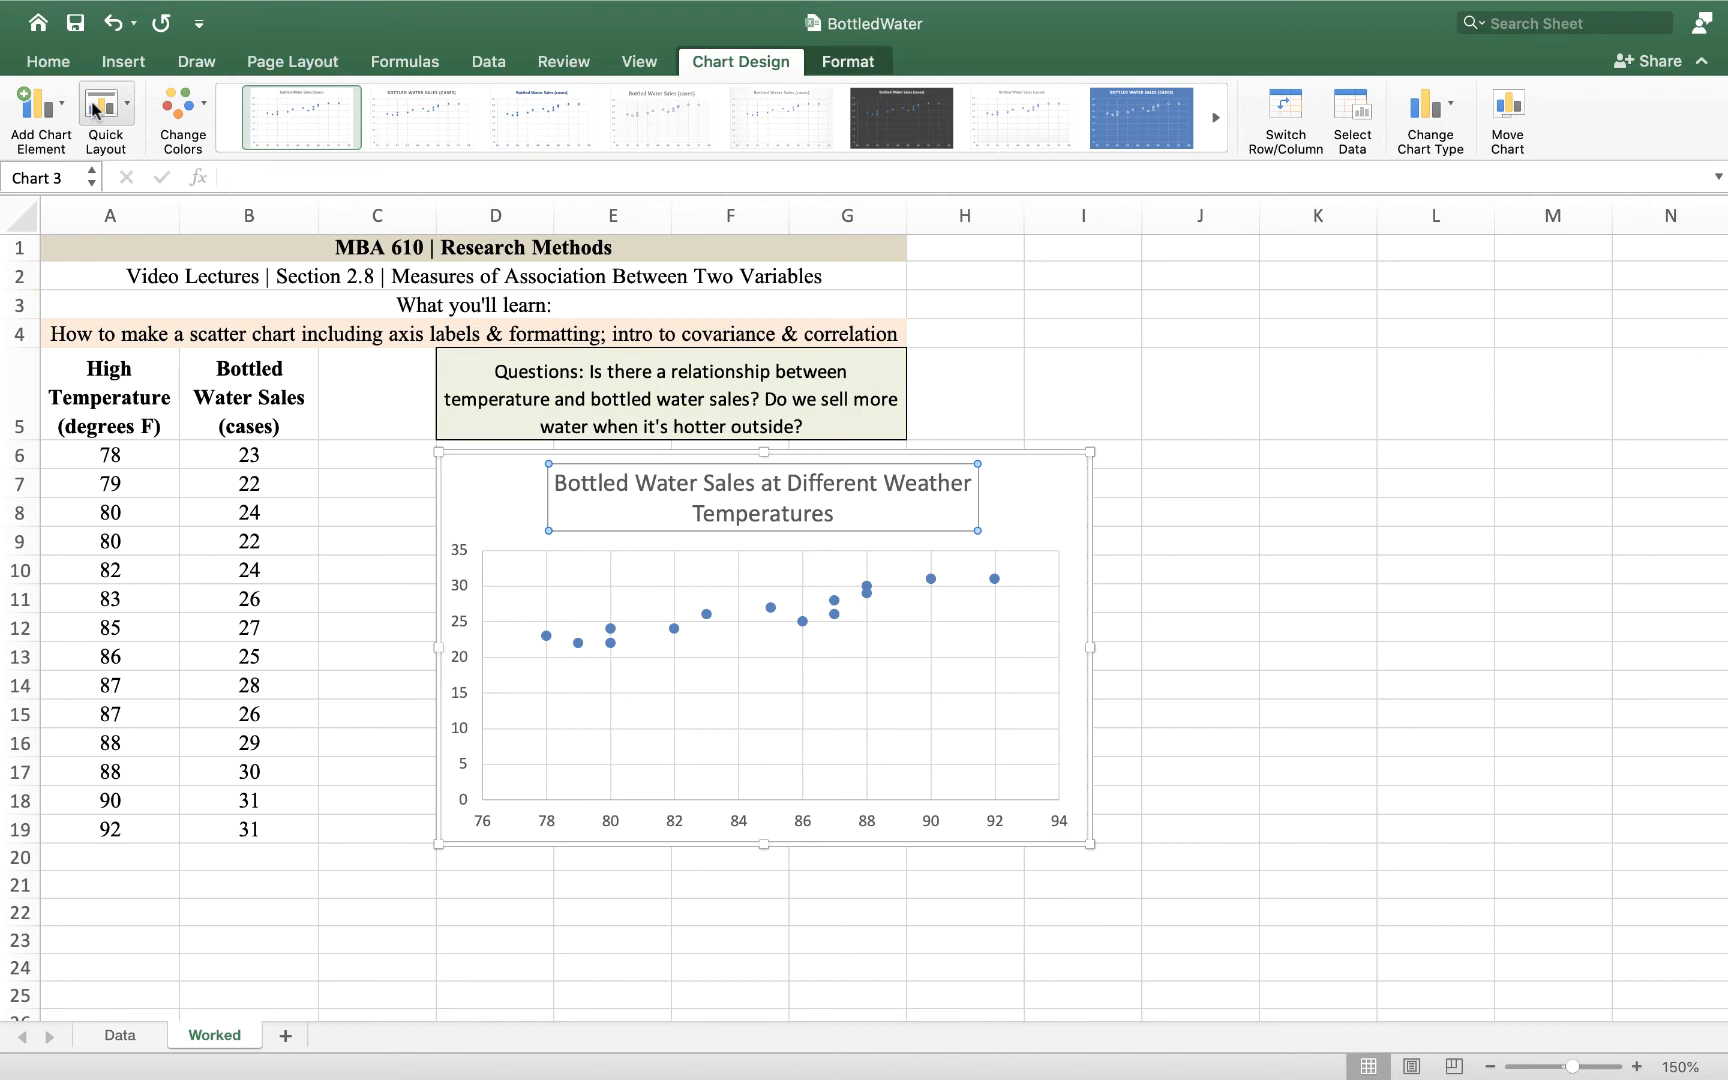
{"action": "left_click", "coordinate": [40, 116]}
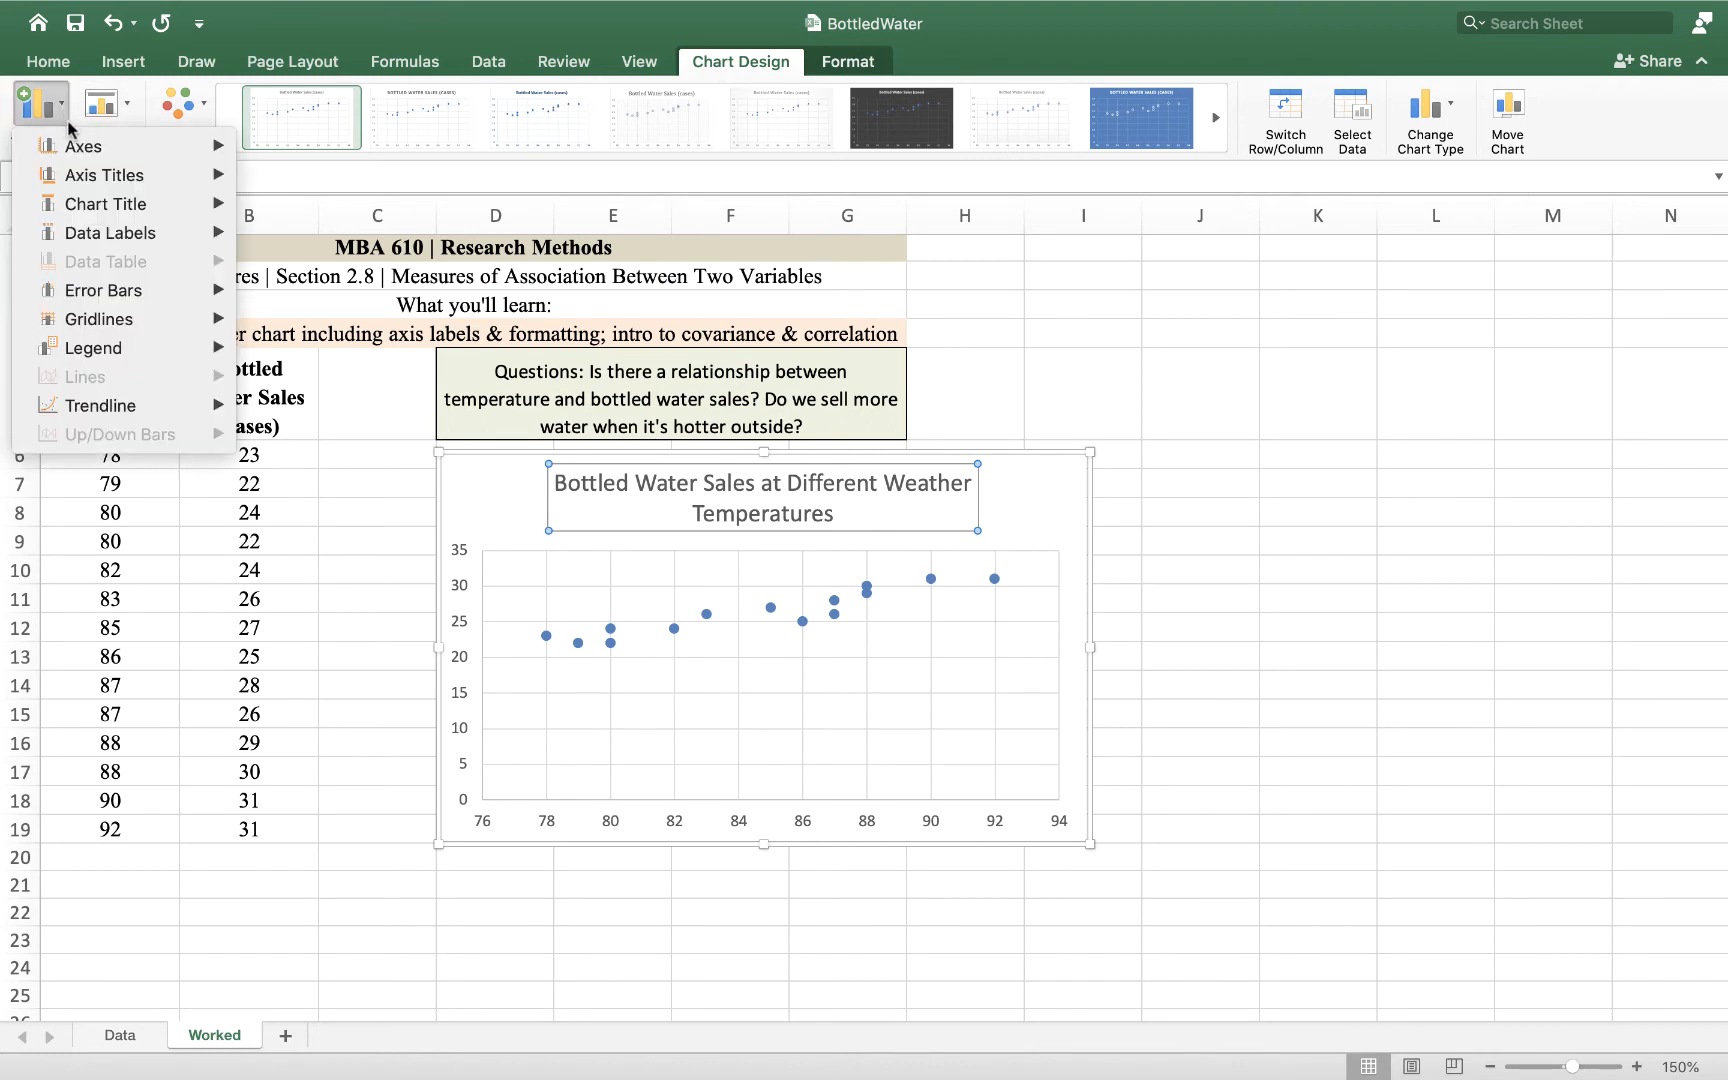
{"action": "mouse_move", "coordinate": [104, 174]}
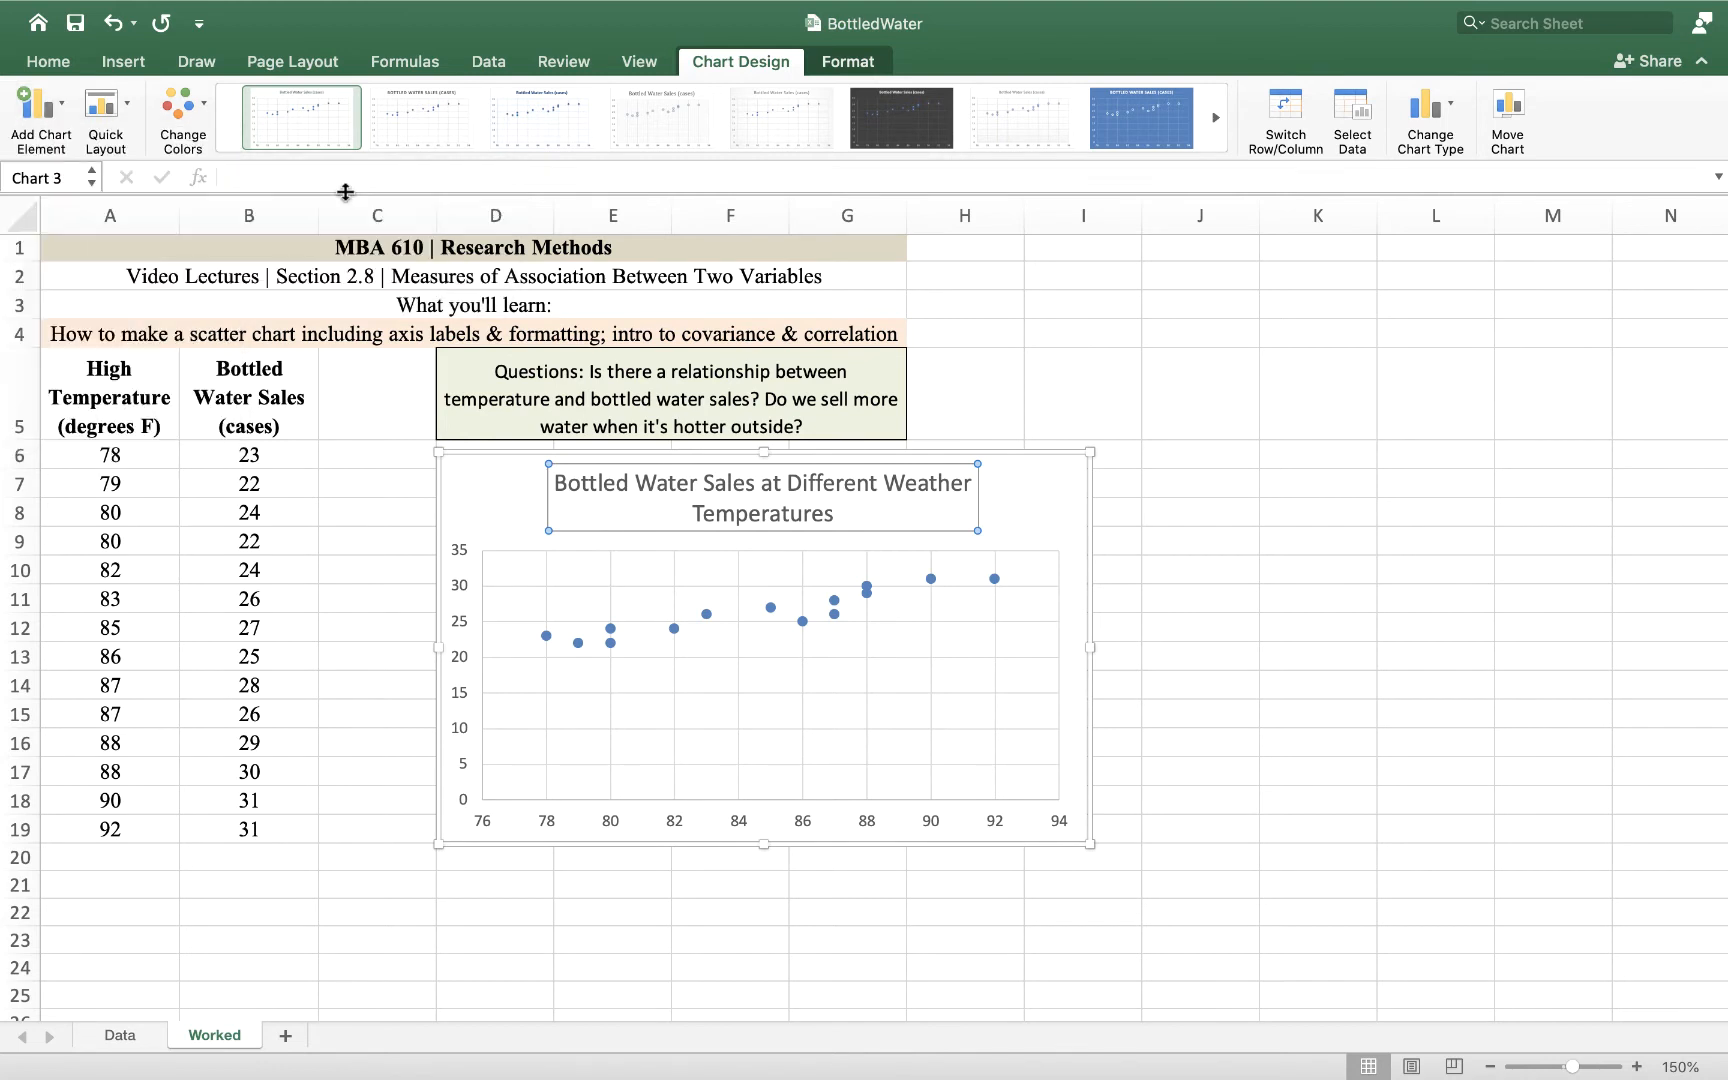
{"action": "left_click", "coordinate": [40, 118]}
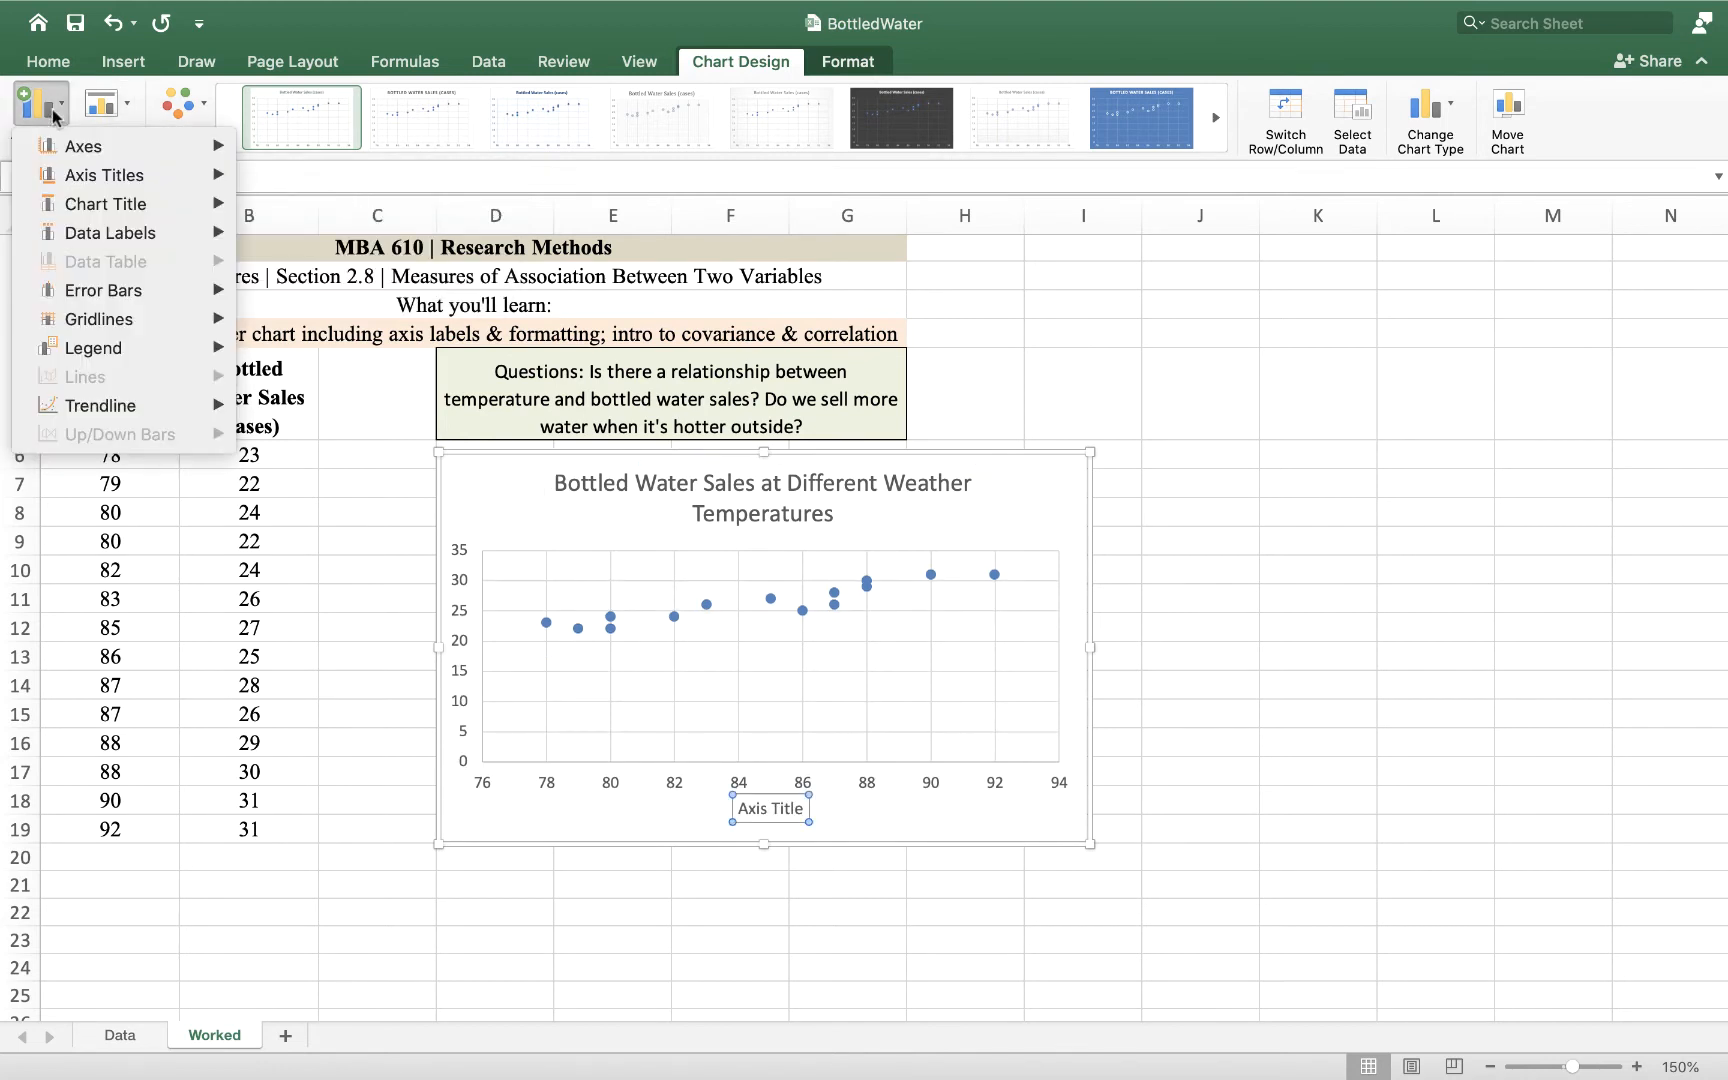
{"action": "left_click", "coordinate": [104, 174]}
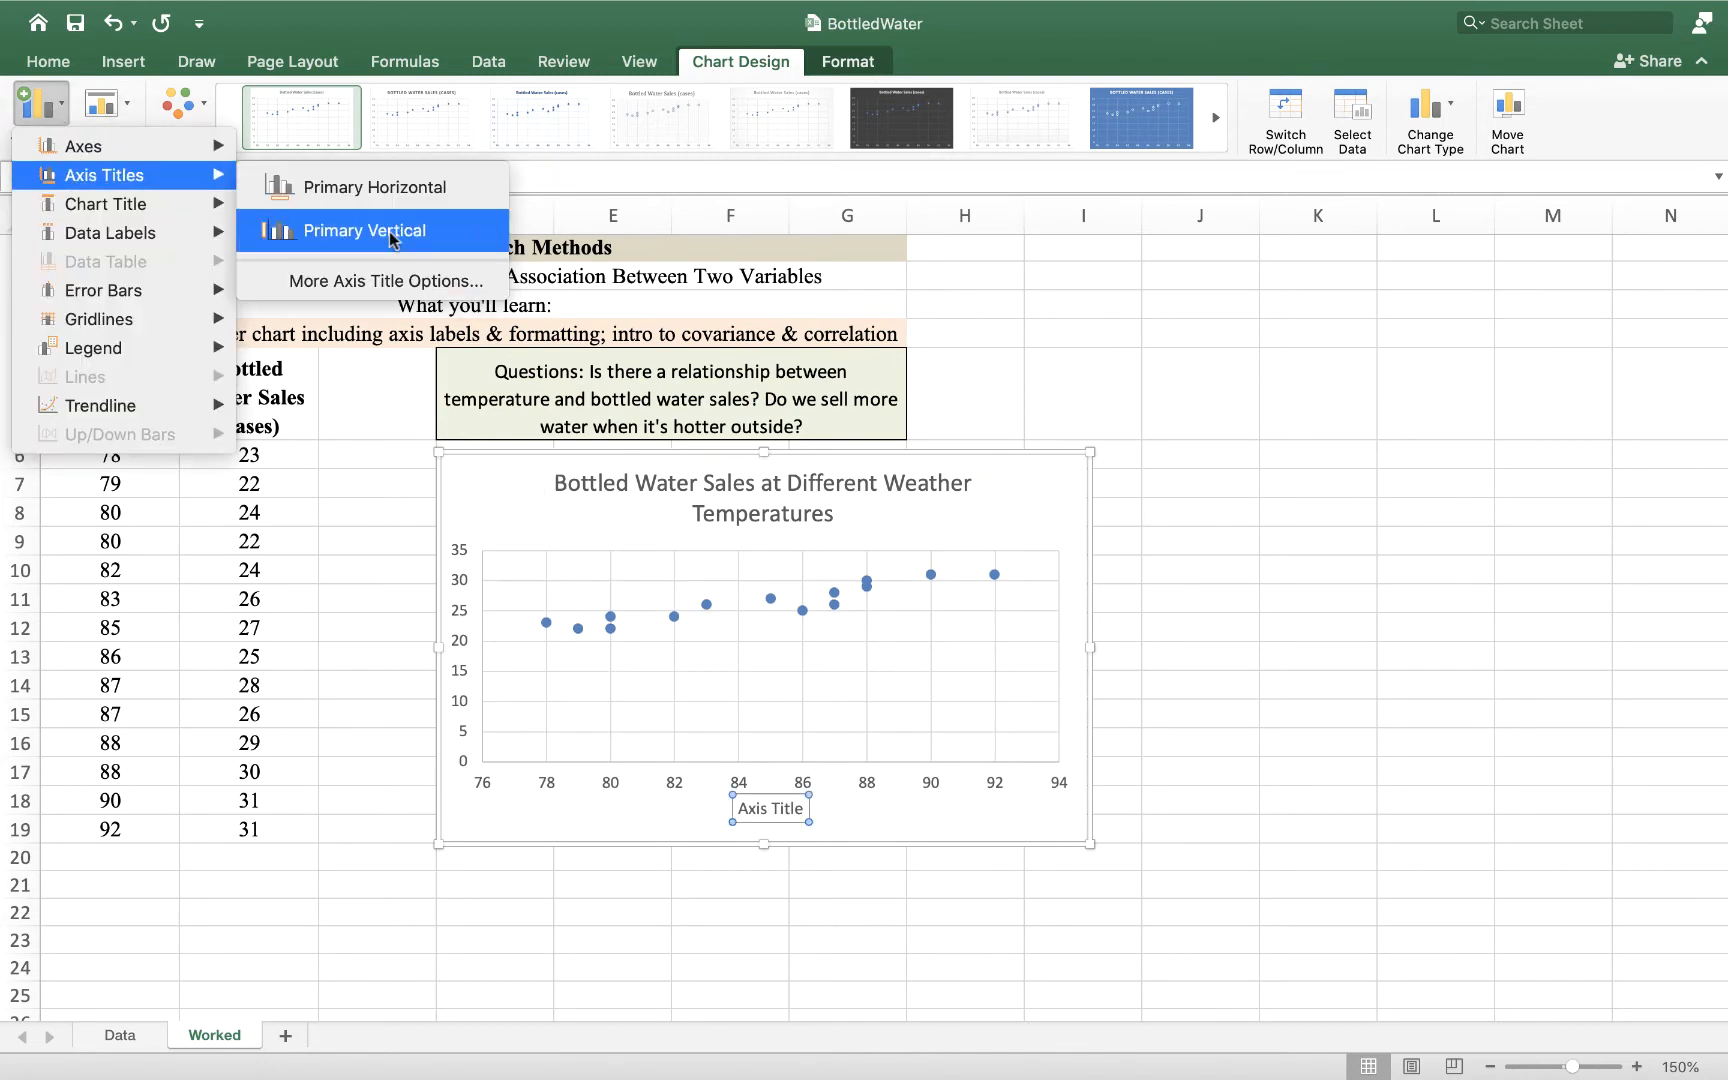
{"action": "left_click", "coordinate": [370, 230]}
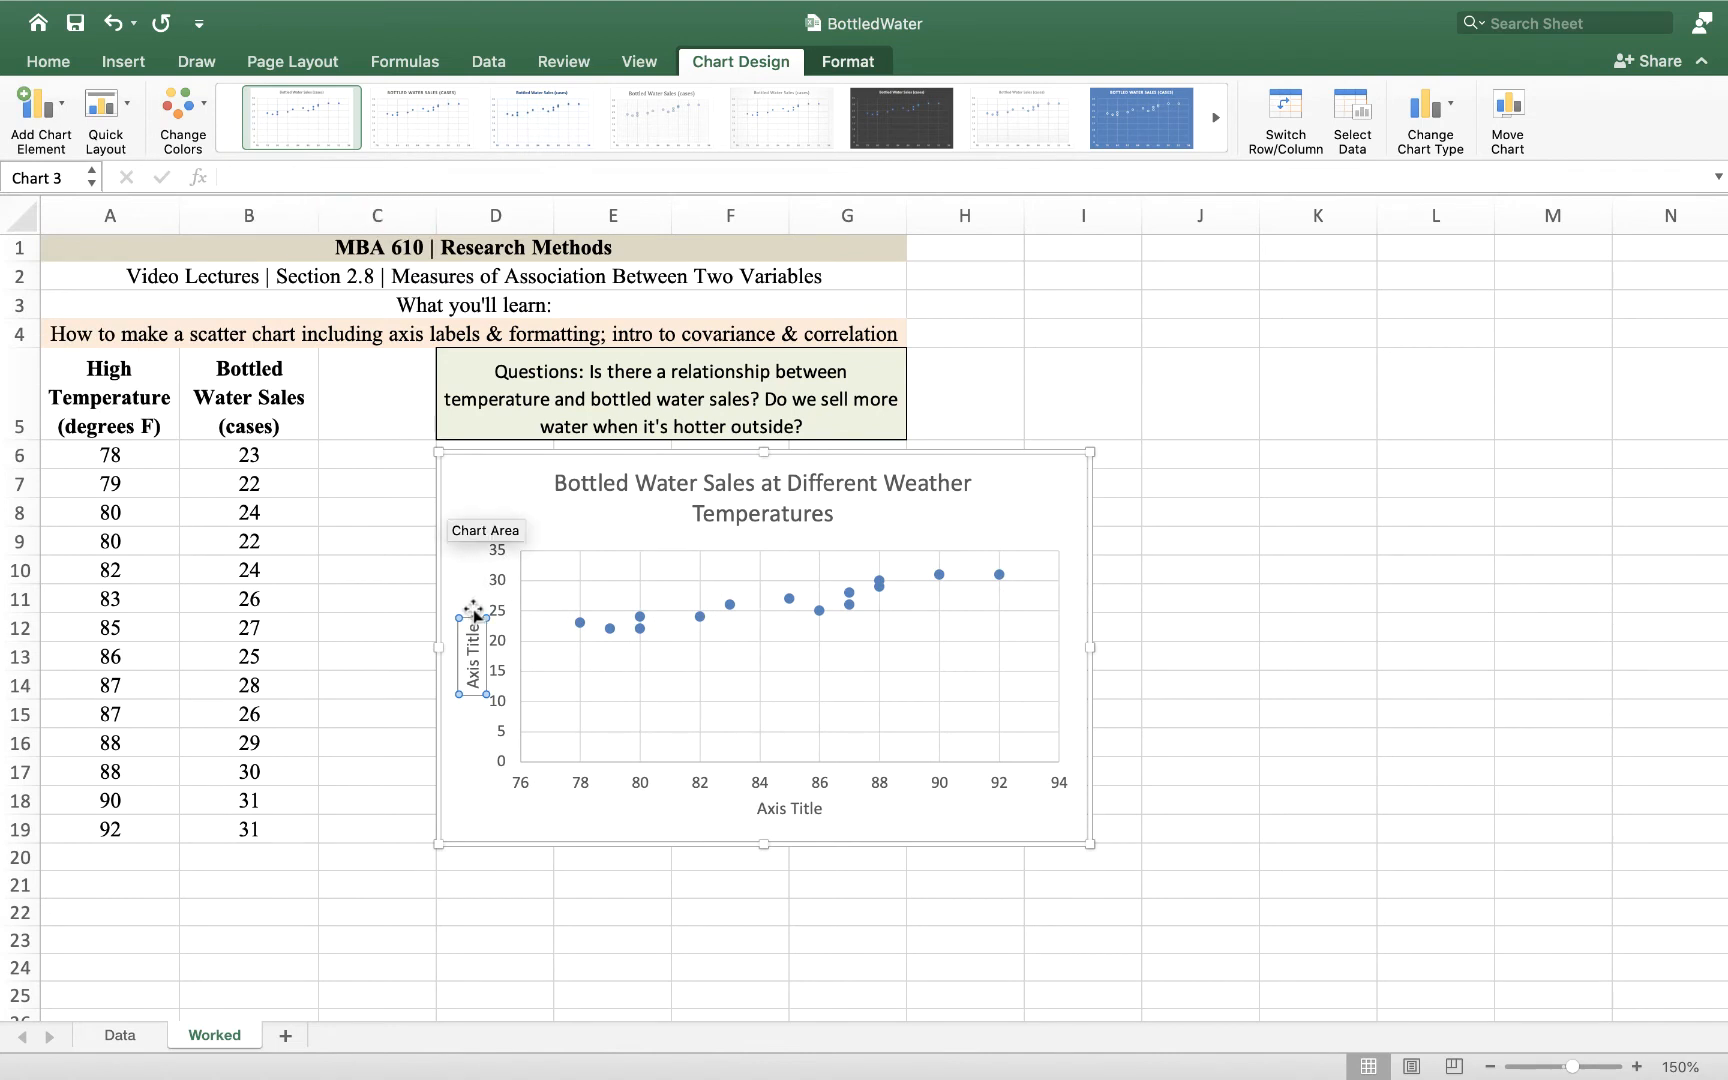
{"action": "left_click", "coordinate": [470, 648]}
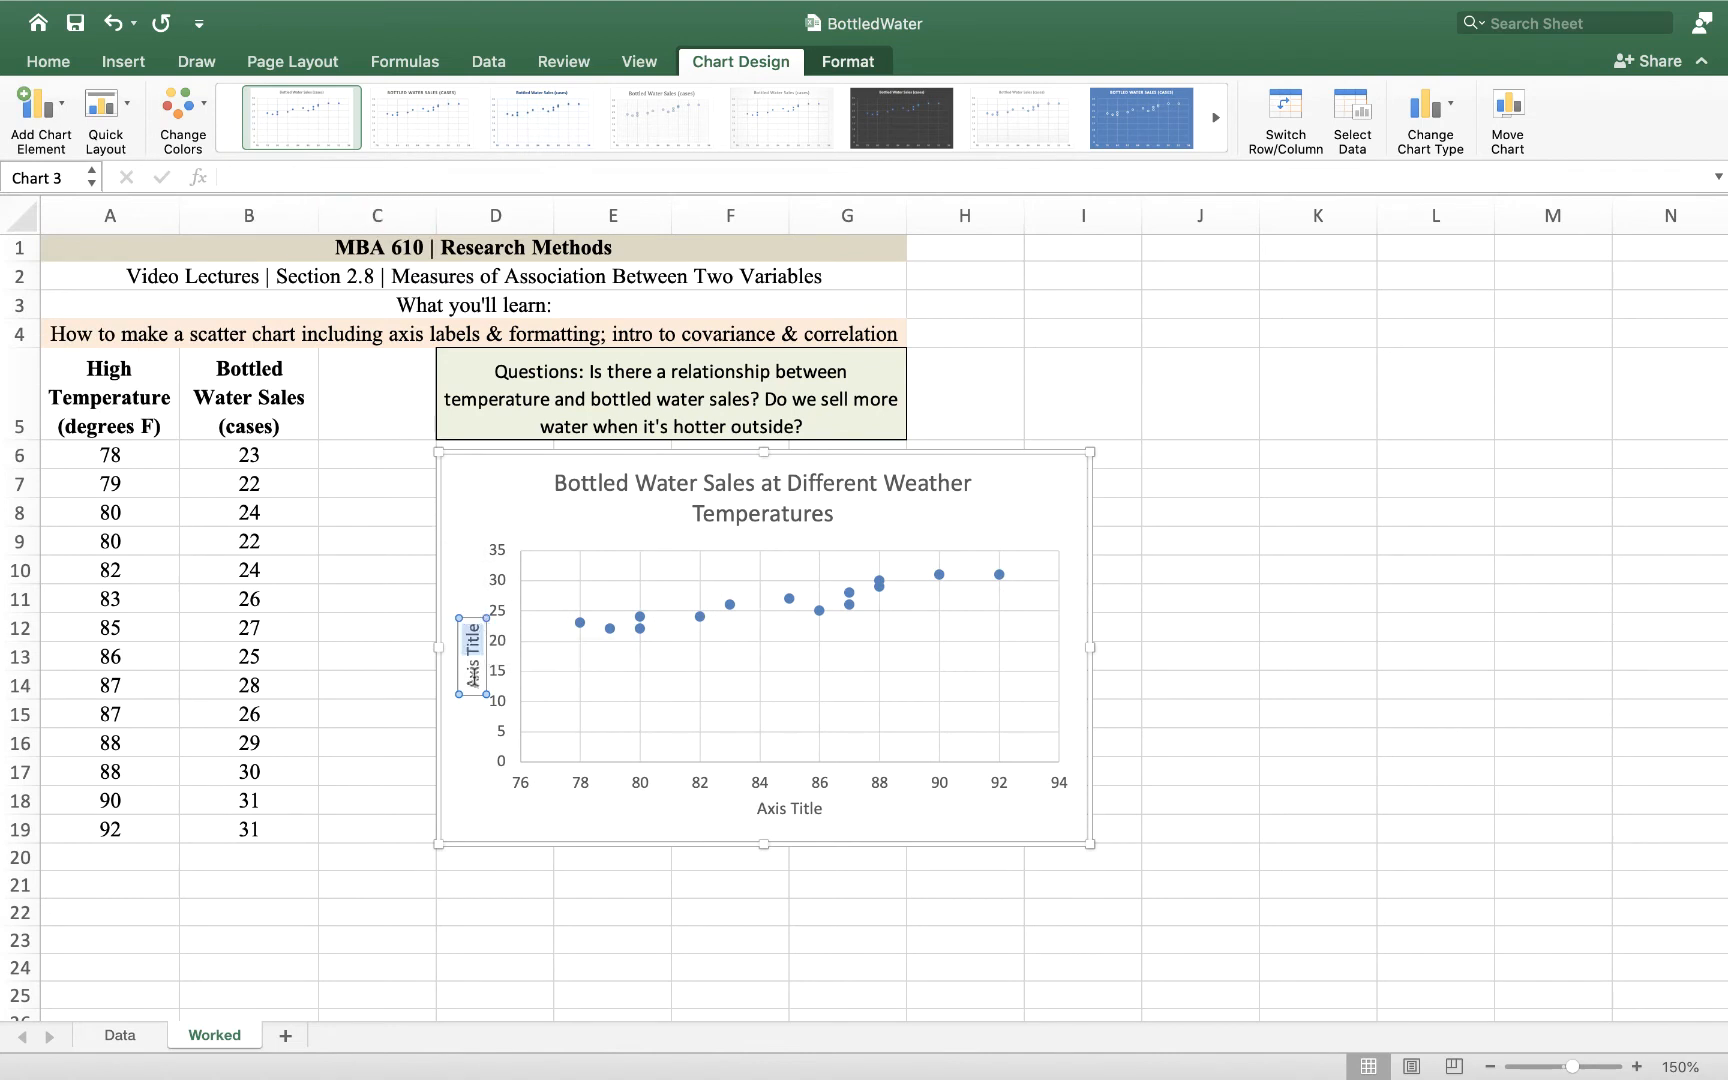
{"action": "mouse_move", "coordinate": [470, 656]}
{"action": "type", "text": "Cases of water sold"}
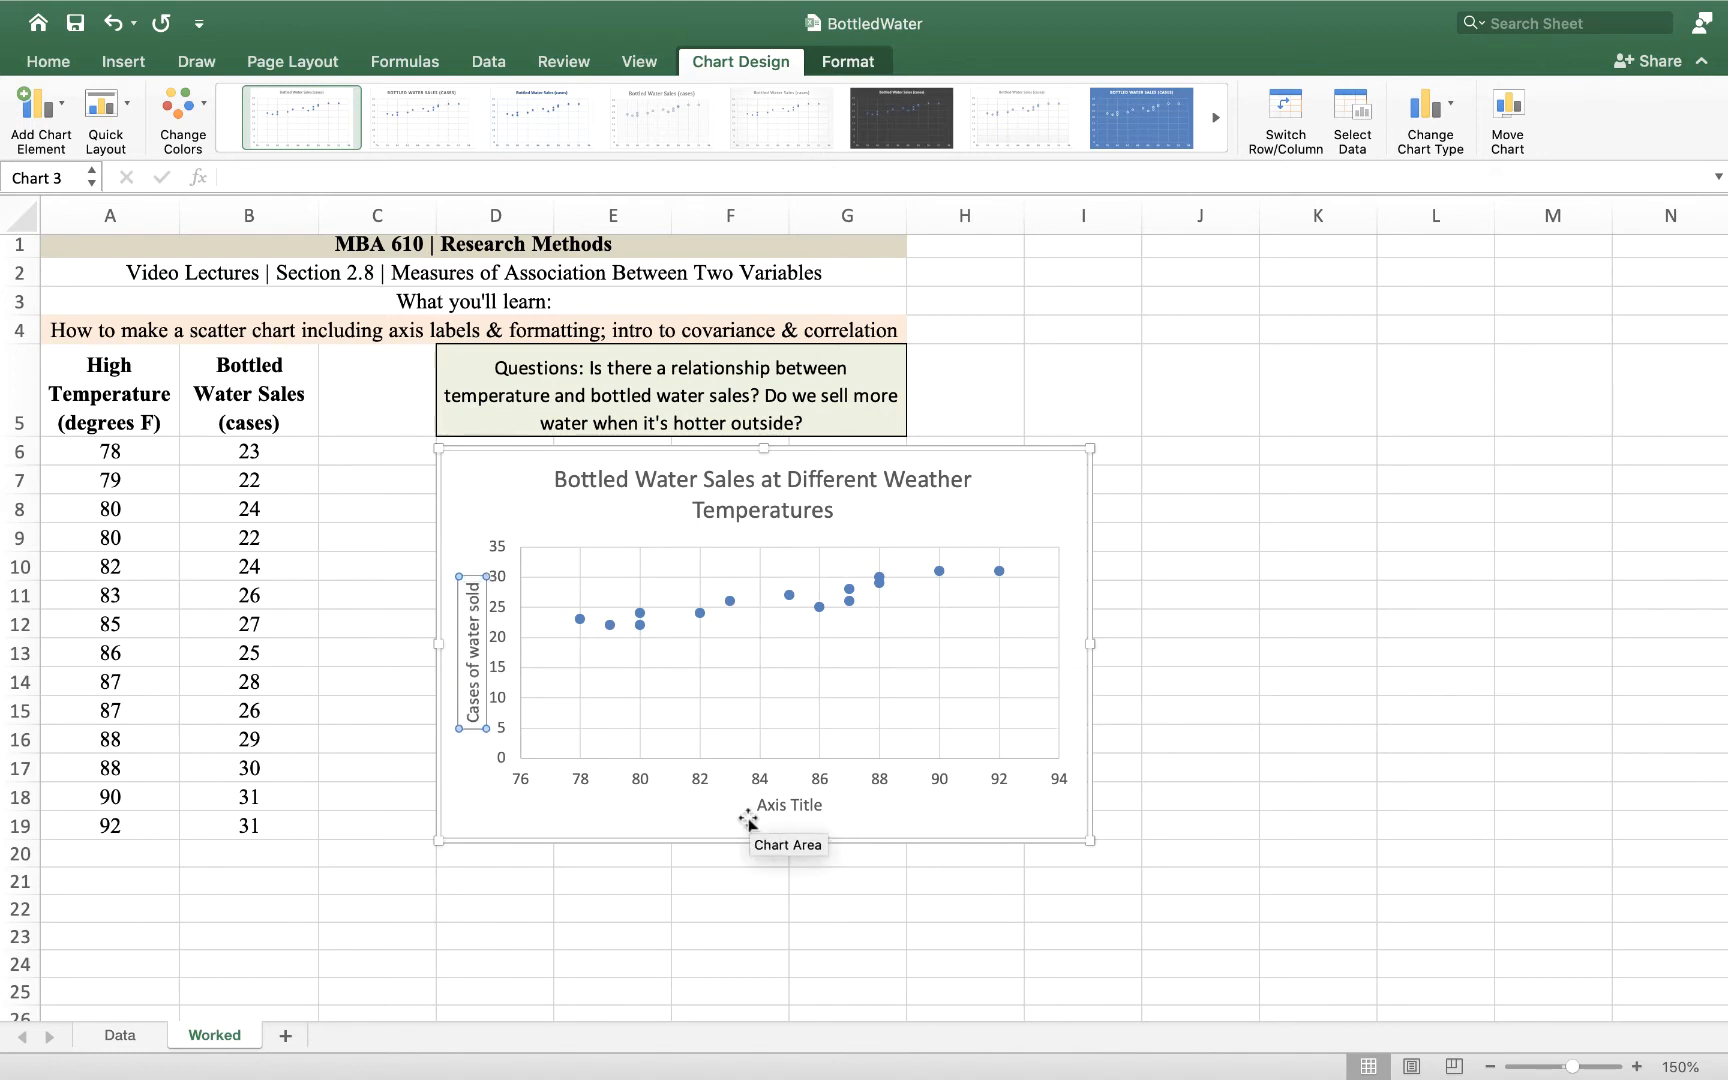
Step: Set the horizontal axis title to "Daily maximum temperature (F)"
{"action": "left_click", "coordinate": [788, 804]}
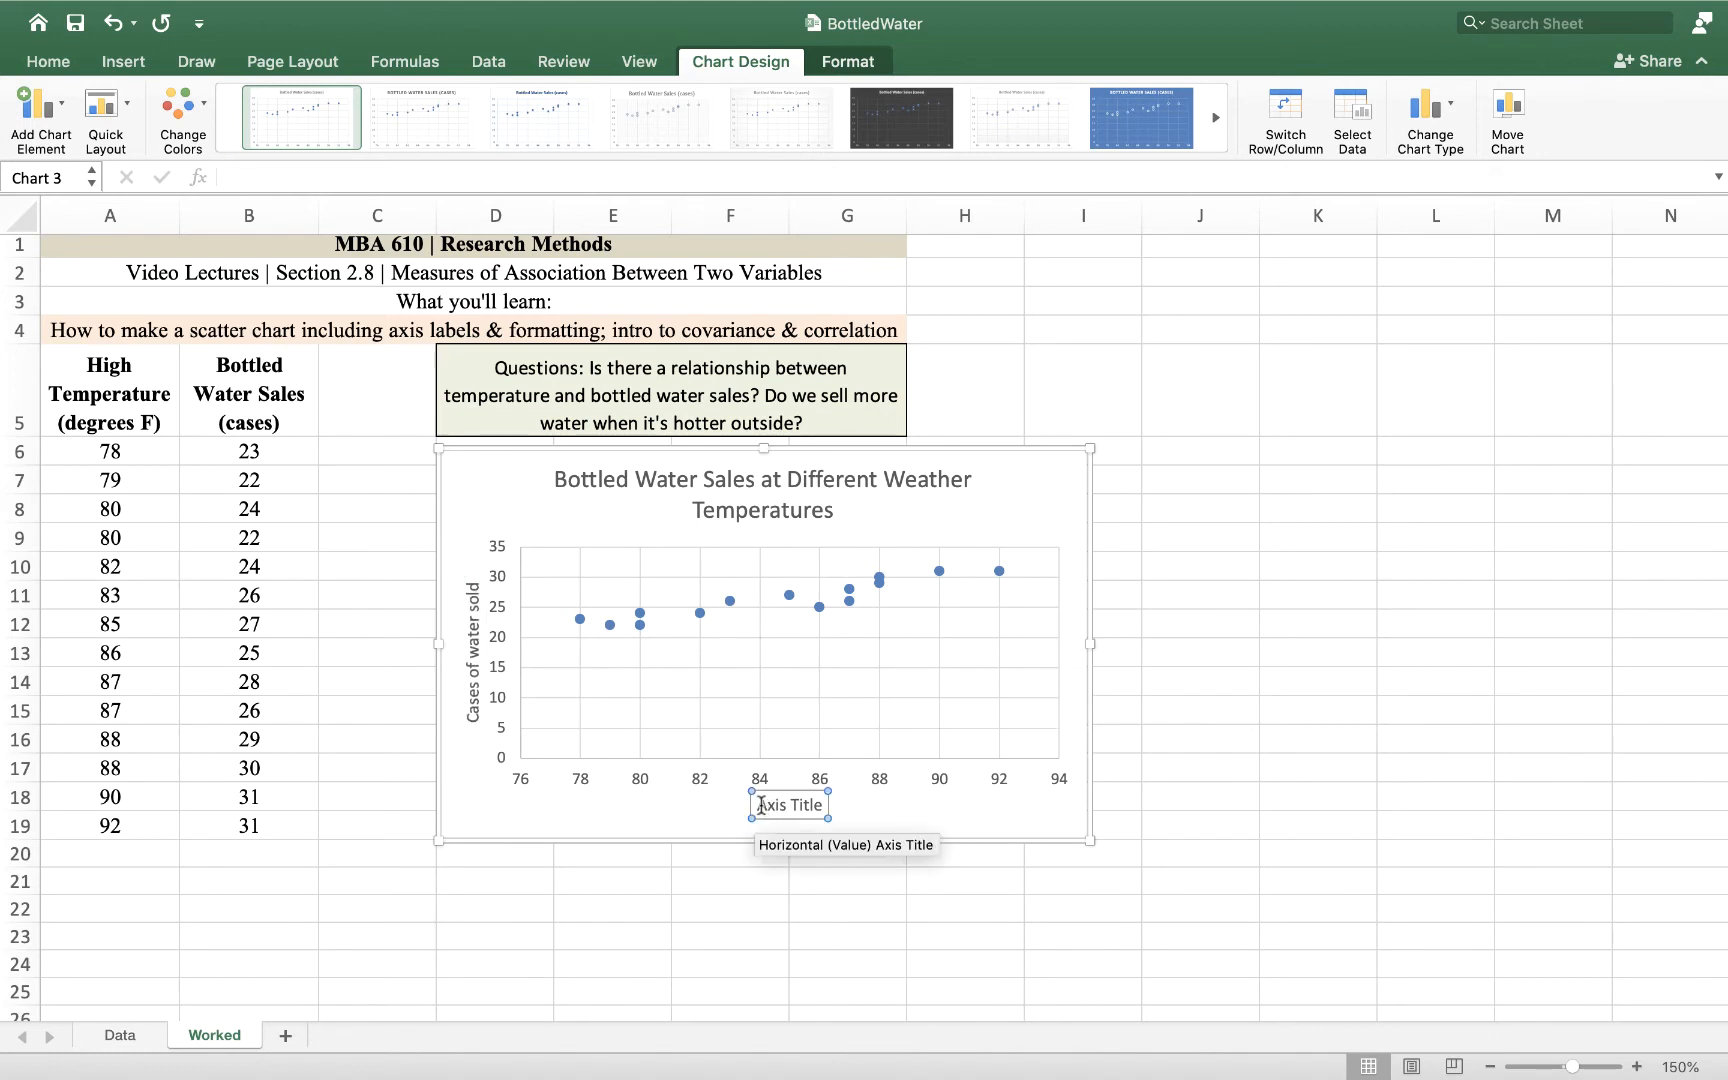
{"action": "double_click", "coordinate": [786, 804]}
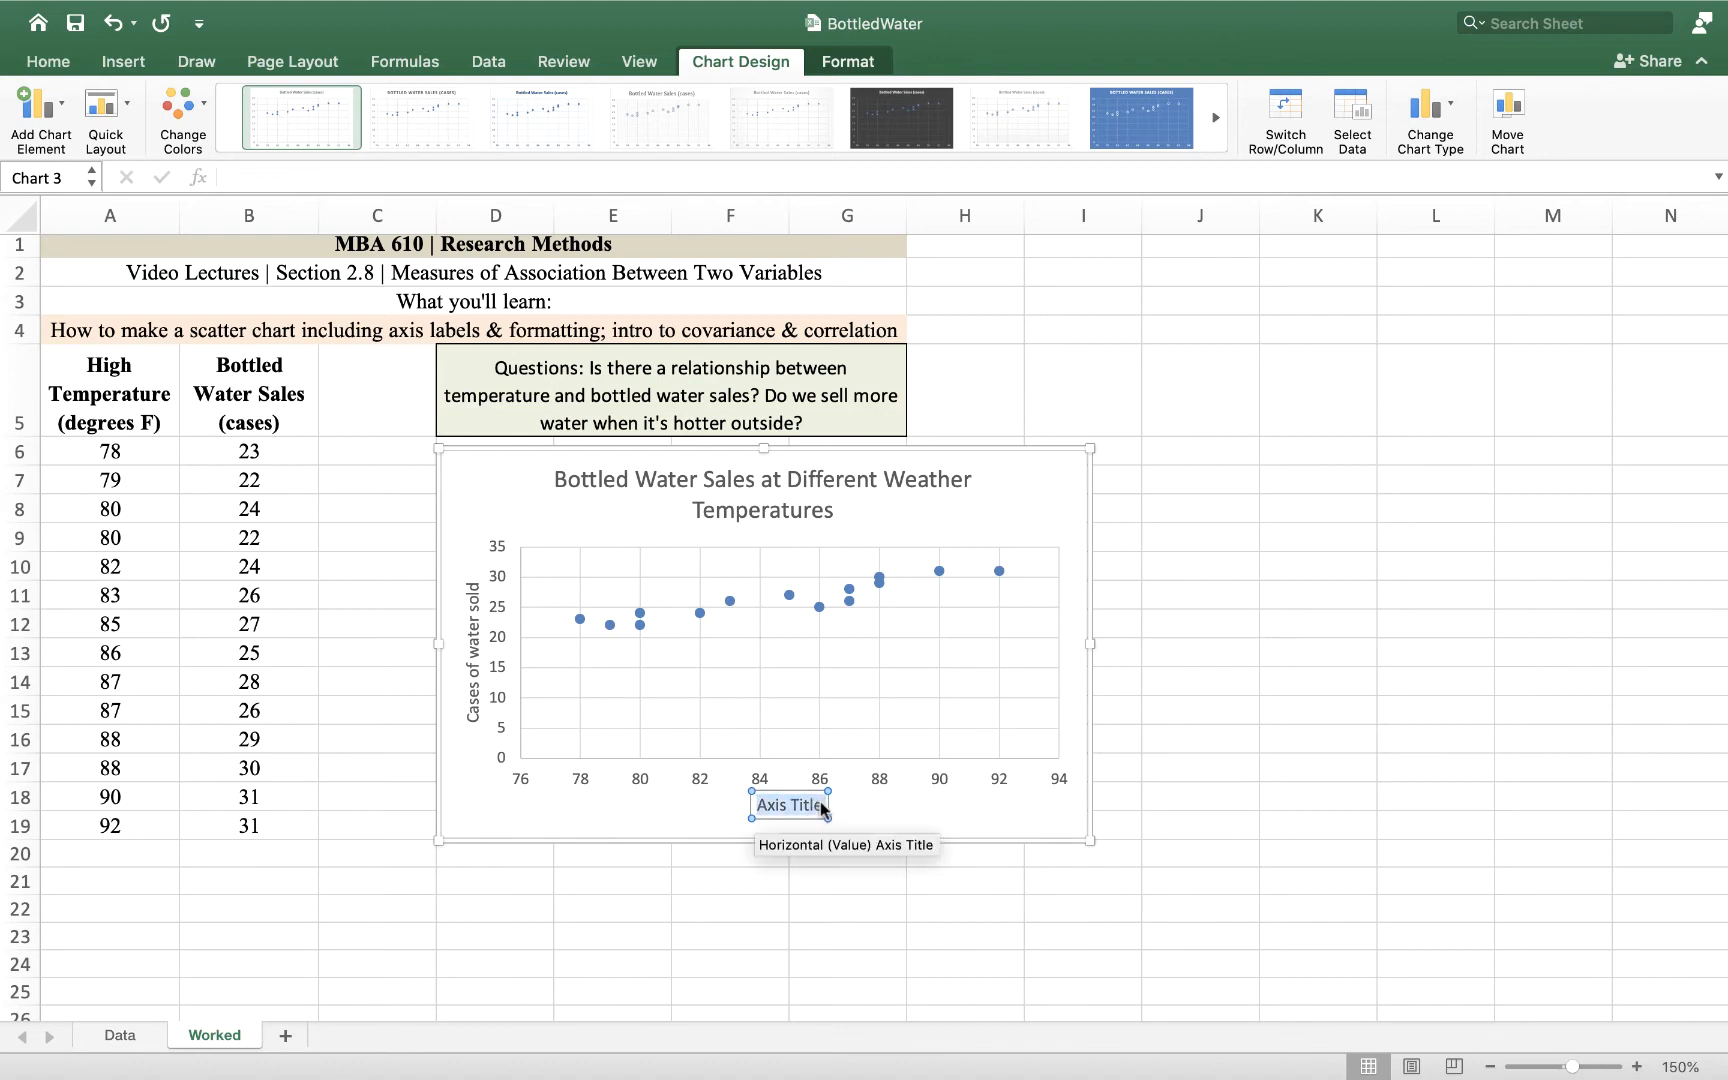
{"action": "type", "text": "Daily maximum"}
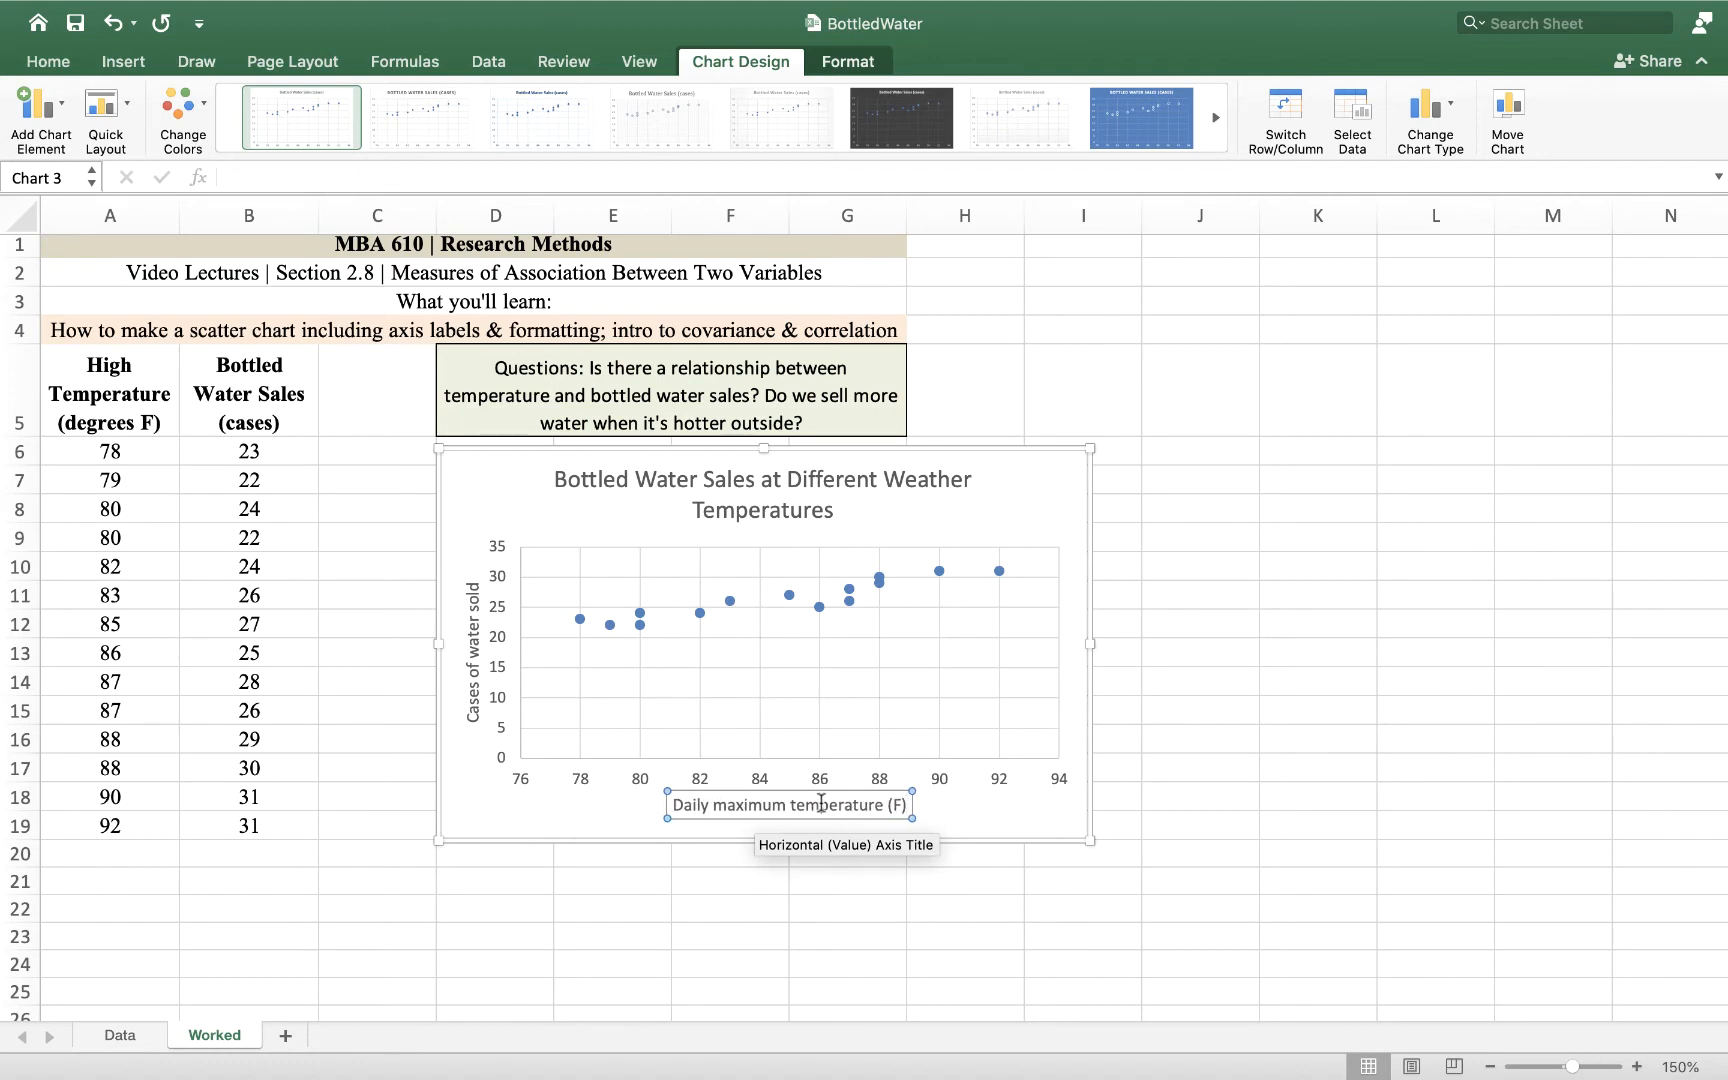
{"action": "left_click", "coordinate": [1432, 852]}
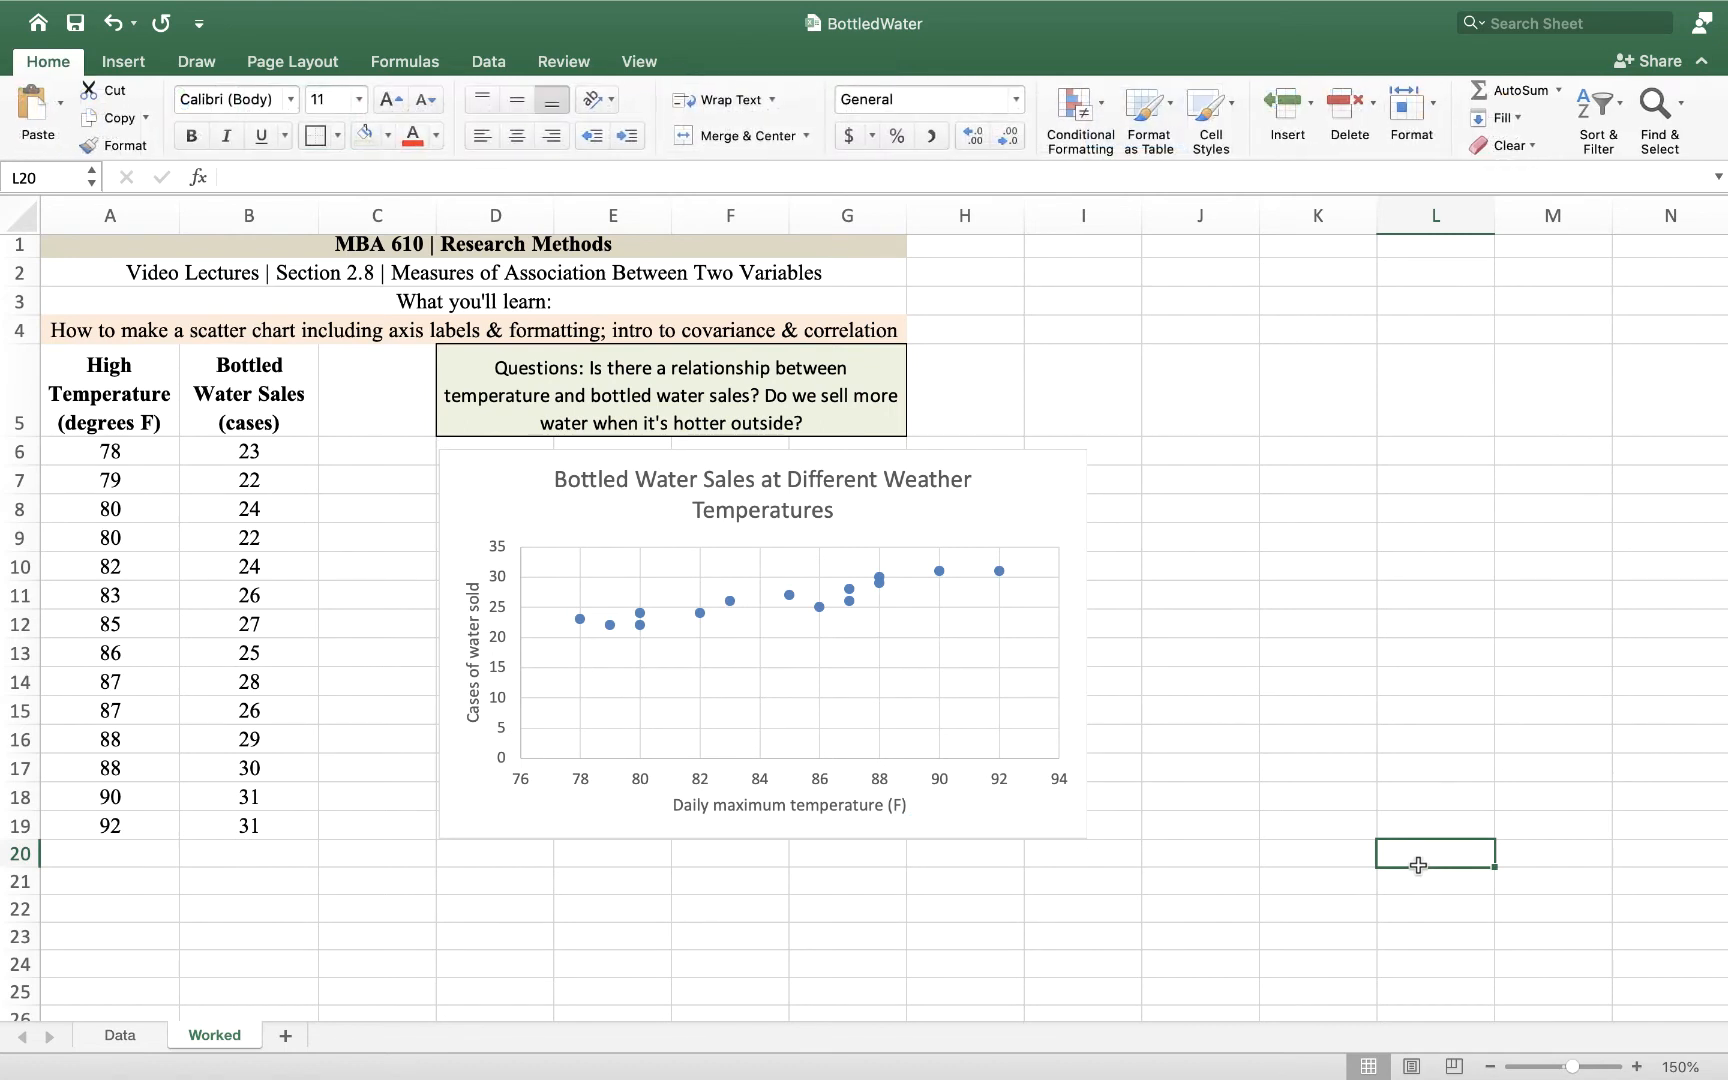
{"action": "mouse_move", "coordinate": [674, 764]}
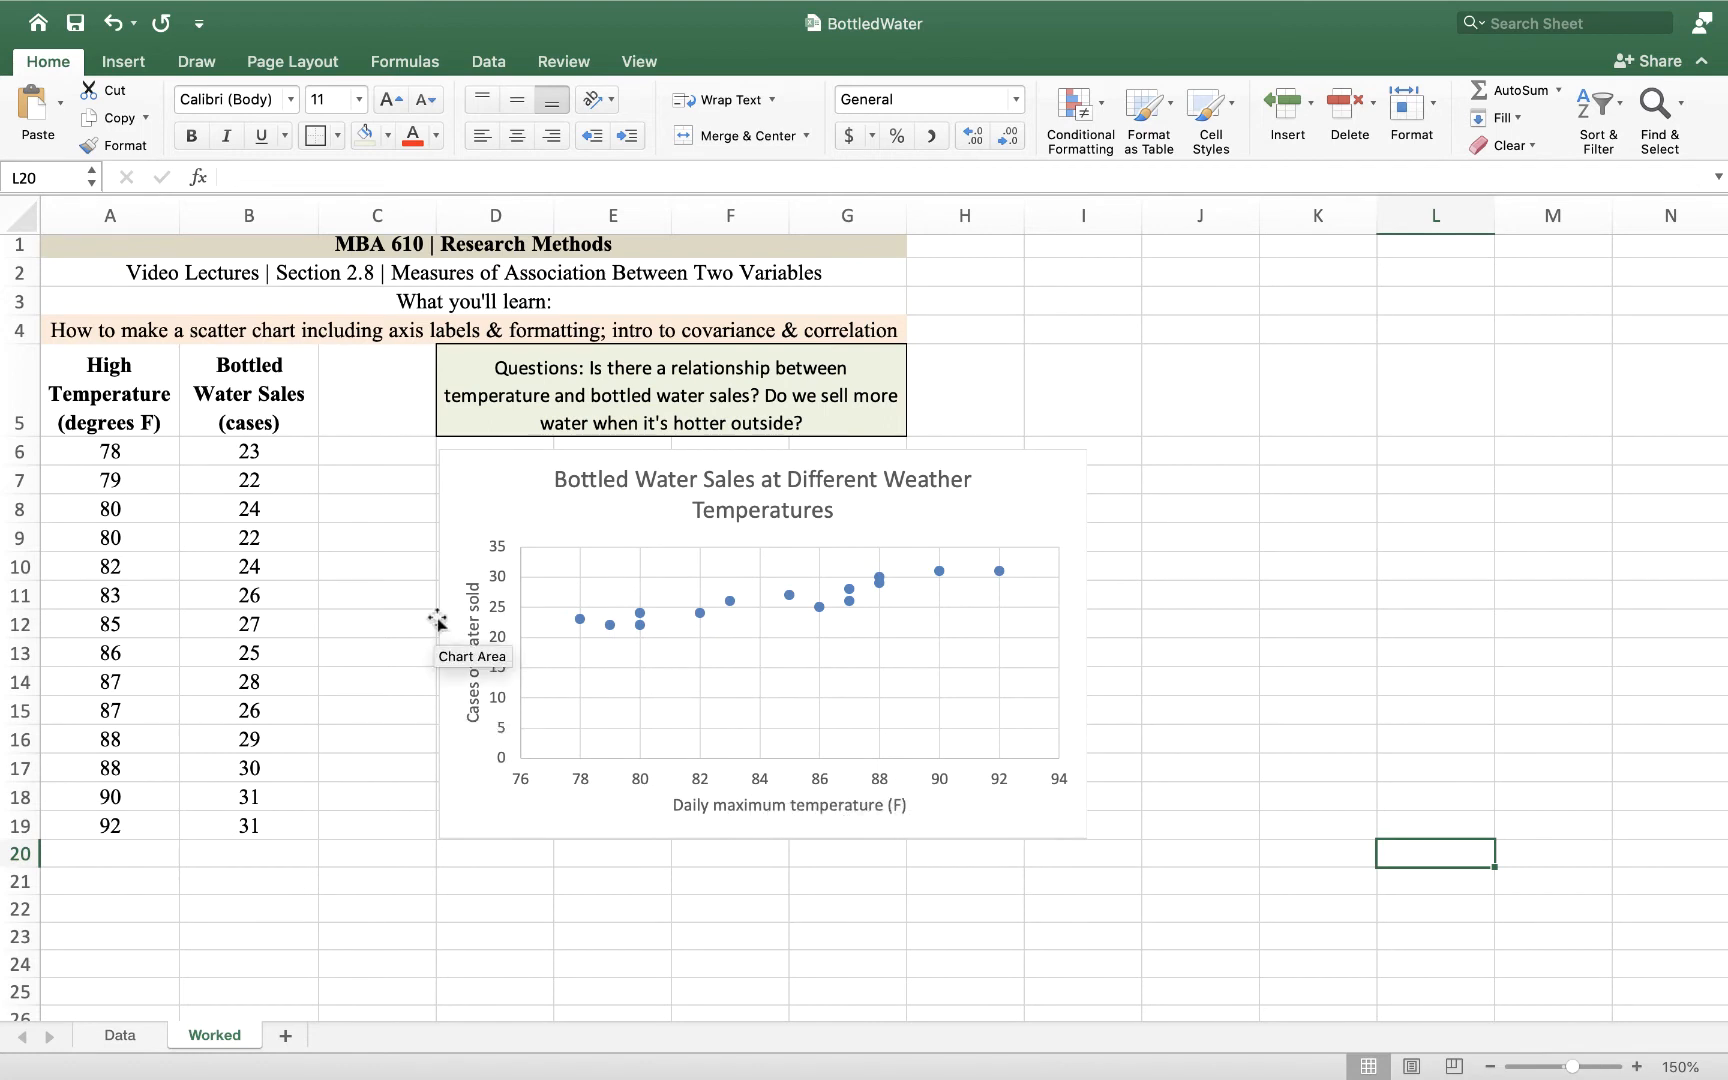
{"action": "mouse_move", "coordinate": [778, 622]}
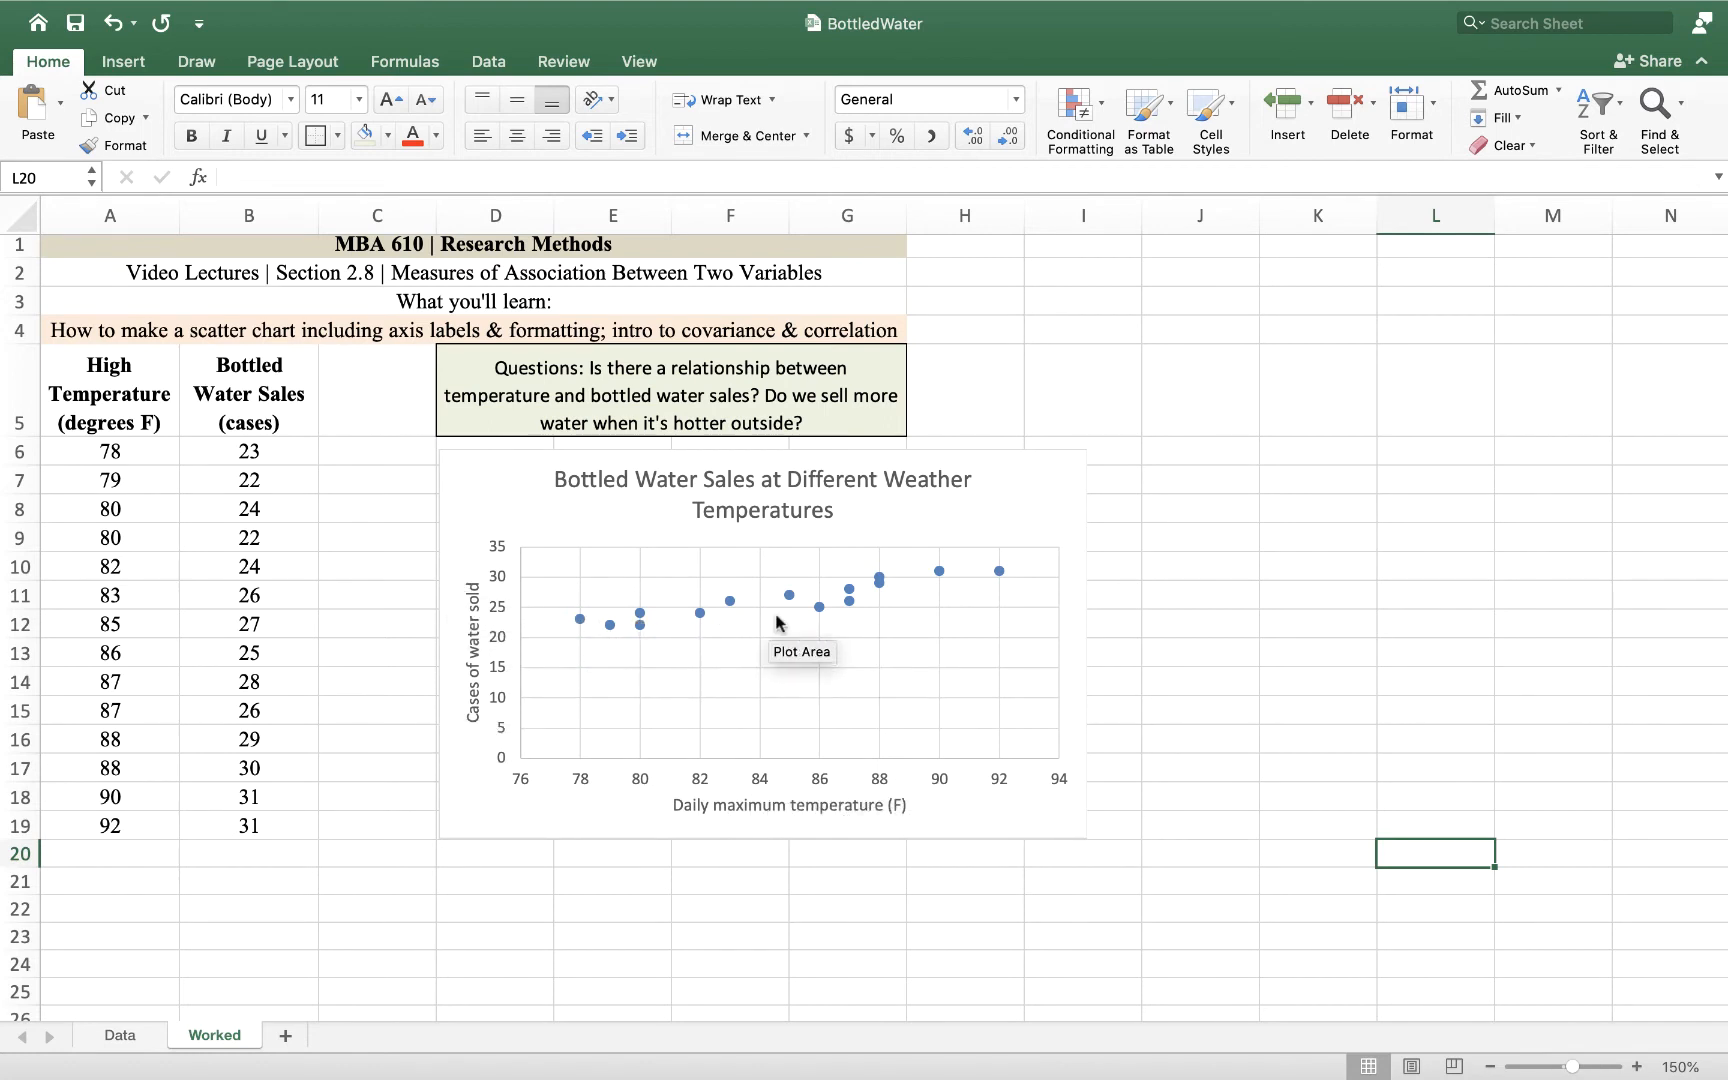
{"action": "mouse_move", "coordinate": [996, 574]}
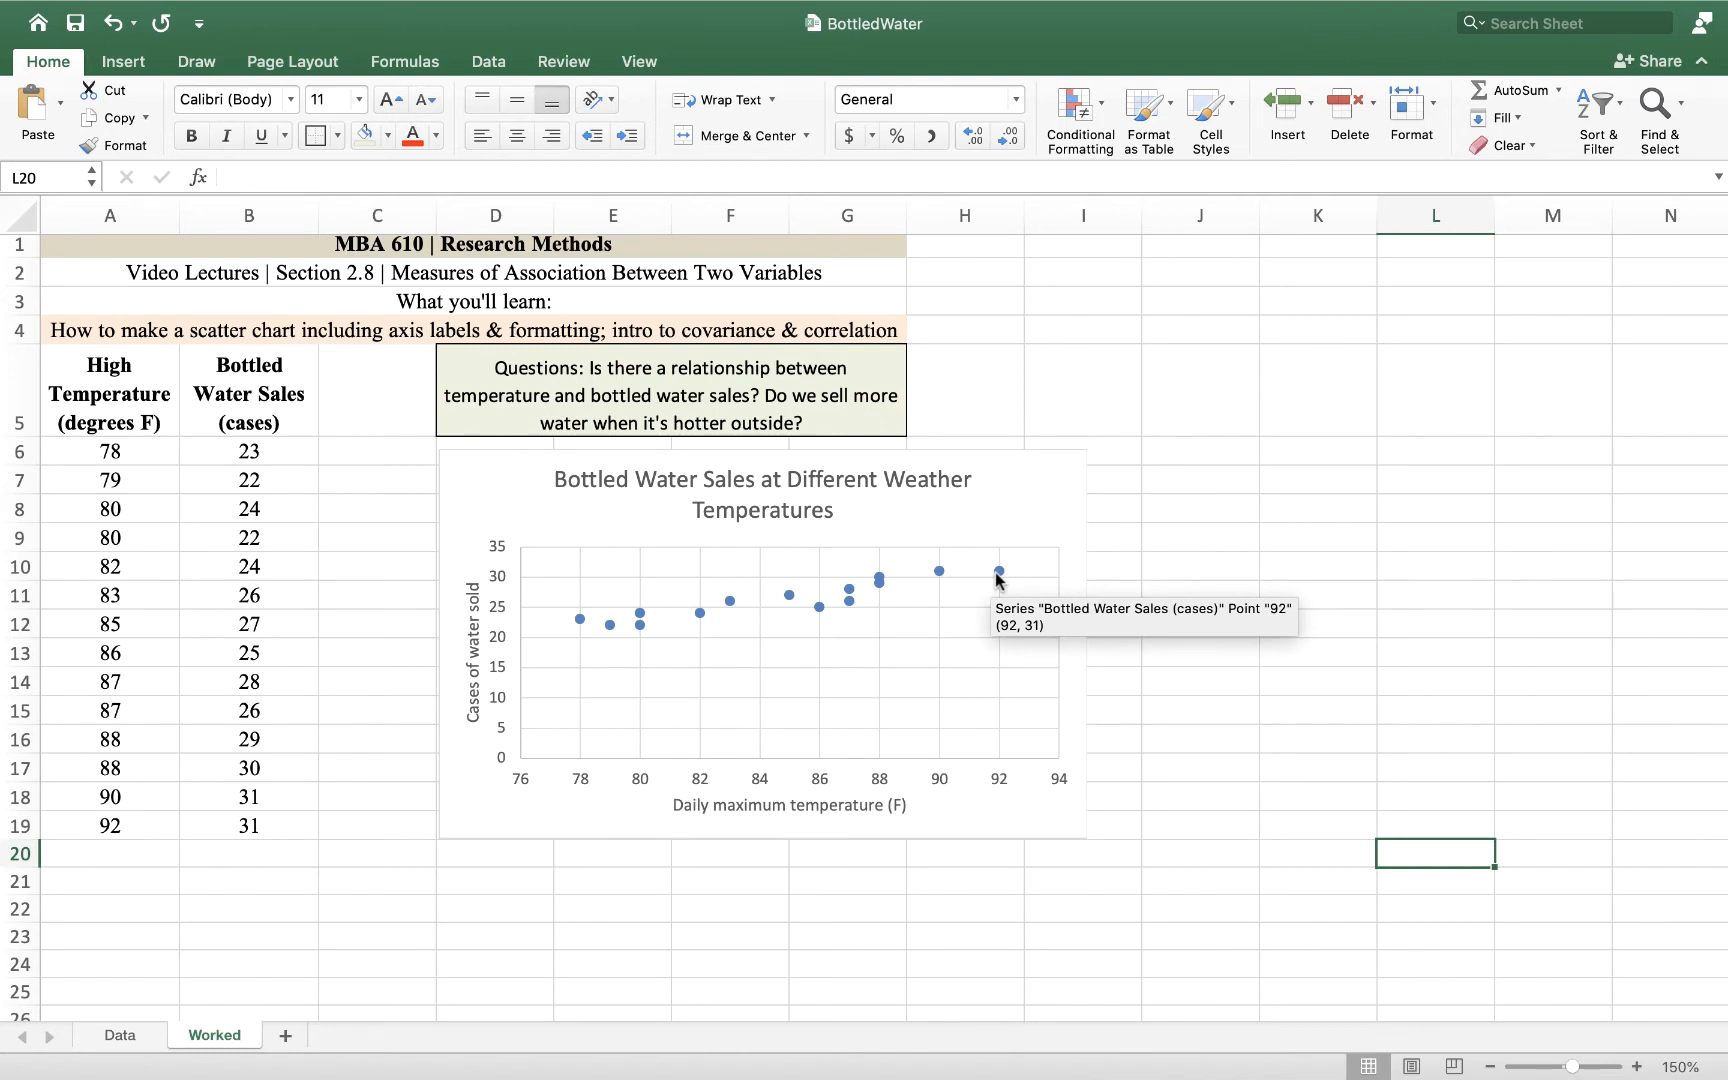
{"action": "left_click", "coordinate": [110, 880]}
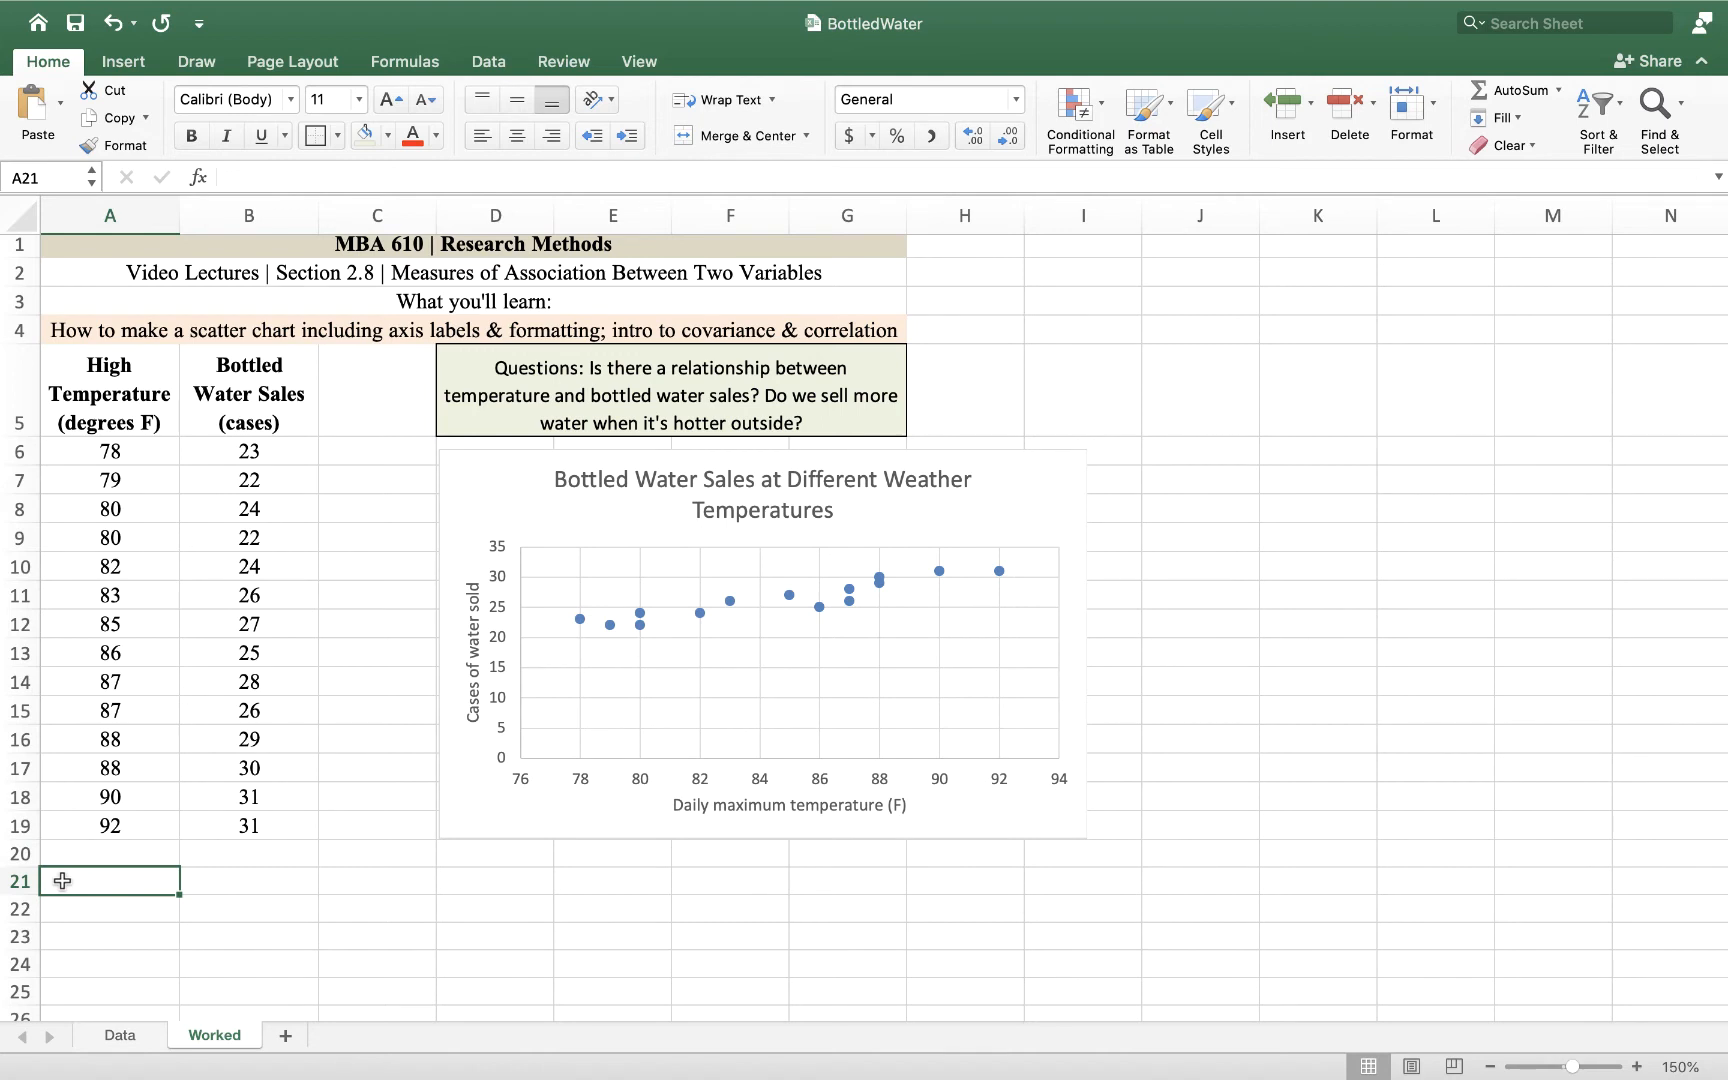
Step: Enter the label "Covariance" in cell A21 below the data table
{"action": "type", "text": "f"}
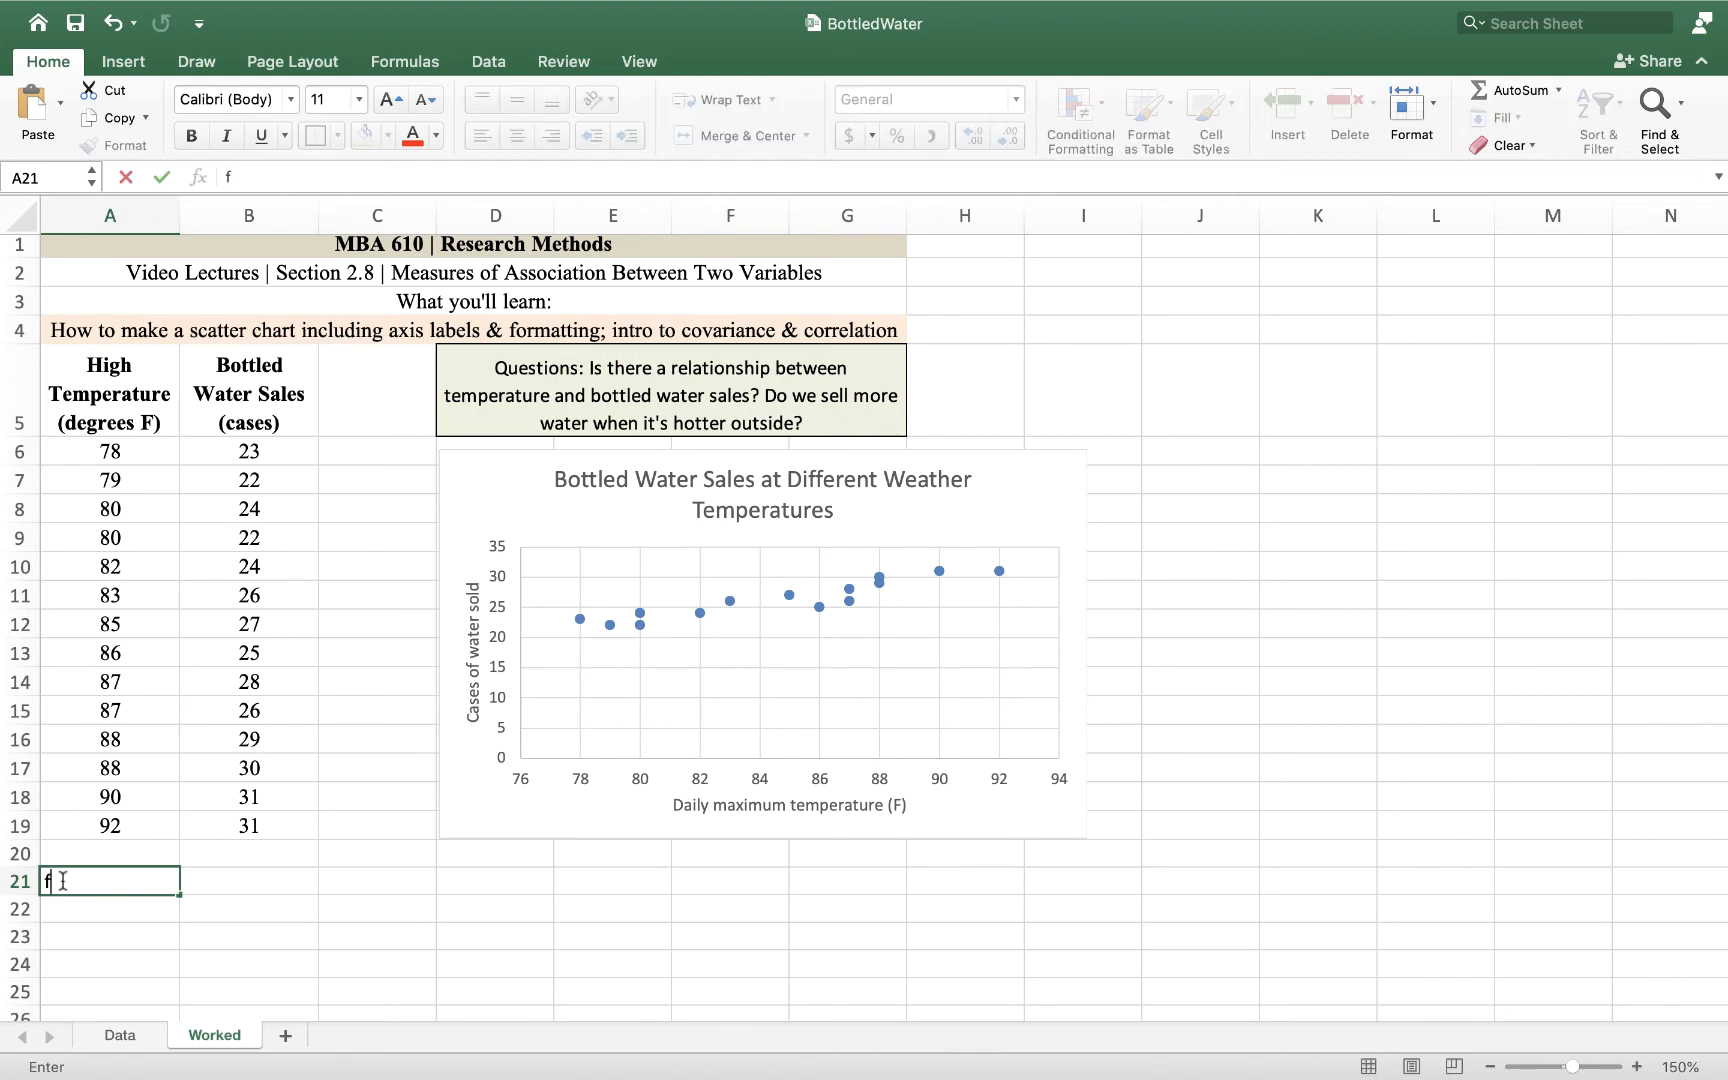
{"action": "type", "text": "Covariance"}
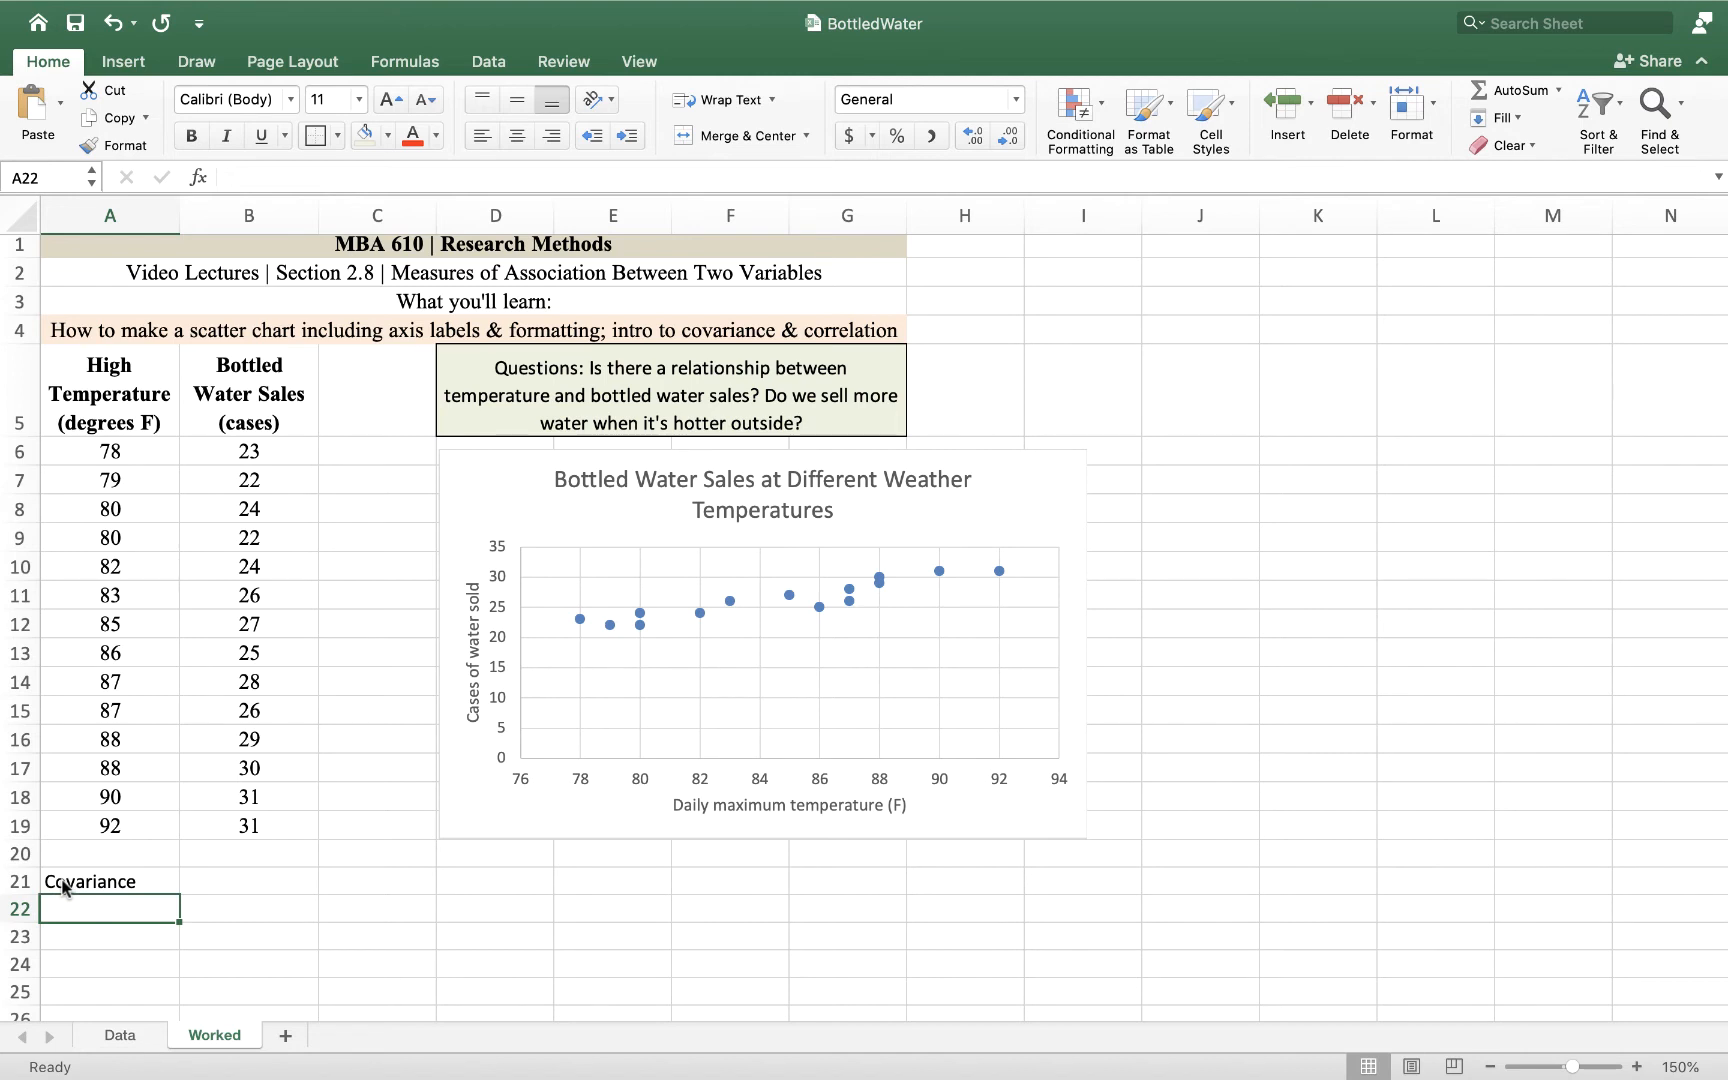
{"action": "mouse_move", "coordinate": [104, 880]}
{"action": "type", "text": "="}
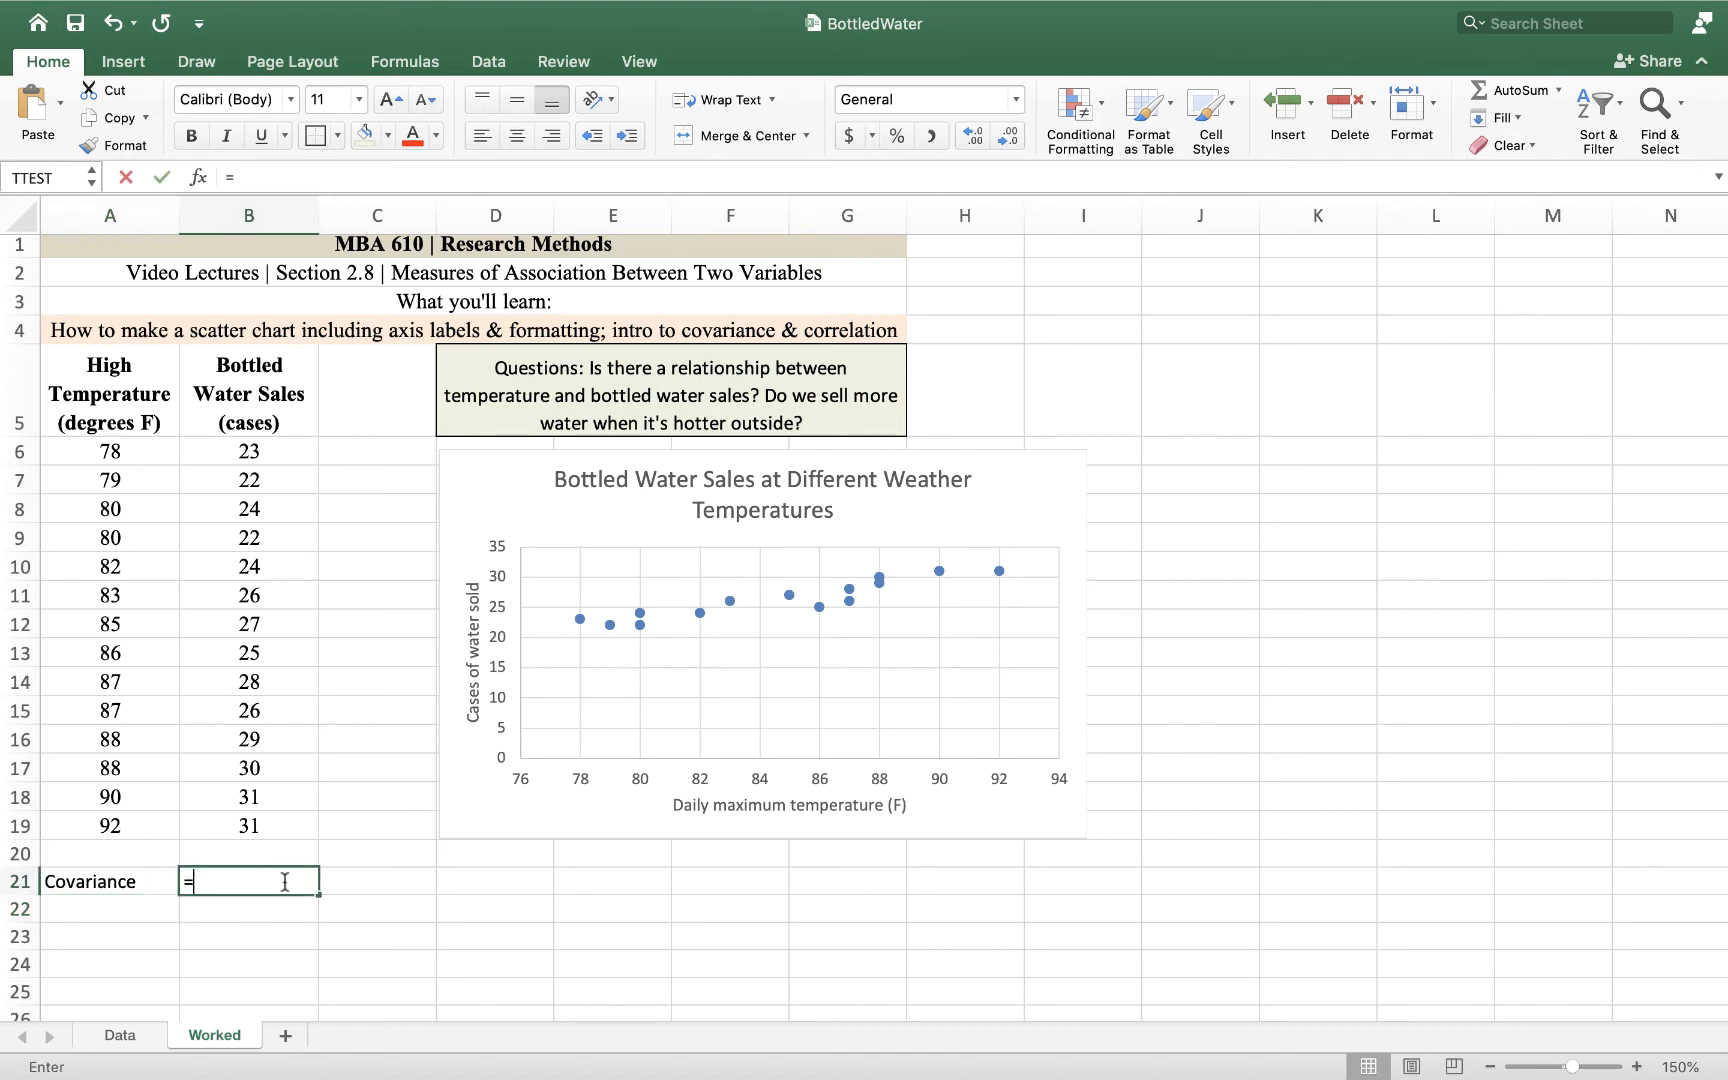
Step: Compute =COVARIANCE.S(A6:A19,B6:B19) in B21, giving 12.8021978
{"action": "type", "text": "ca"}
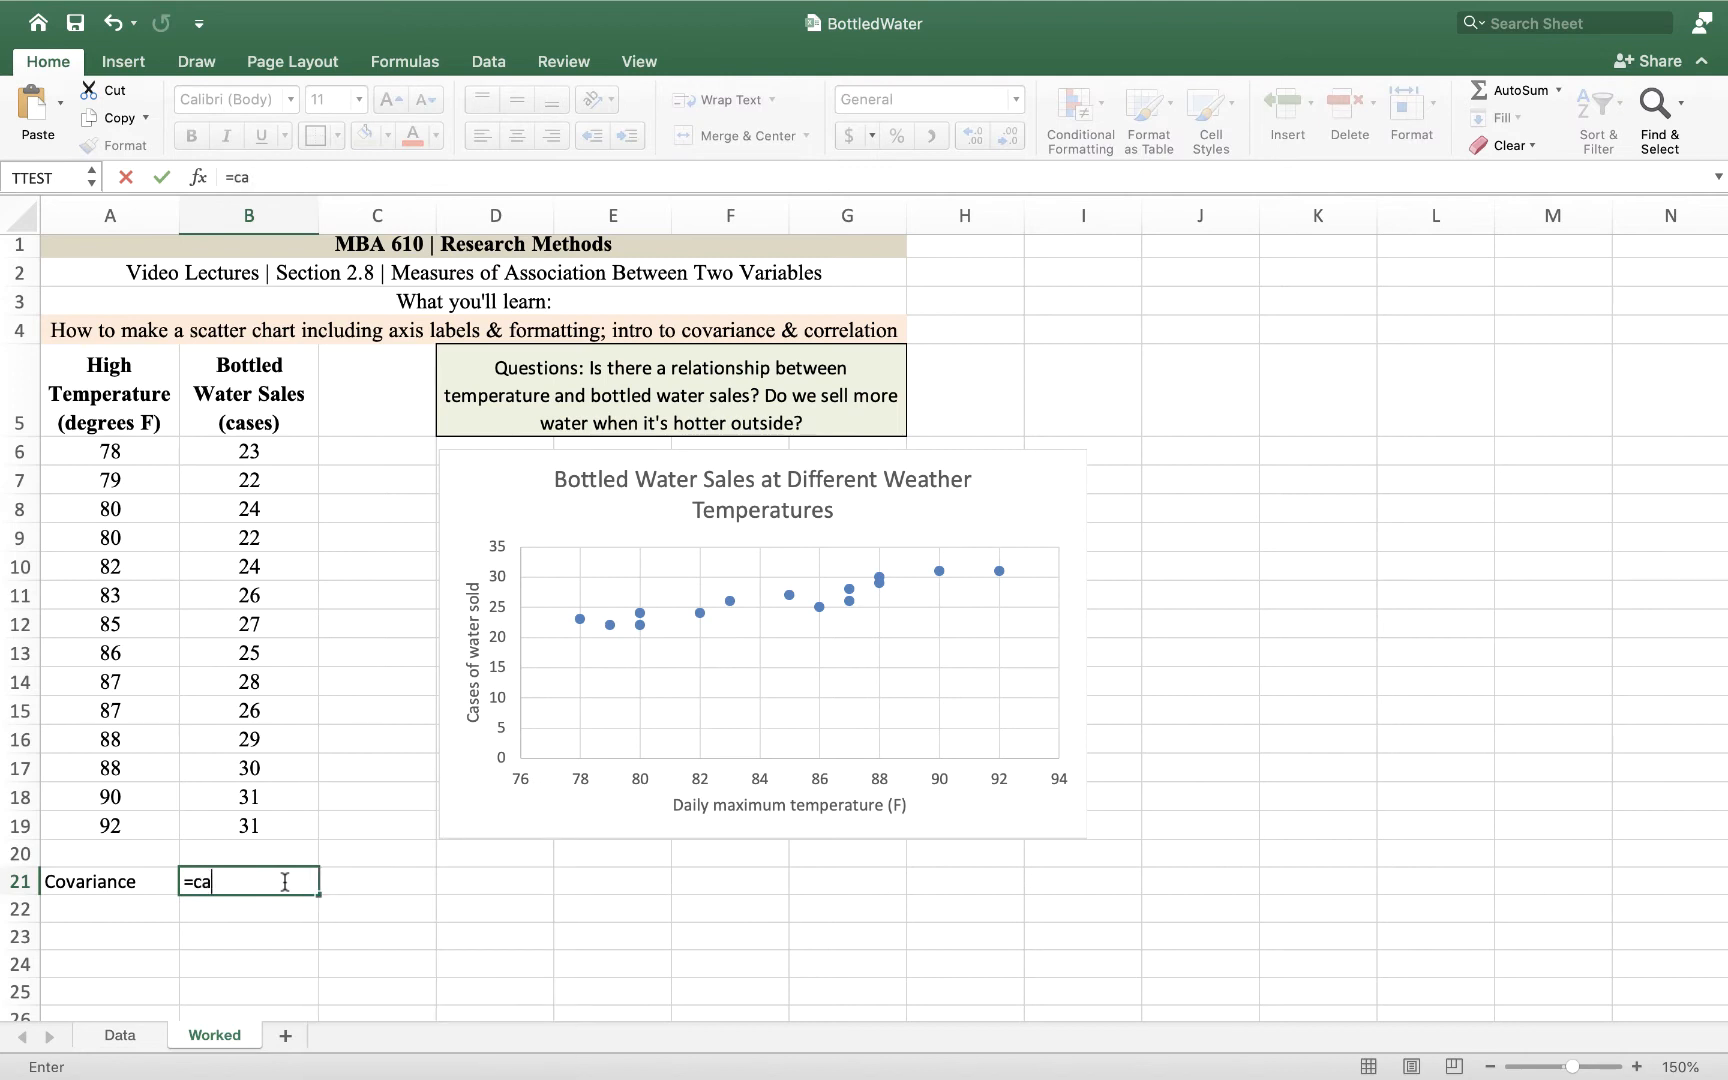
{"action": "type", "text": "o"}
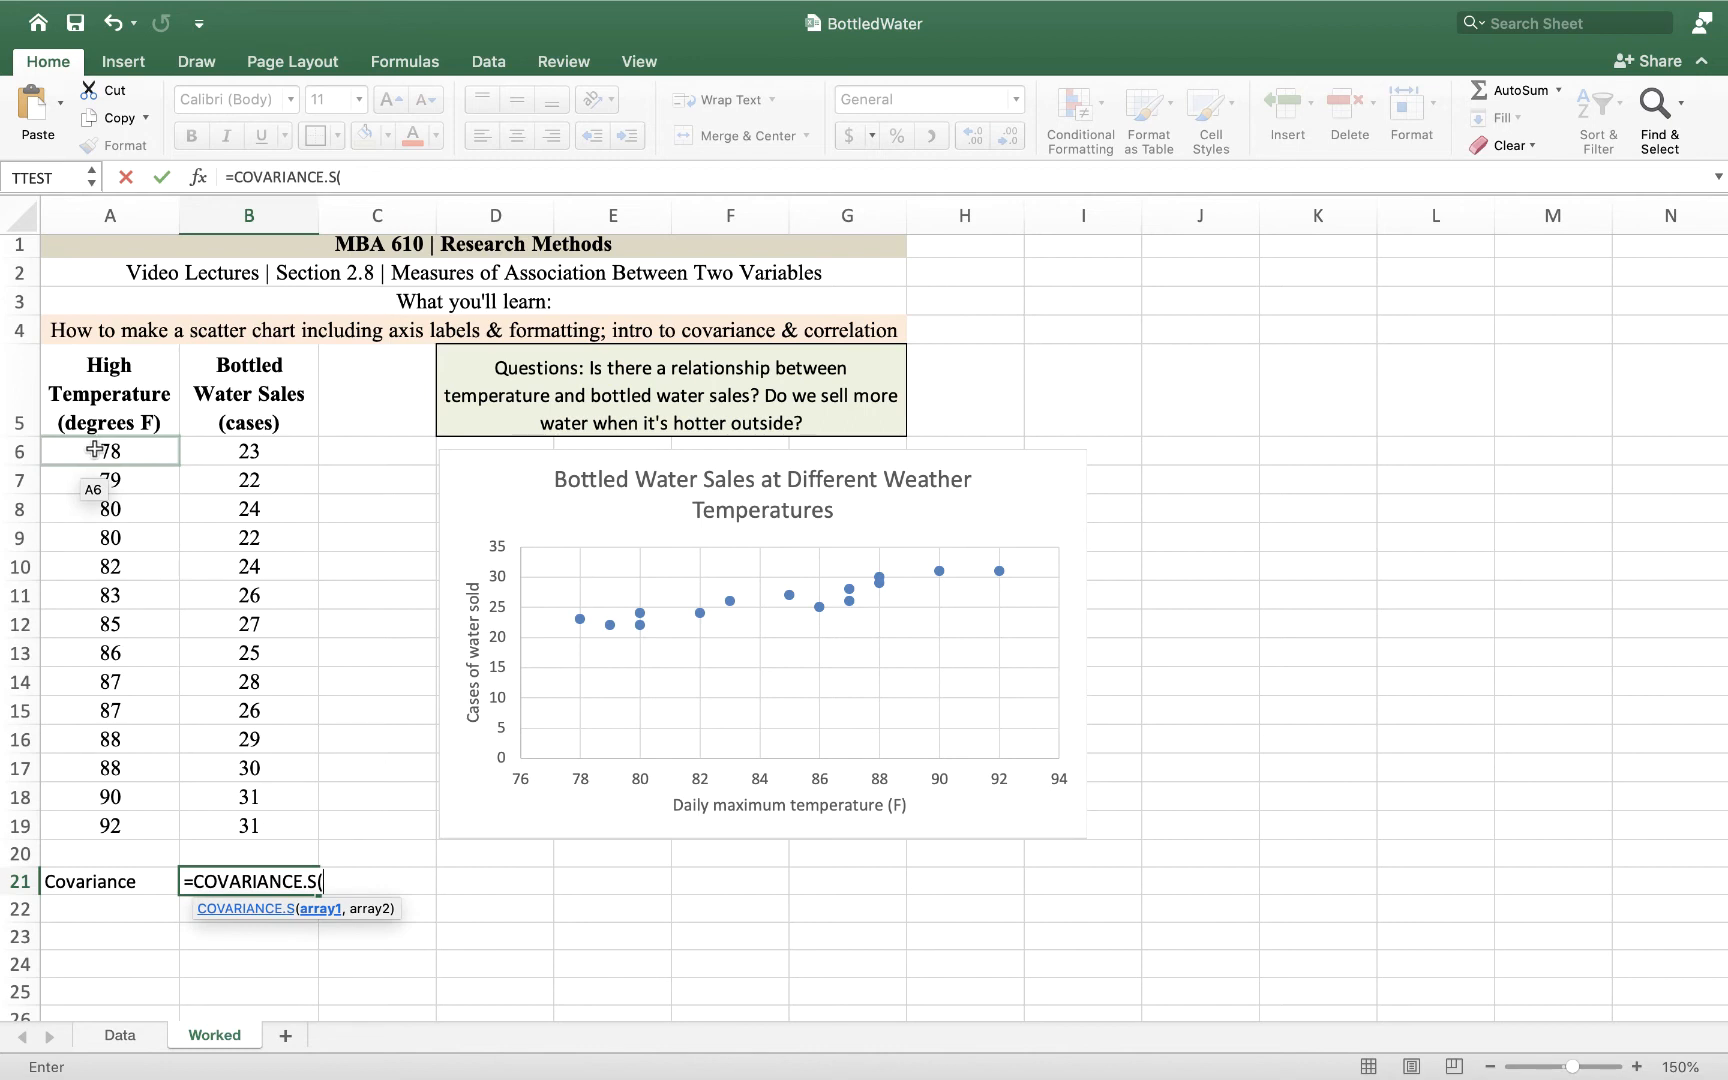
{"action": "left_click_drag", "start_coordinate": [108, 450], "coordinate": [108, 596]}
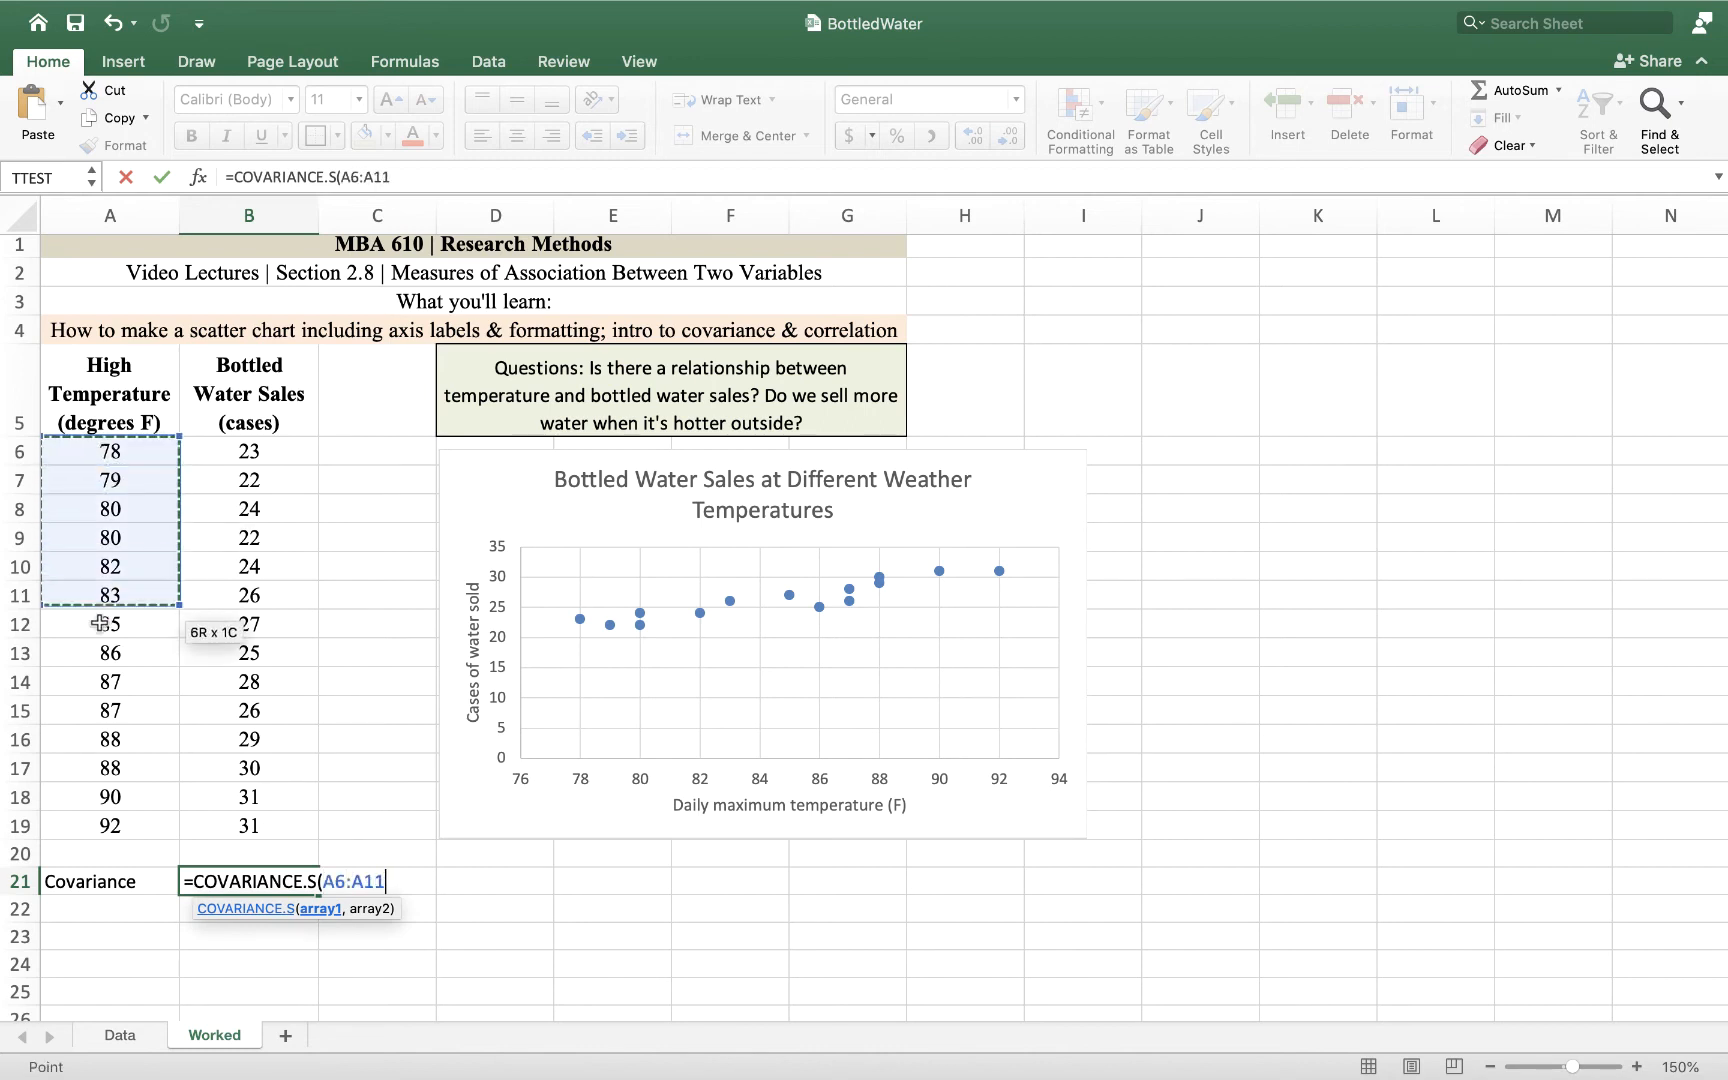
{"action": "left_click_drag", "start_coordinate": [110, 622], "coordinate": [110, 824]}
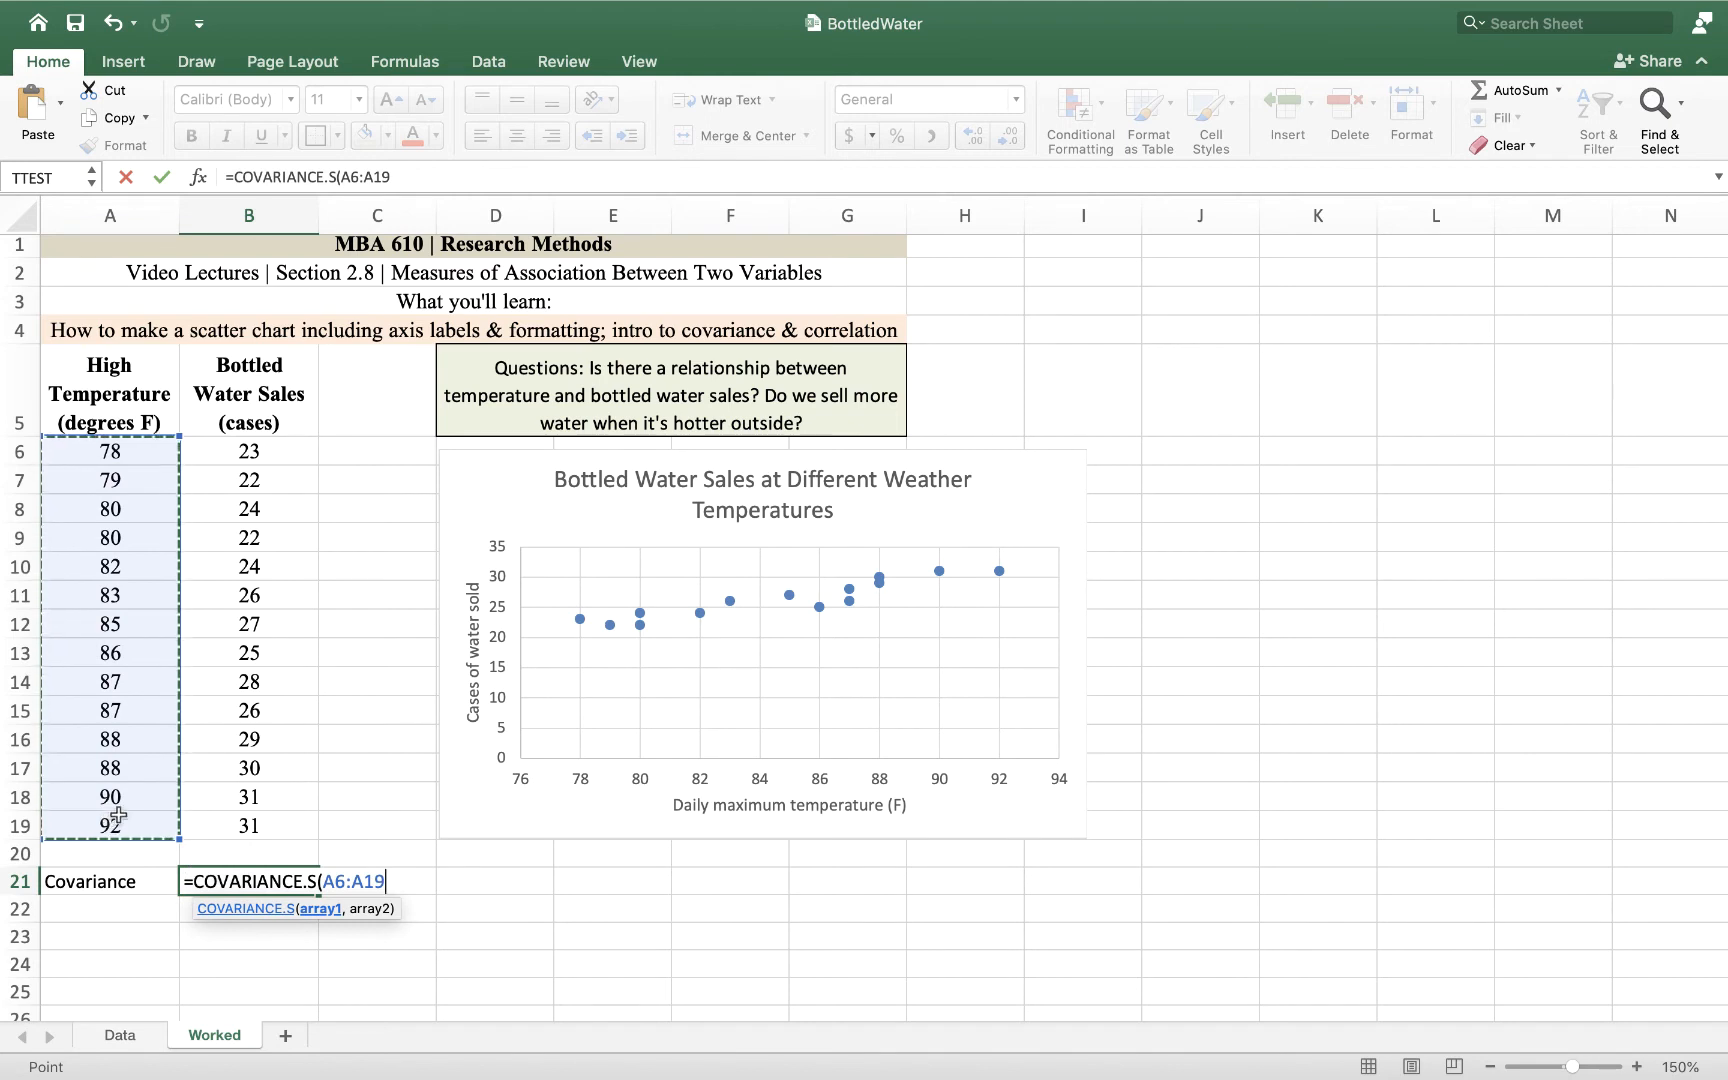
{"action": "type", "text": ",B6:B19)"}
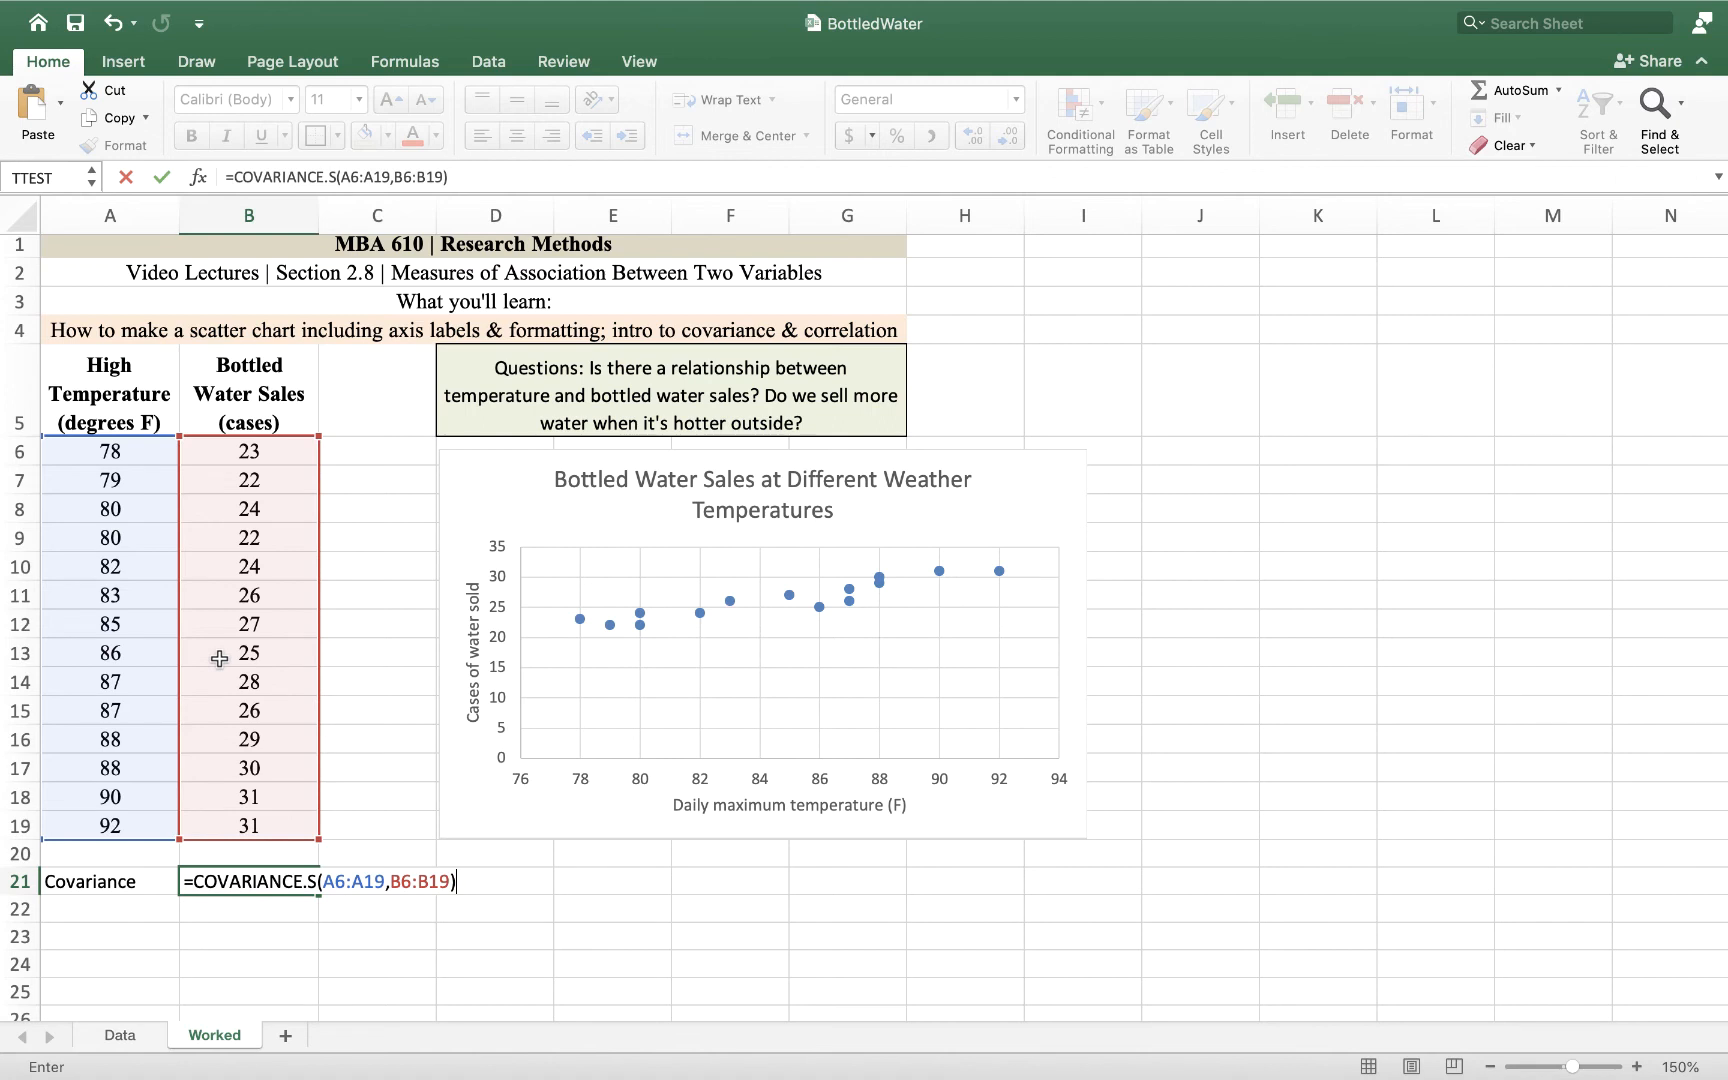
{"action": "key", "text": "enter"}
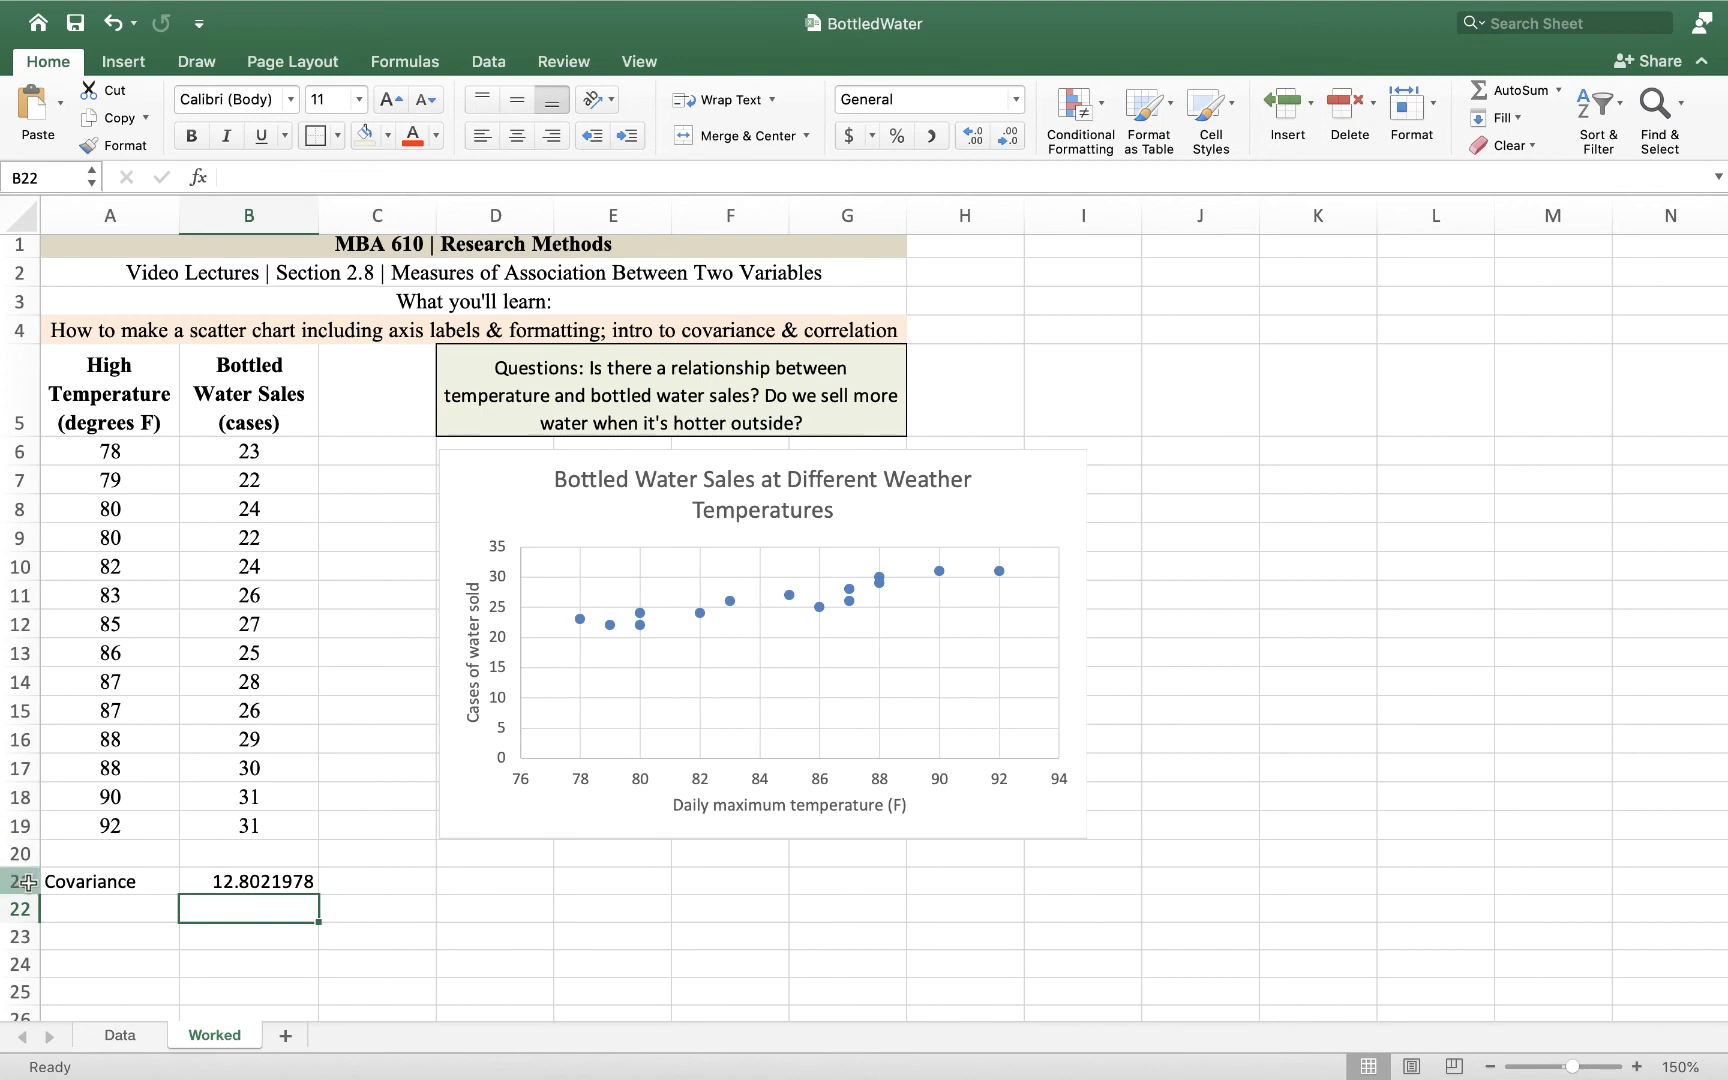
Step: Enter "Correlation" in A22 and begin a formula in B22
{"action": "left_click", "coordinate": [108, 906]}
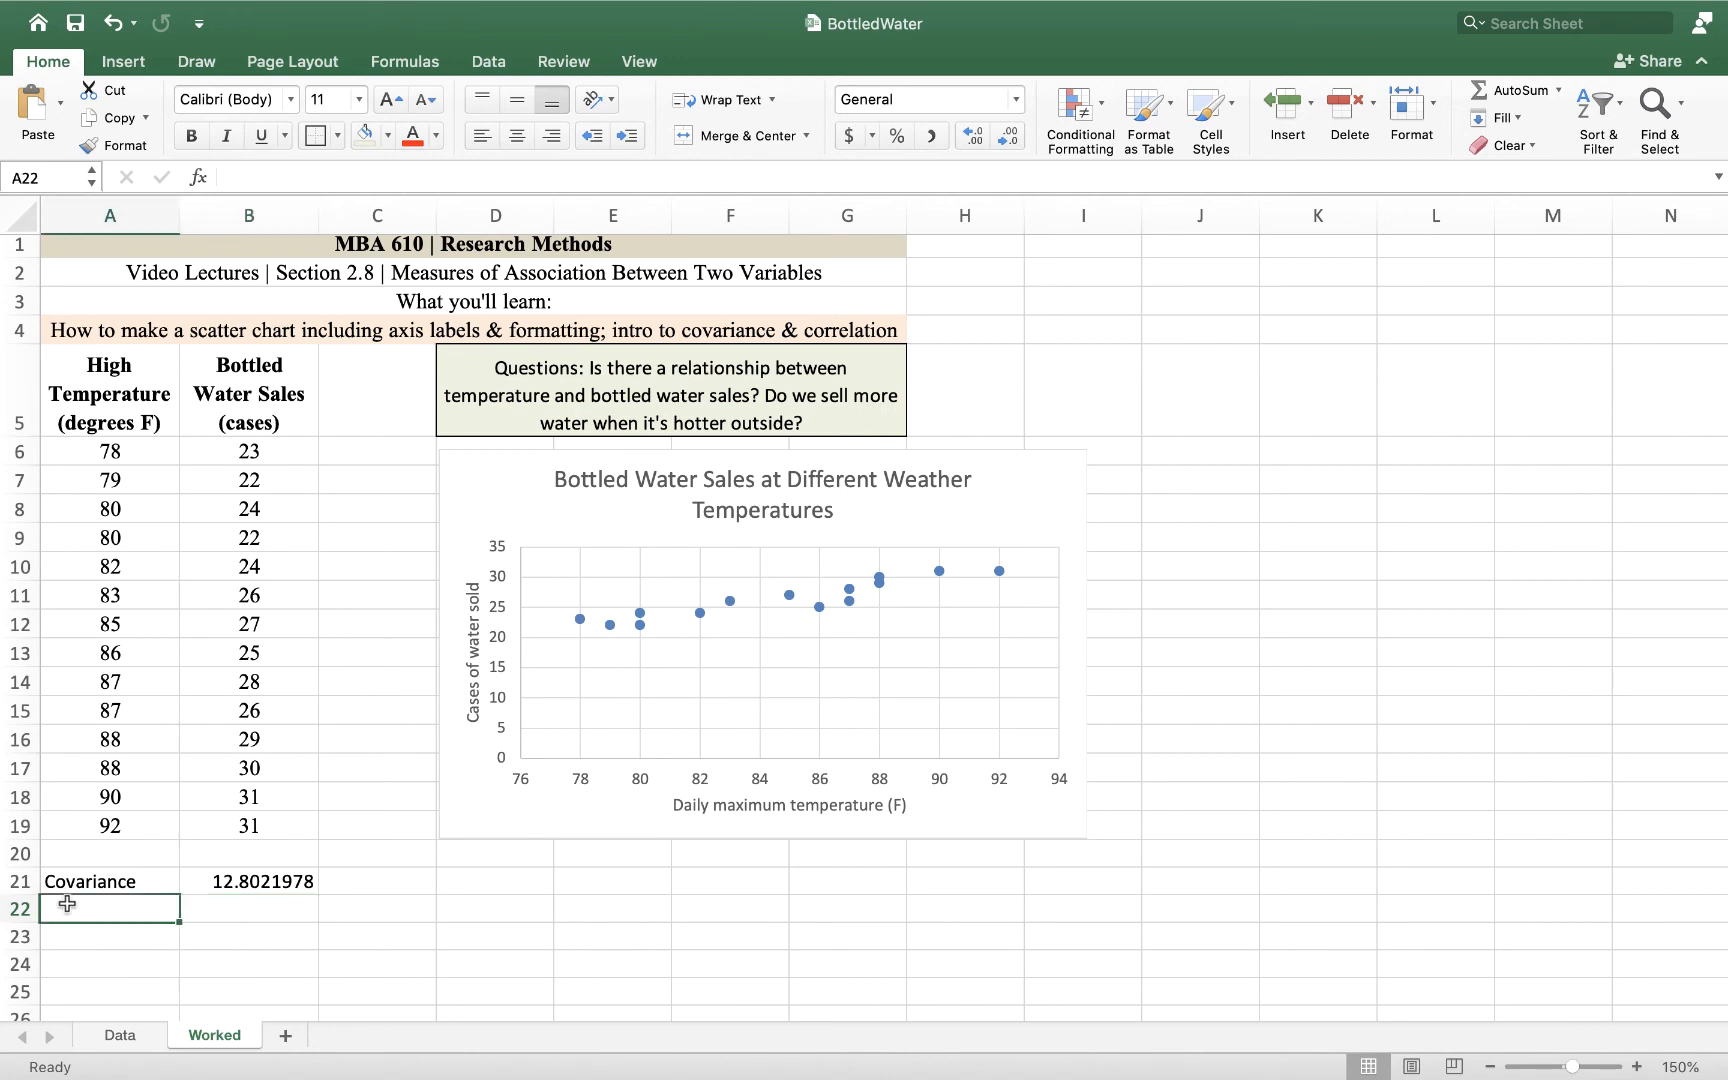
{"action": "type", "text": "Correlation"}
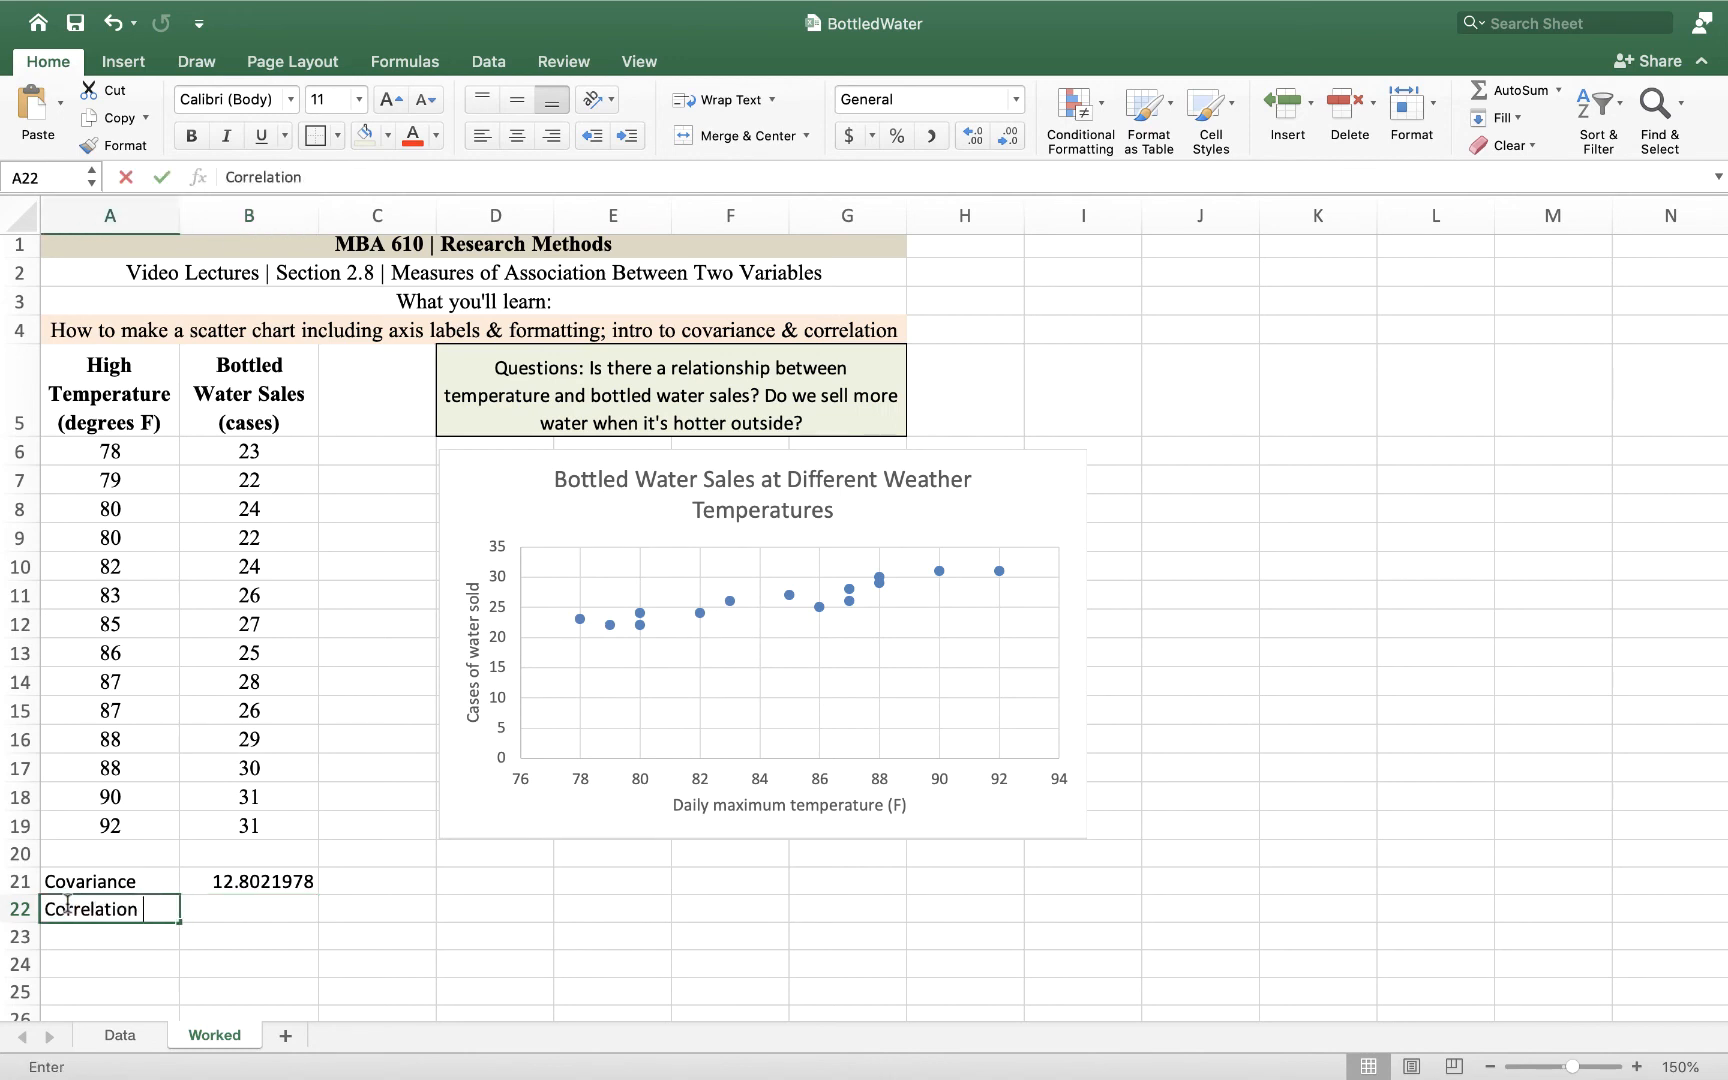
{"action": "left_click", "coordinate": [248, 908]}
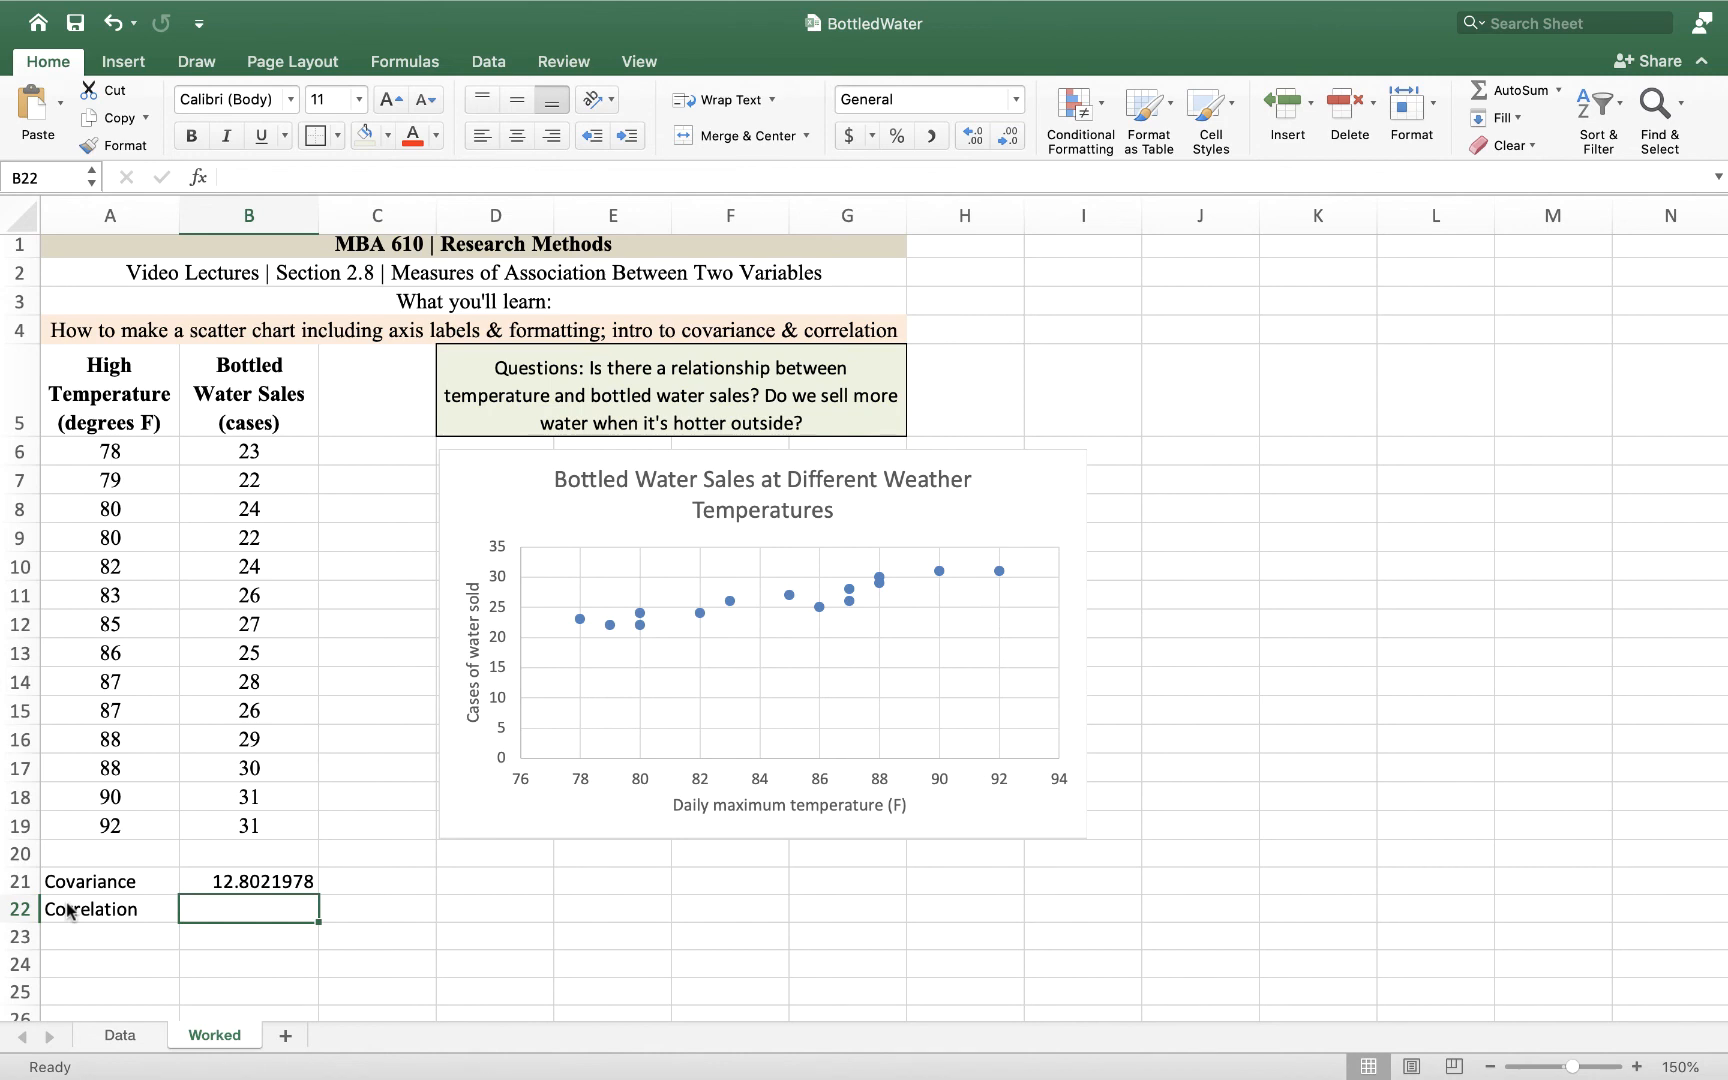
{"action": "type", "text": "="}
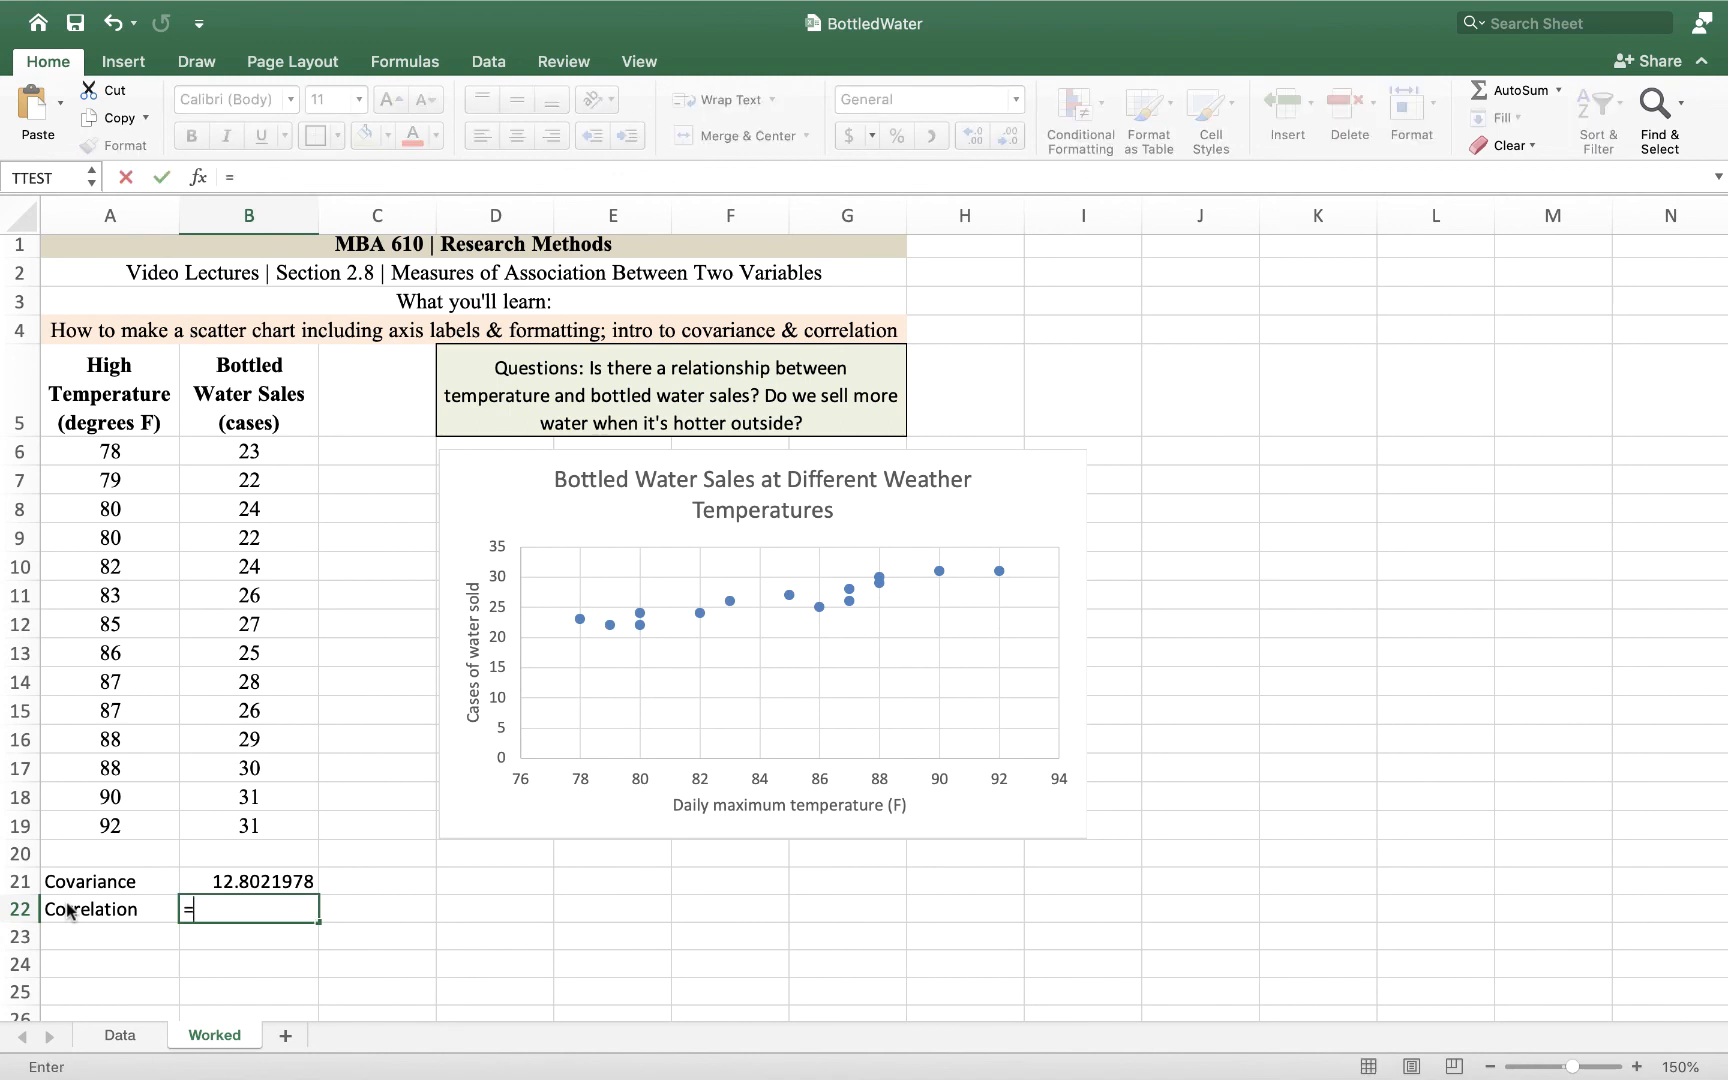
Step: Compute =CORREL(A6:A19,B6:B19) in B22, giving 0.932474265
{"action": "type", "text": "correl"}
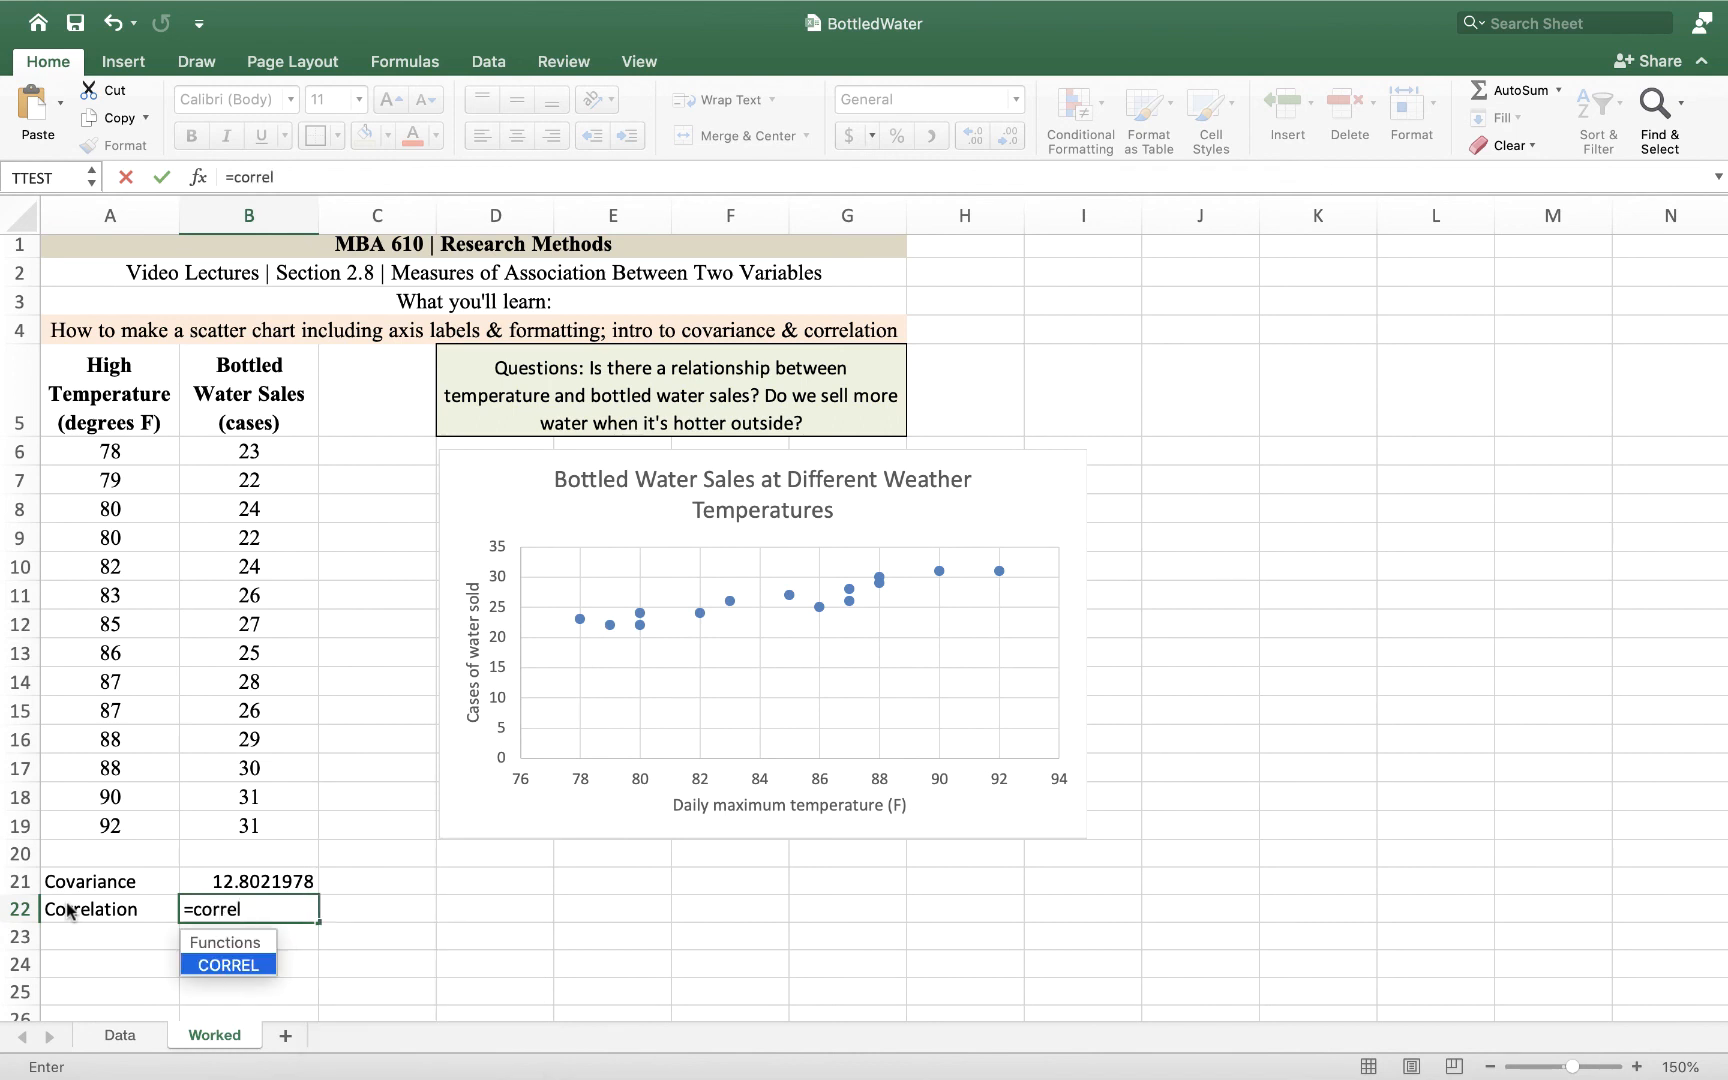
{"action": "type", "text": "("}
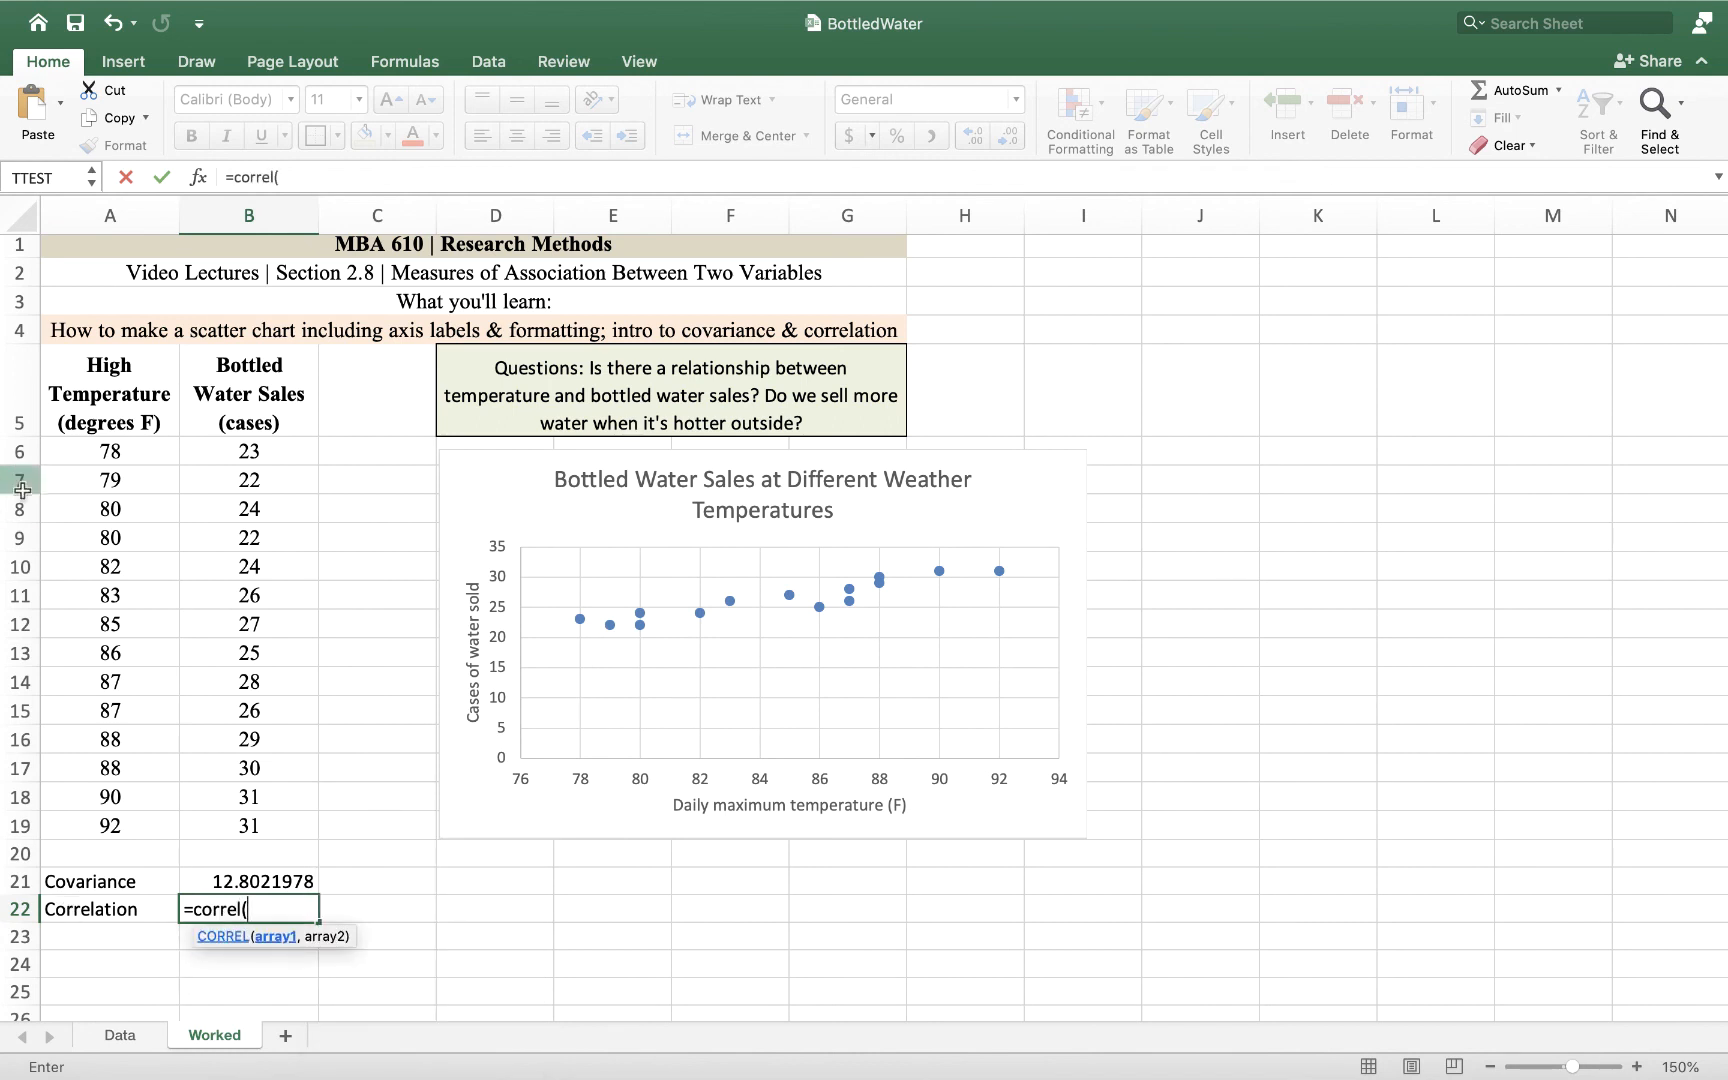
{"action": "left_click_drag", "start_coordinate": [110, 450], "coordinate": [110, 824]}
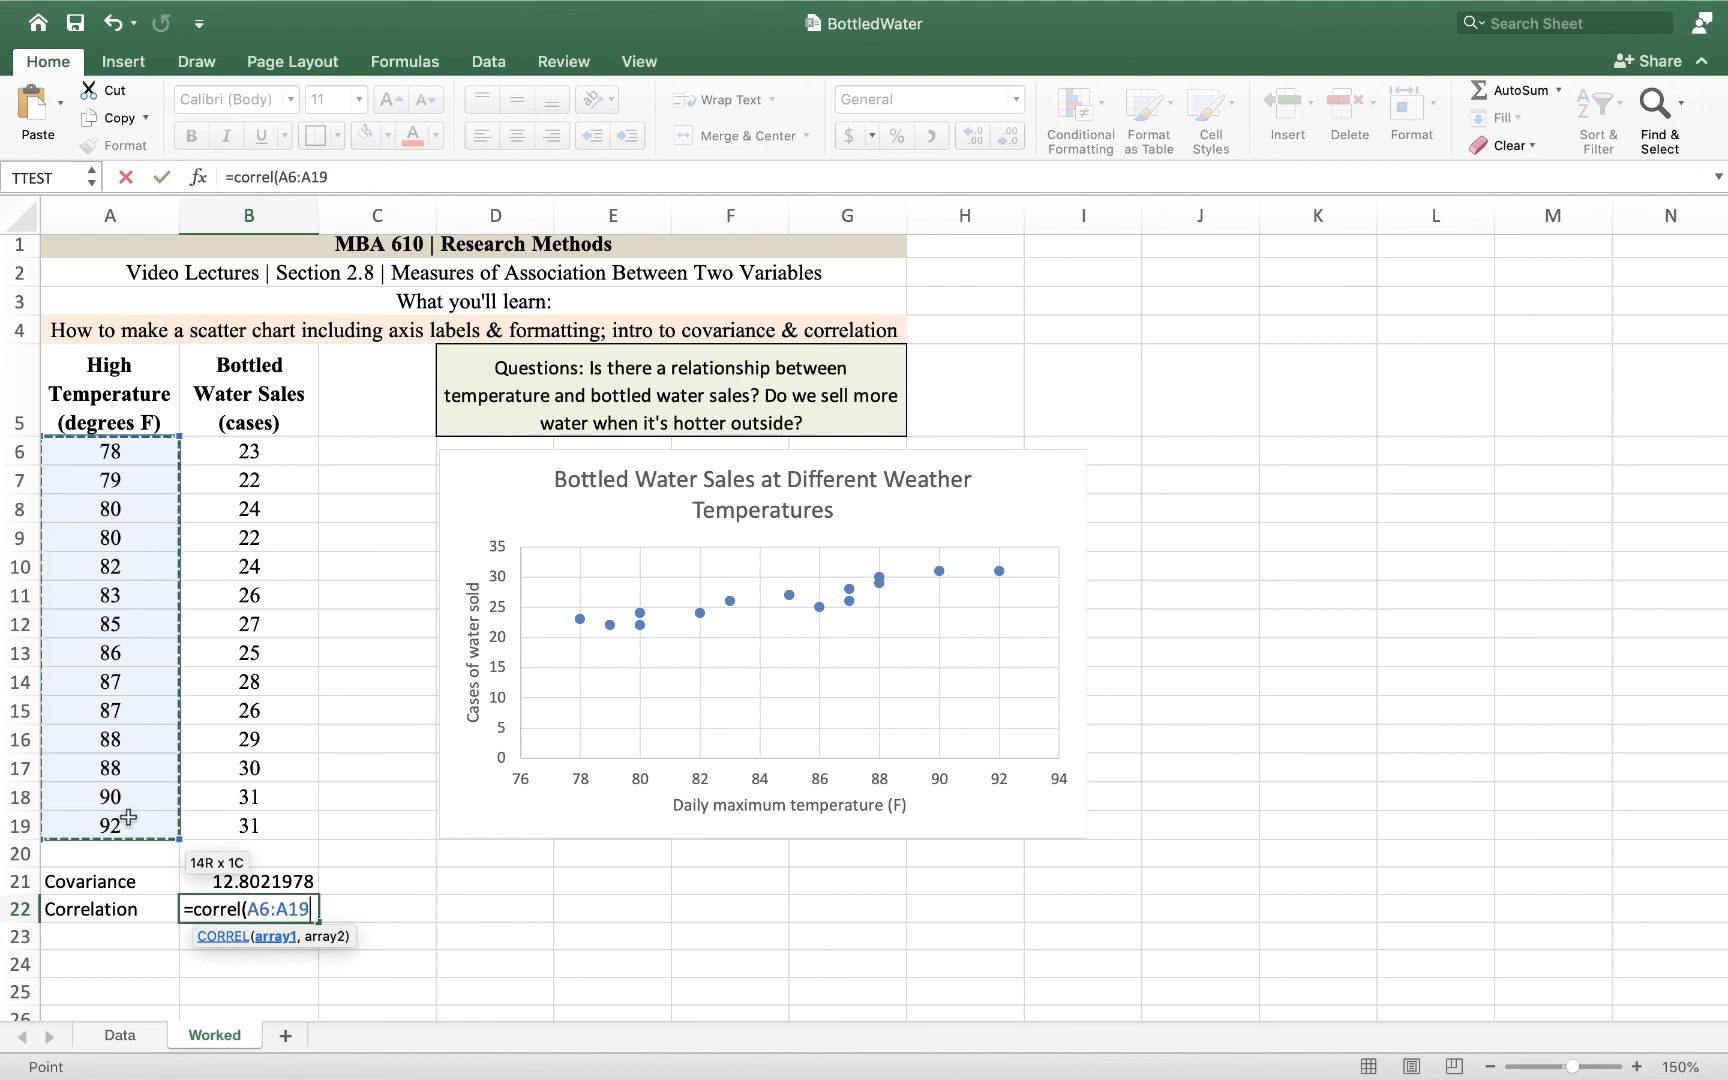
{"action": "type", "text": ","}
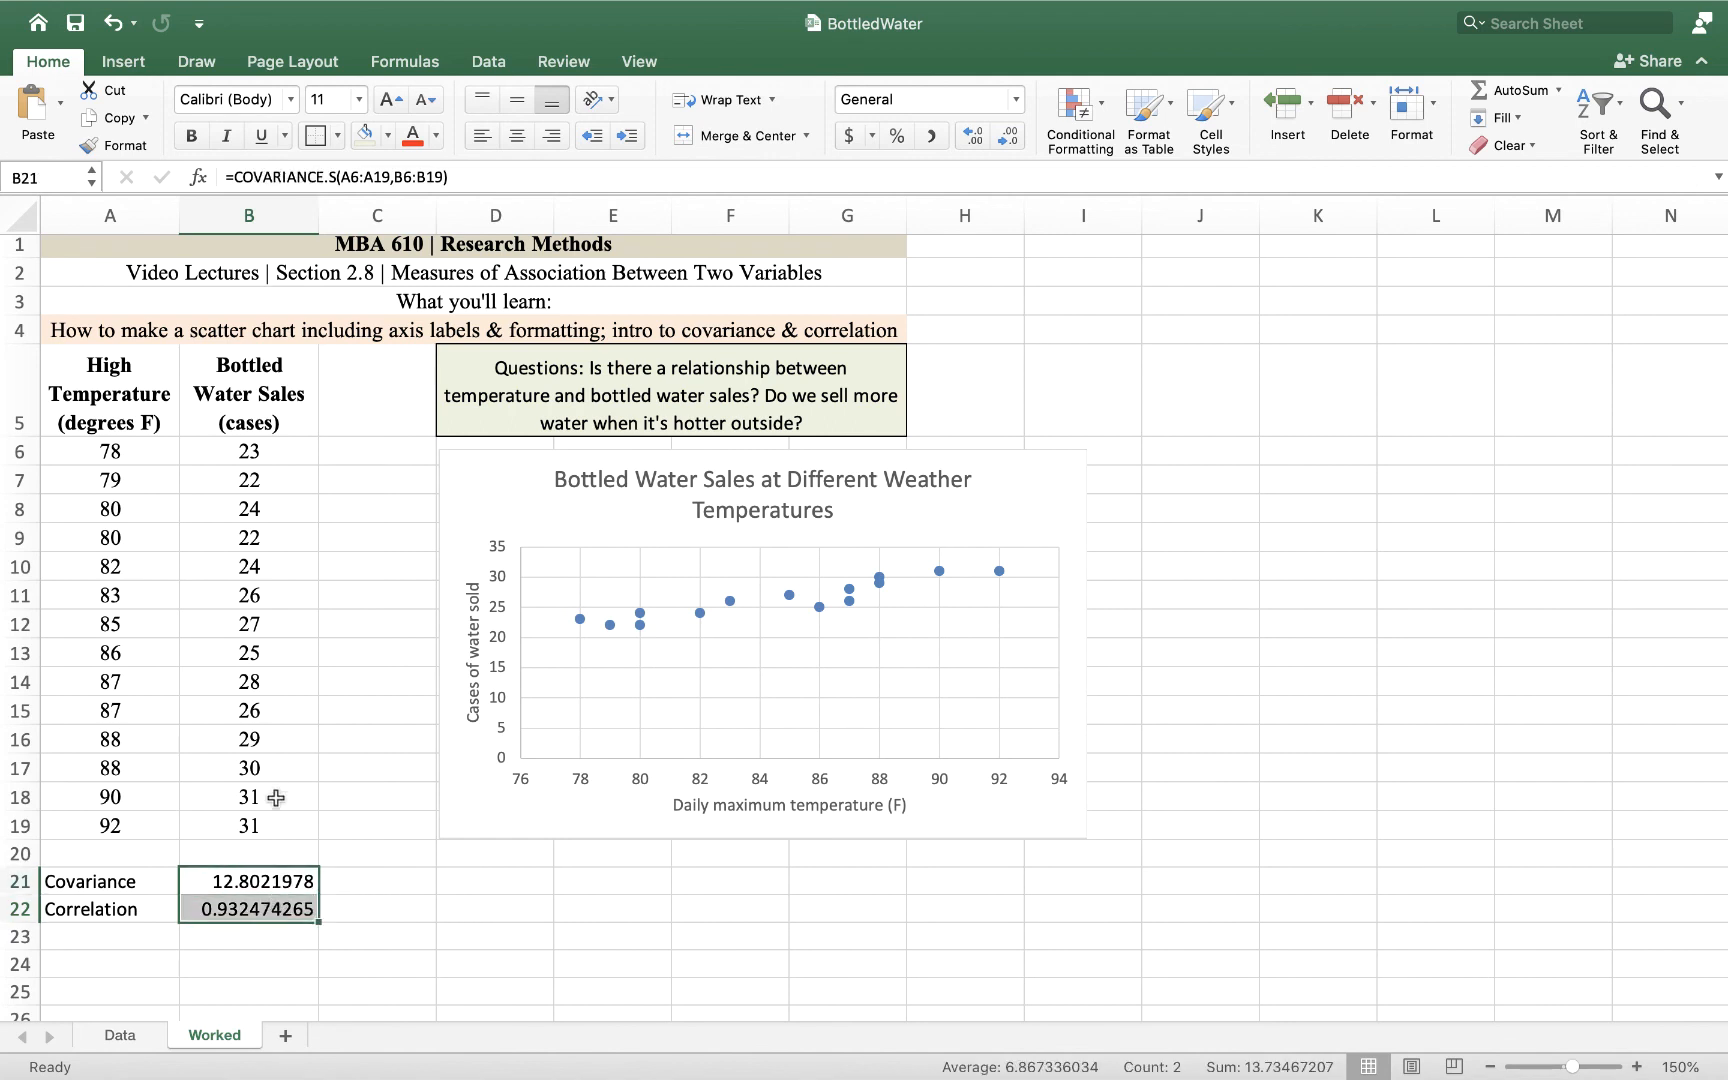
Step: Format B21:B22 to two decimal places so they read 12.80 and 0.93
{"action": "left_click", "coordinate": [970, 132]}
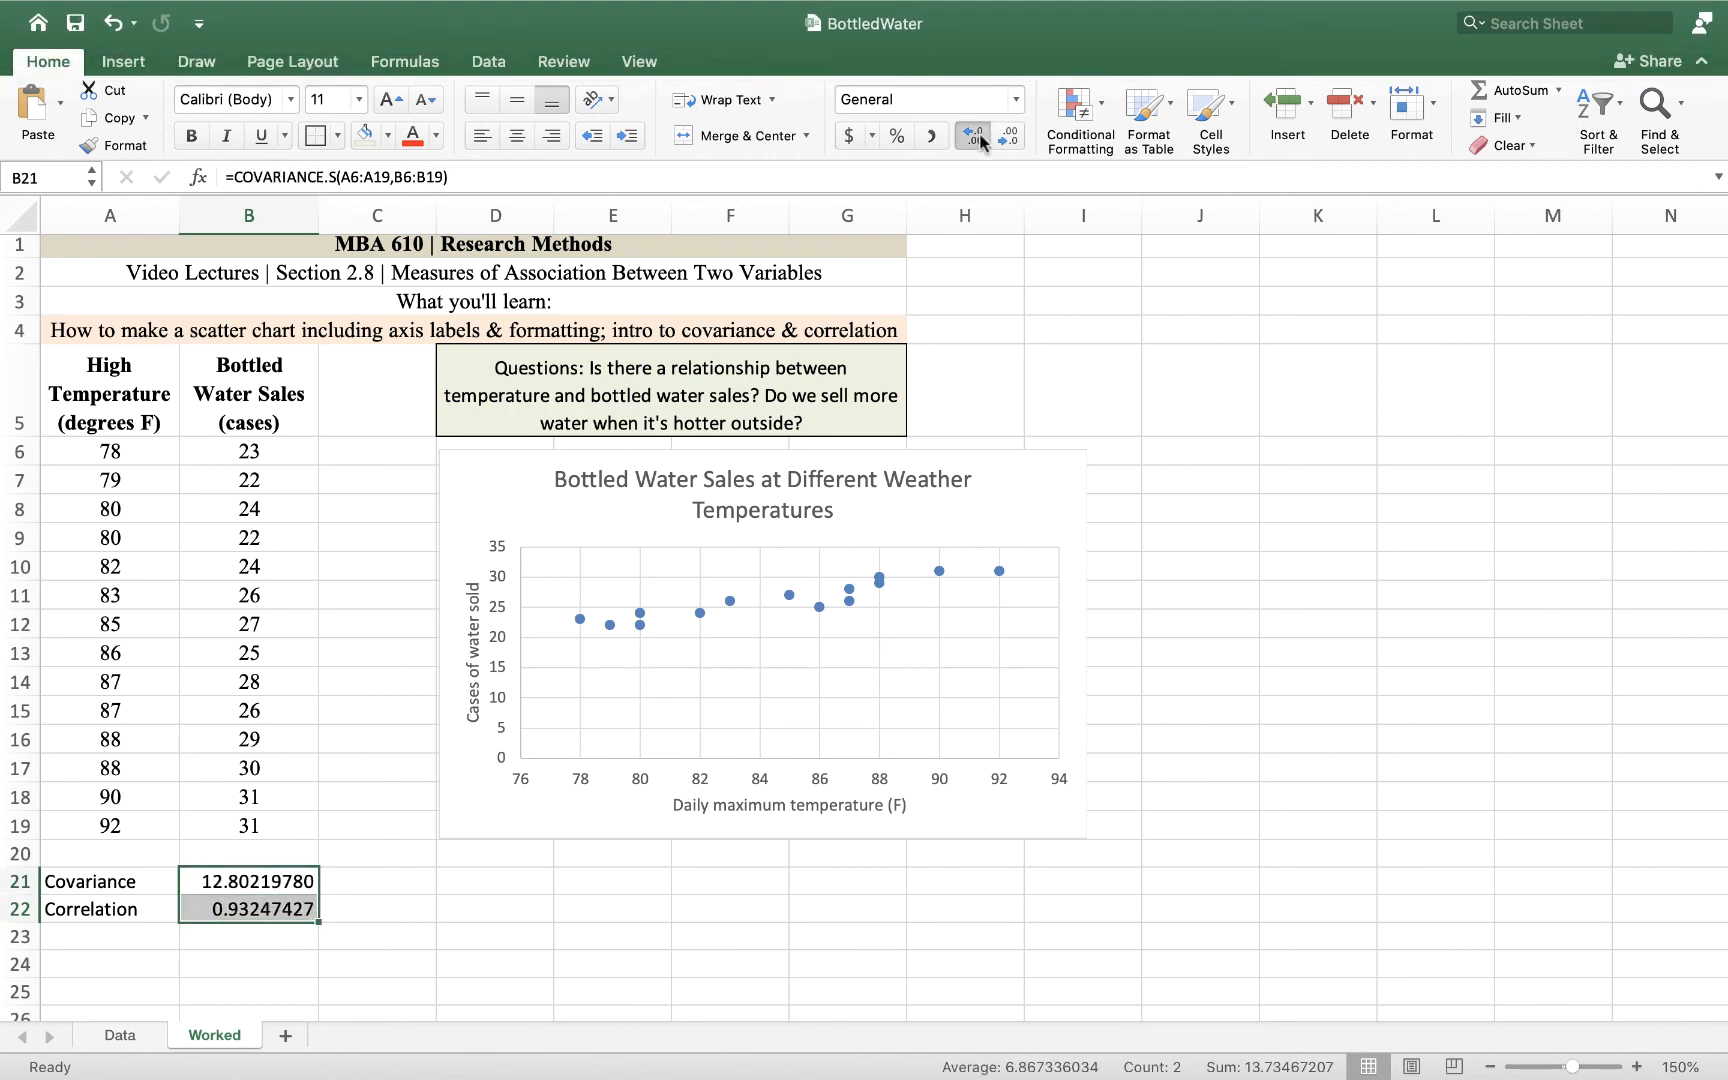
{"action": "left_click", "coordinate": [1002, 136]}
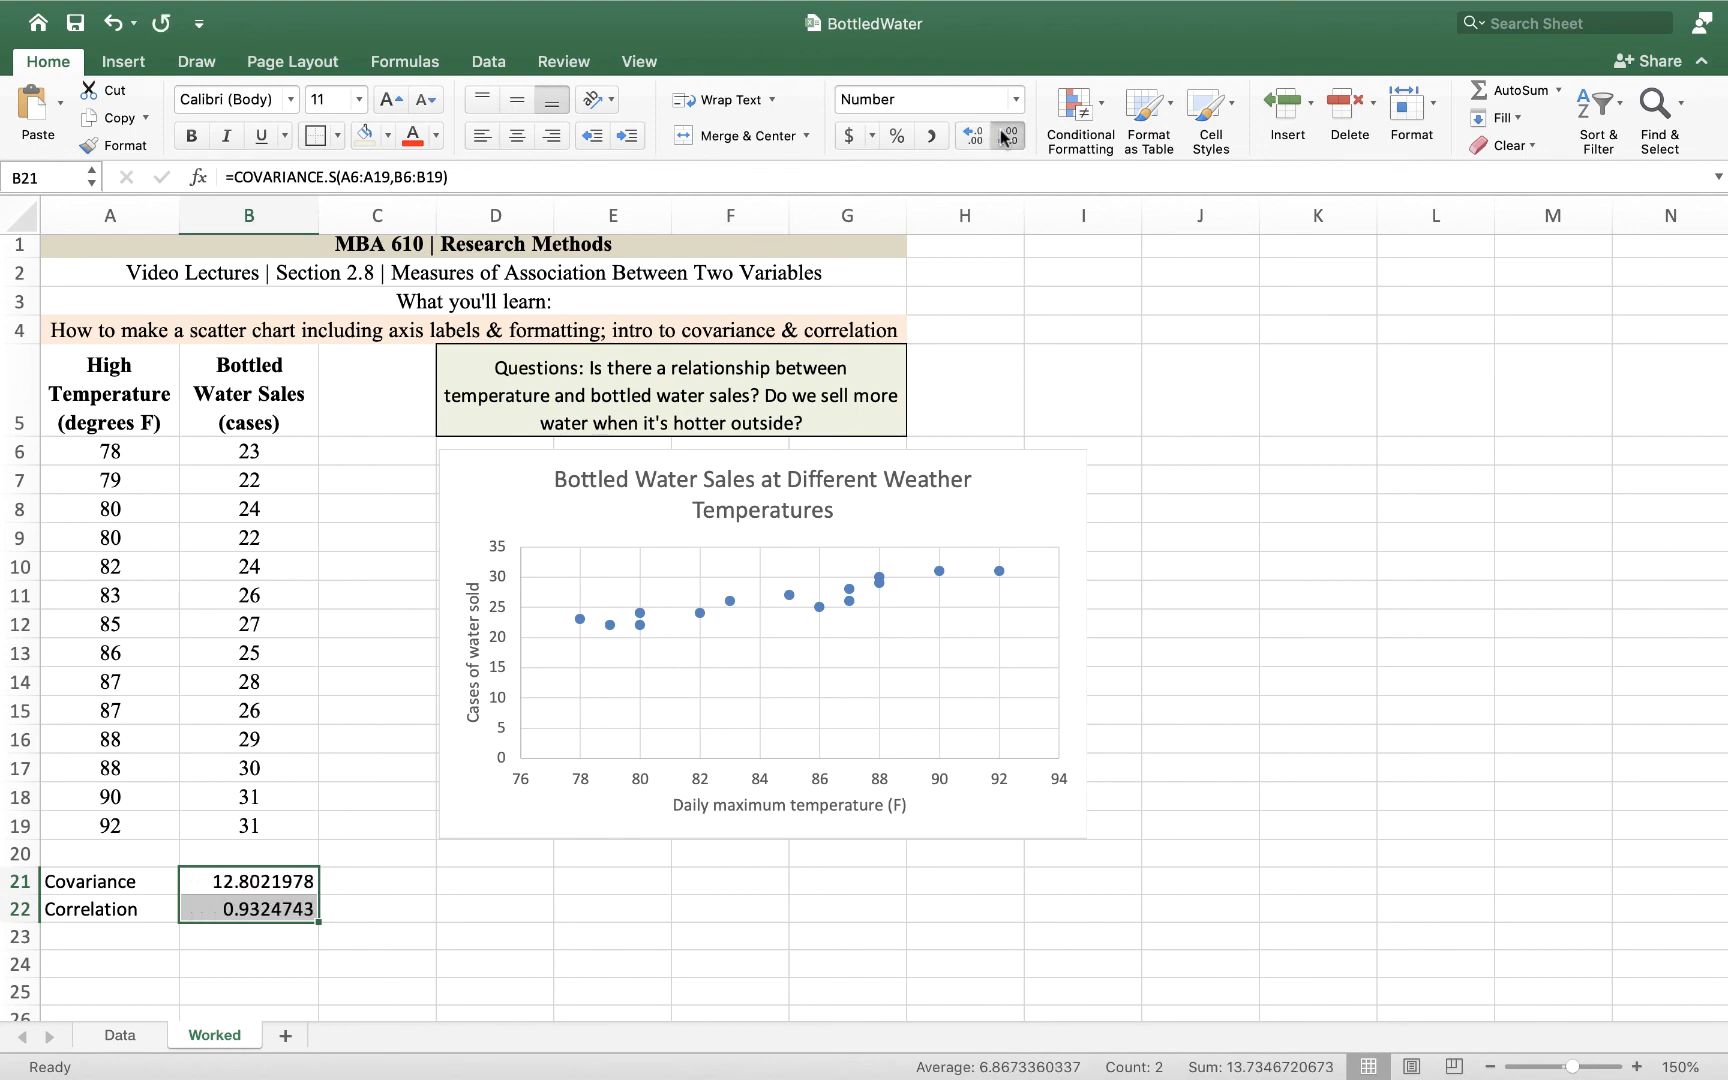
{"action": "left_click", "coordinate": [1004, 136]}
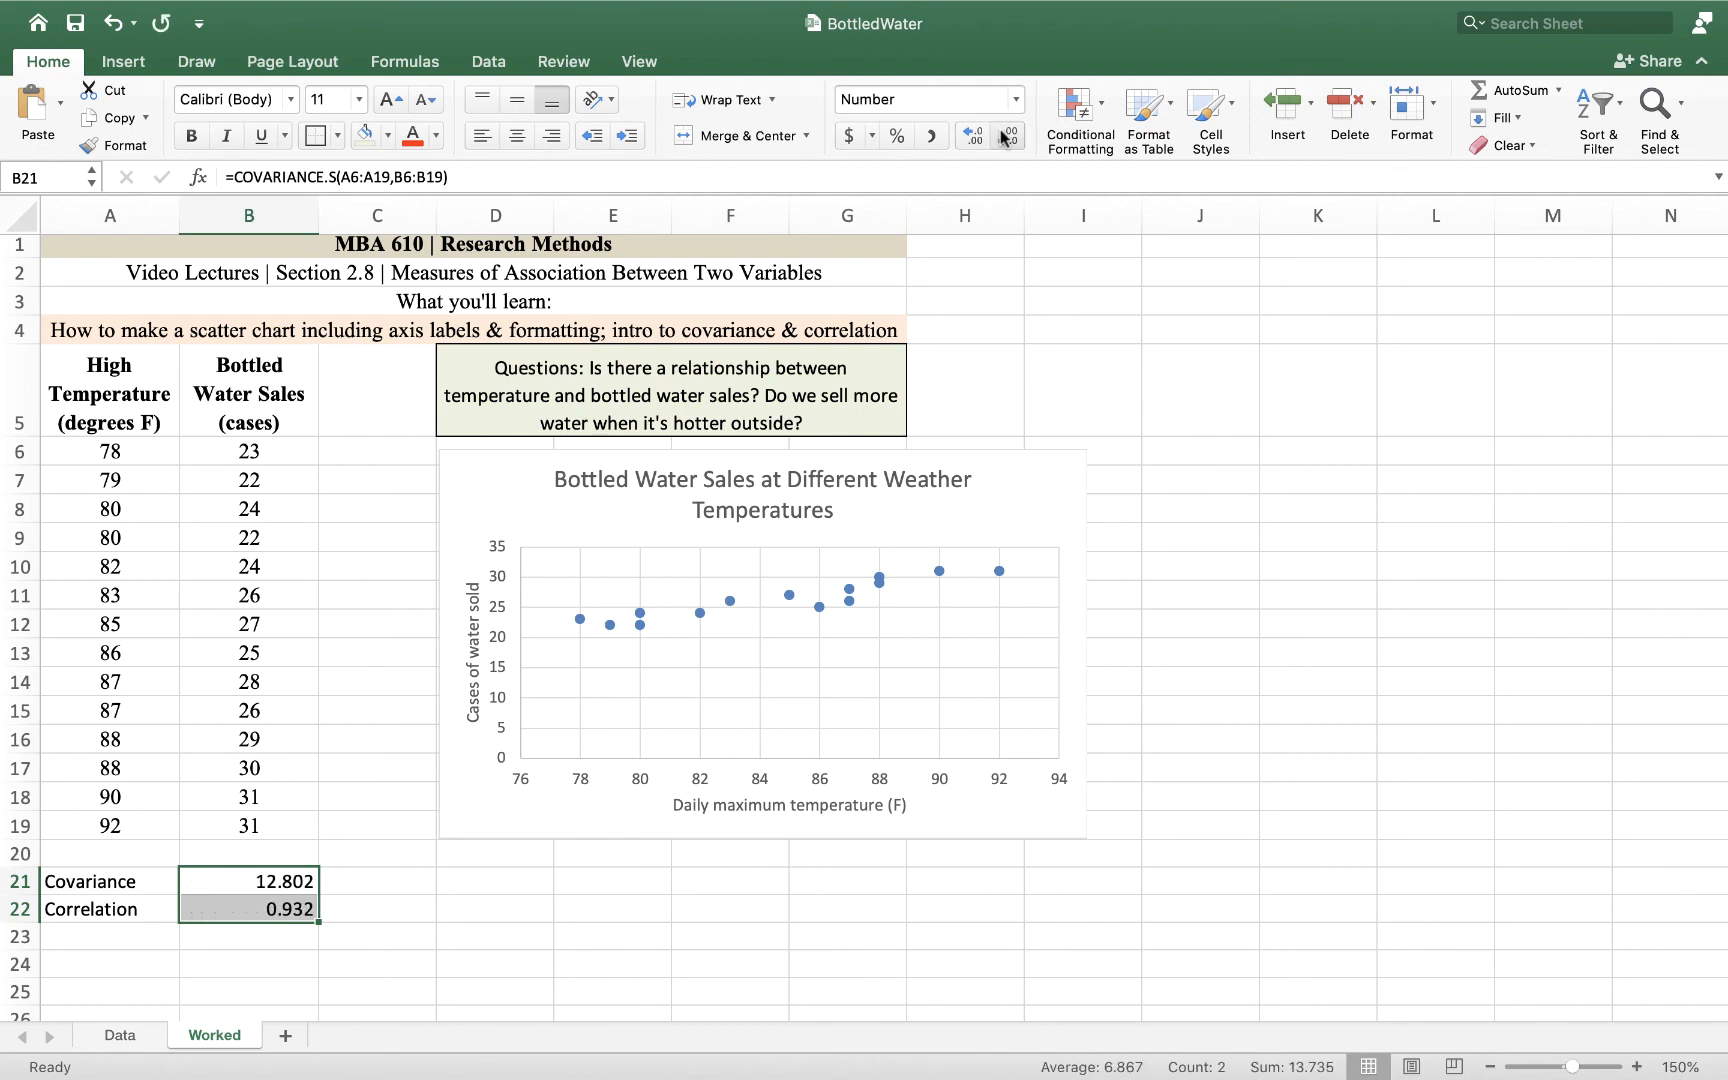
{"action": "left_click", "coordinate": [1002, 136]}
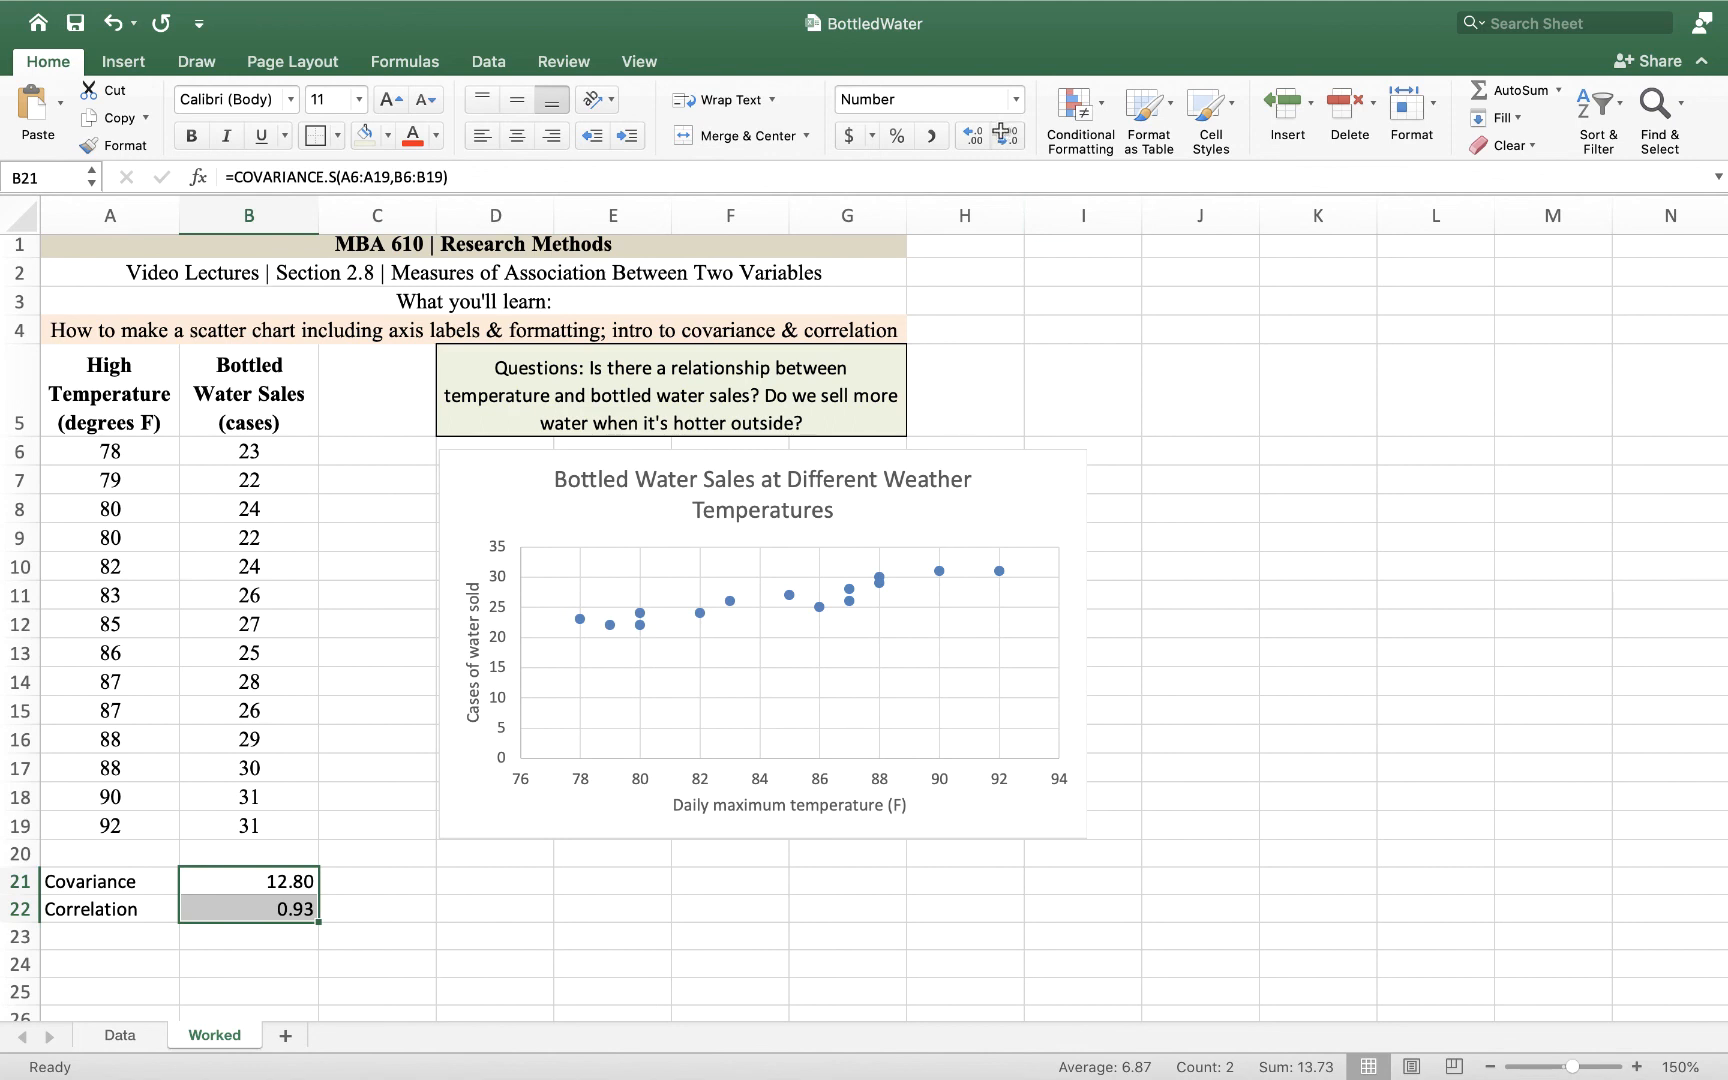
{"action": "left_click", "coordinate": [1434, 390]}
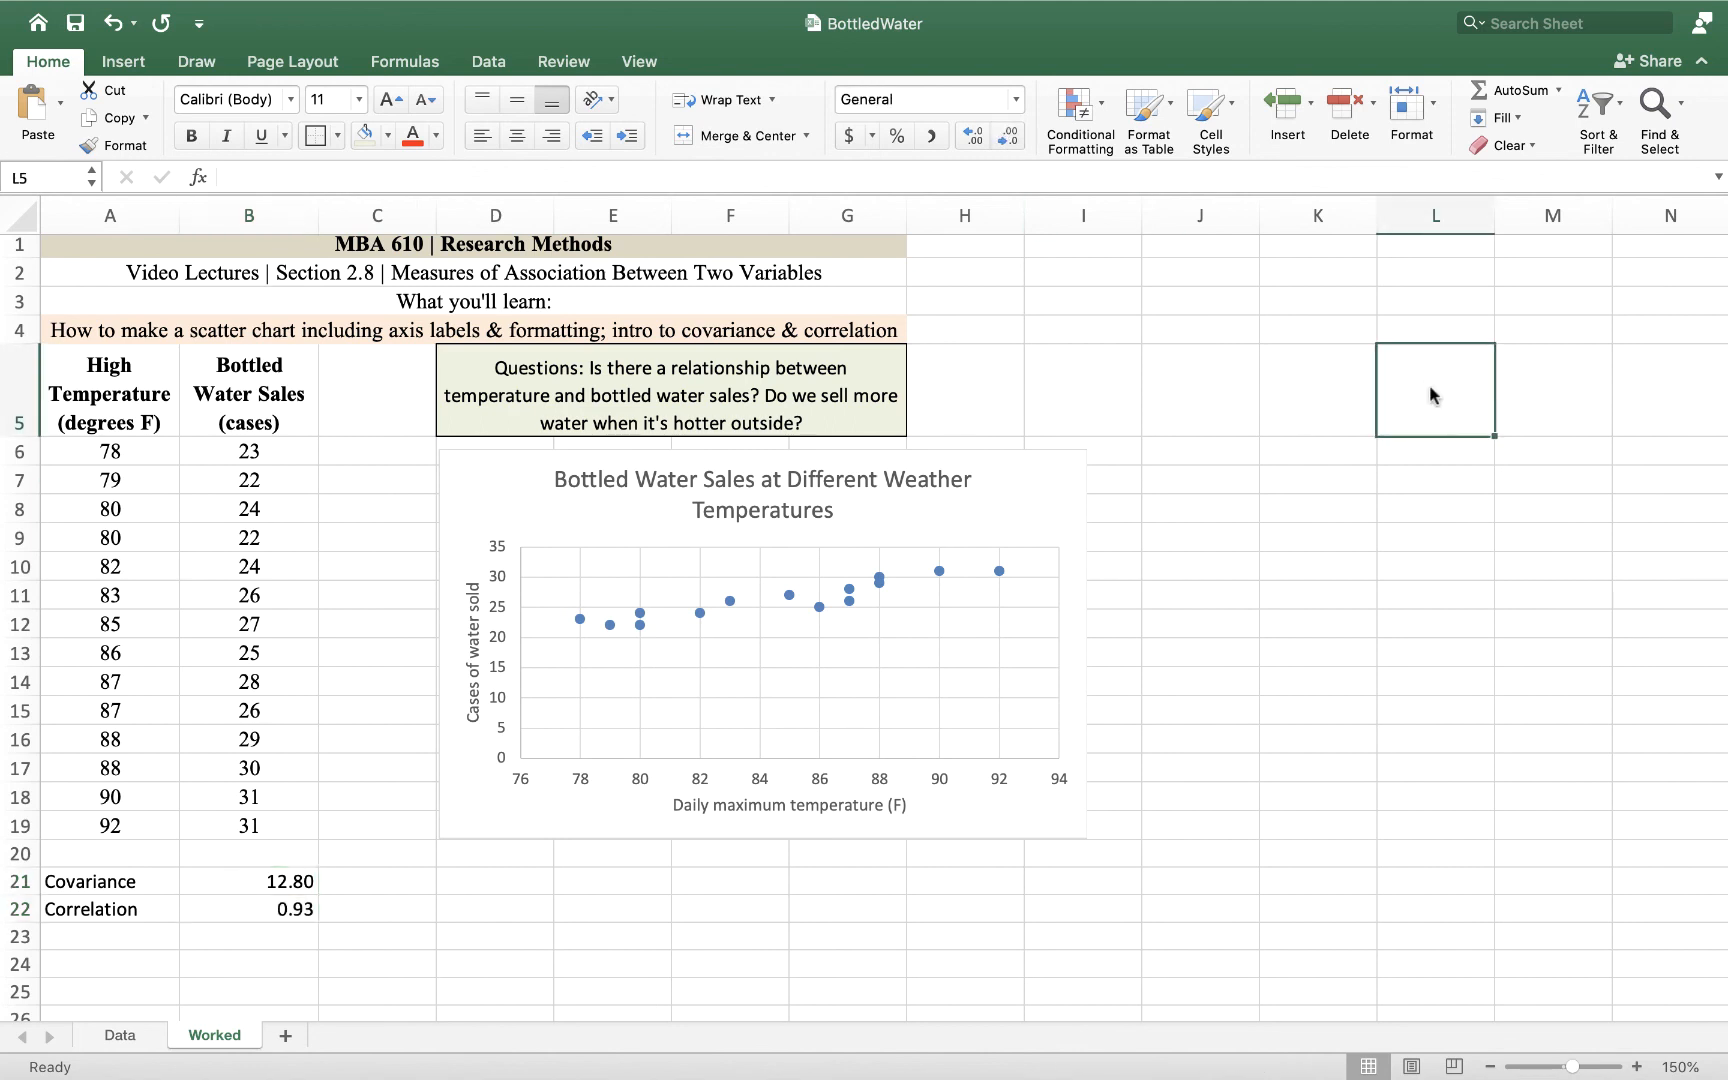
{"action": "mouse_move", "coordinate": [1300, 696]}
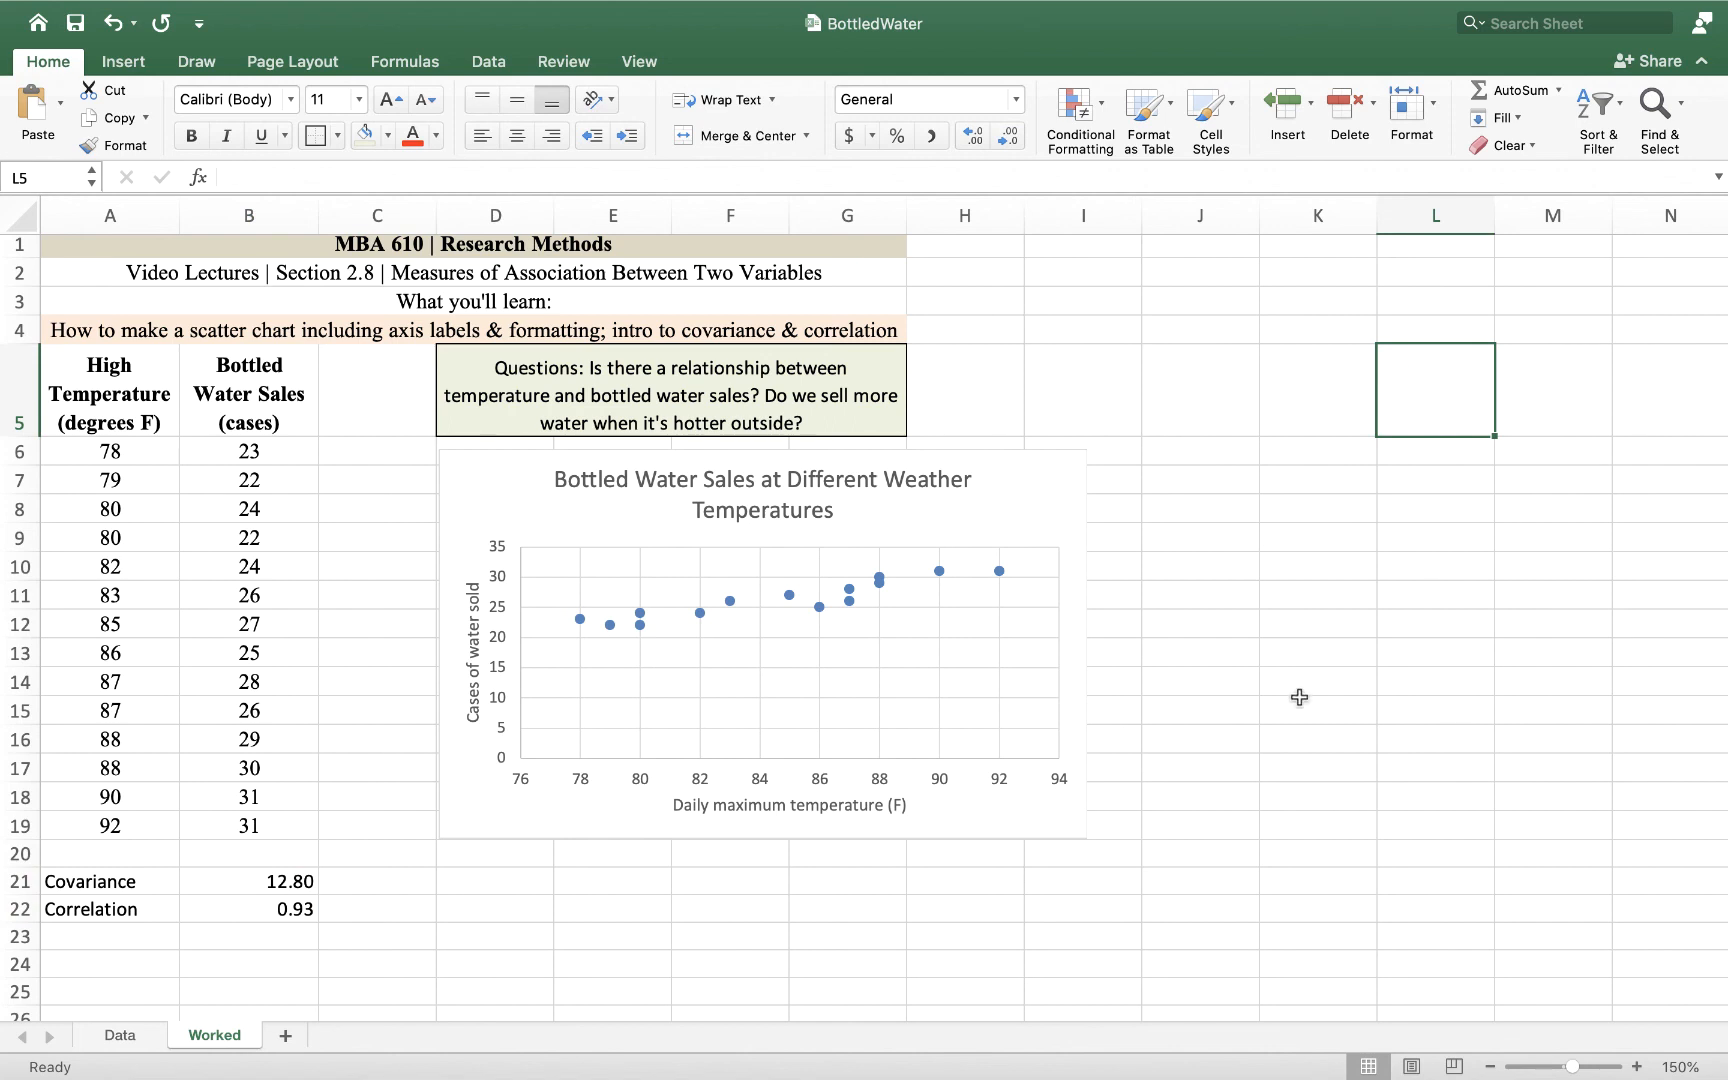